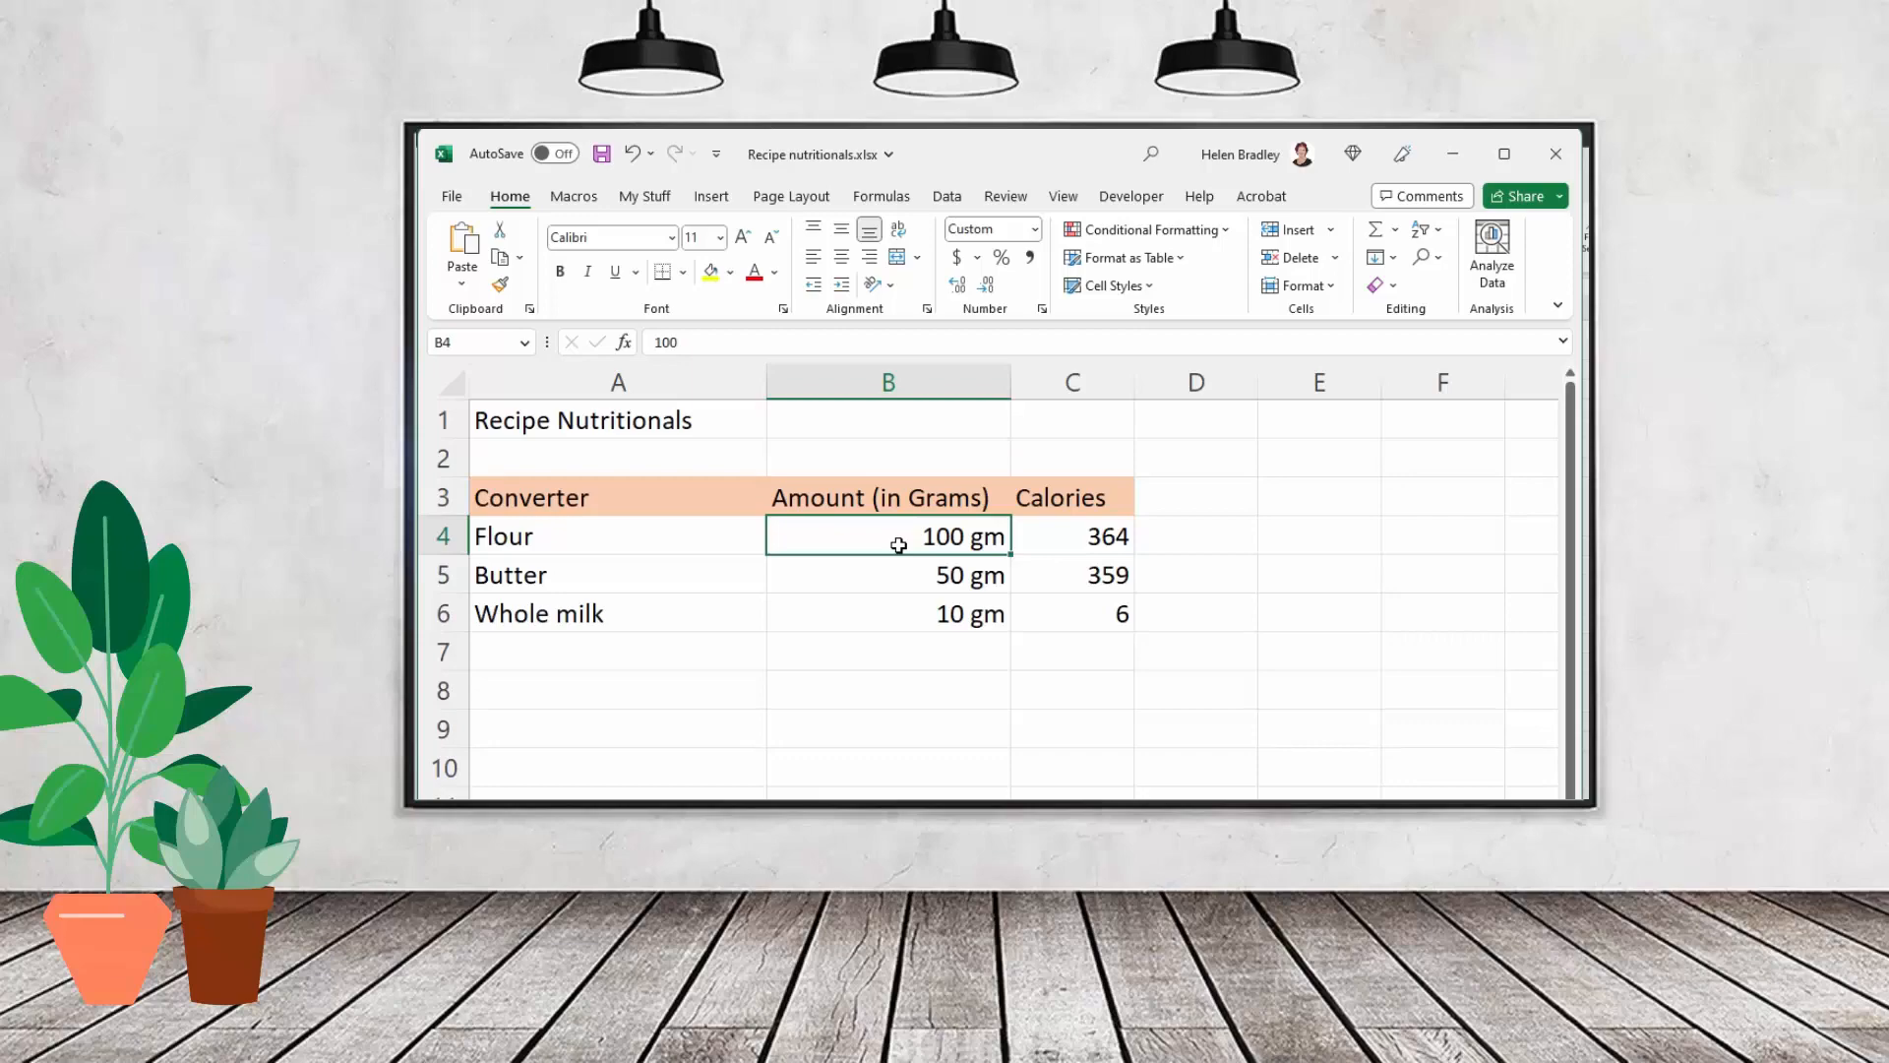
Enter 5 then '100 gm' as text in flour amount B4, breaking the calorie formula with #VALUE!
click(1503, 154)
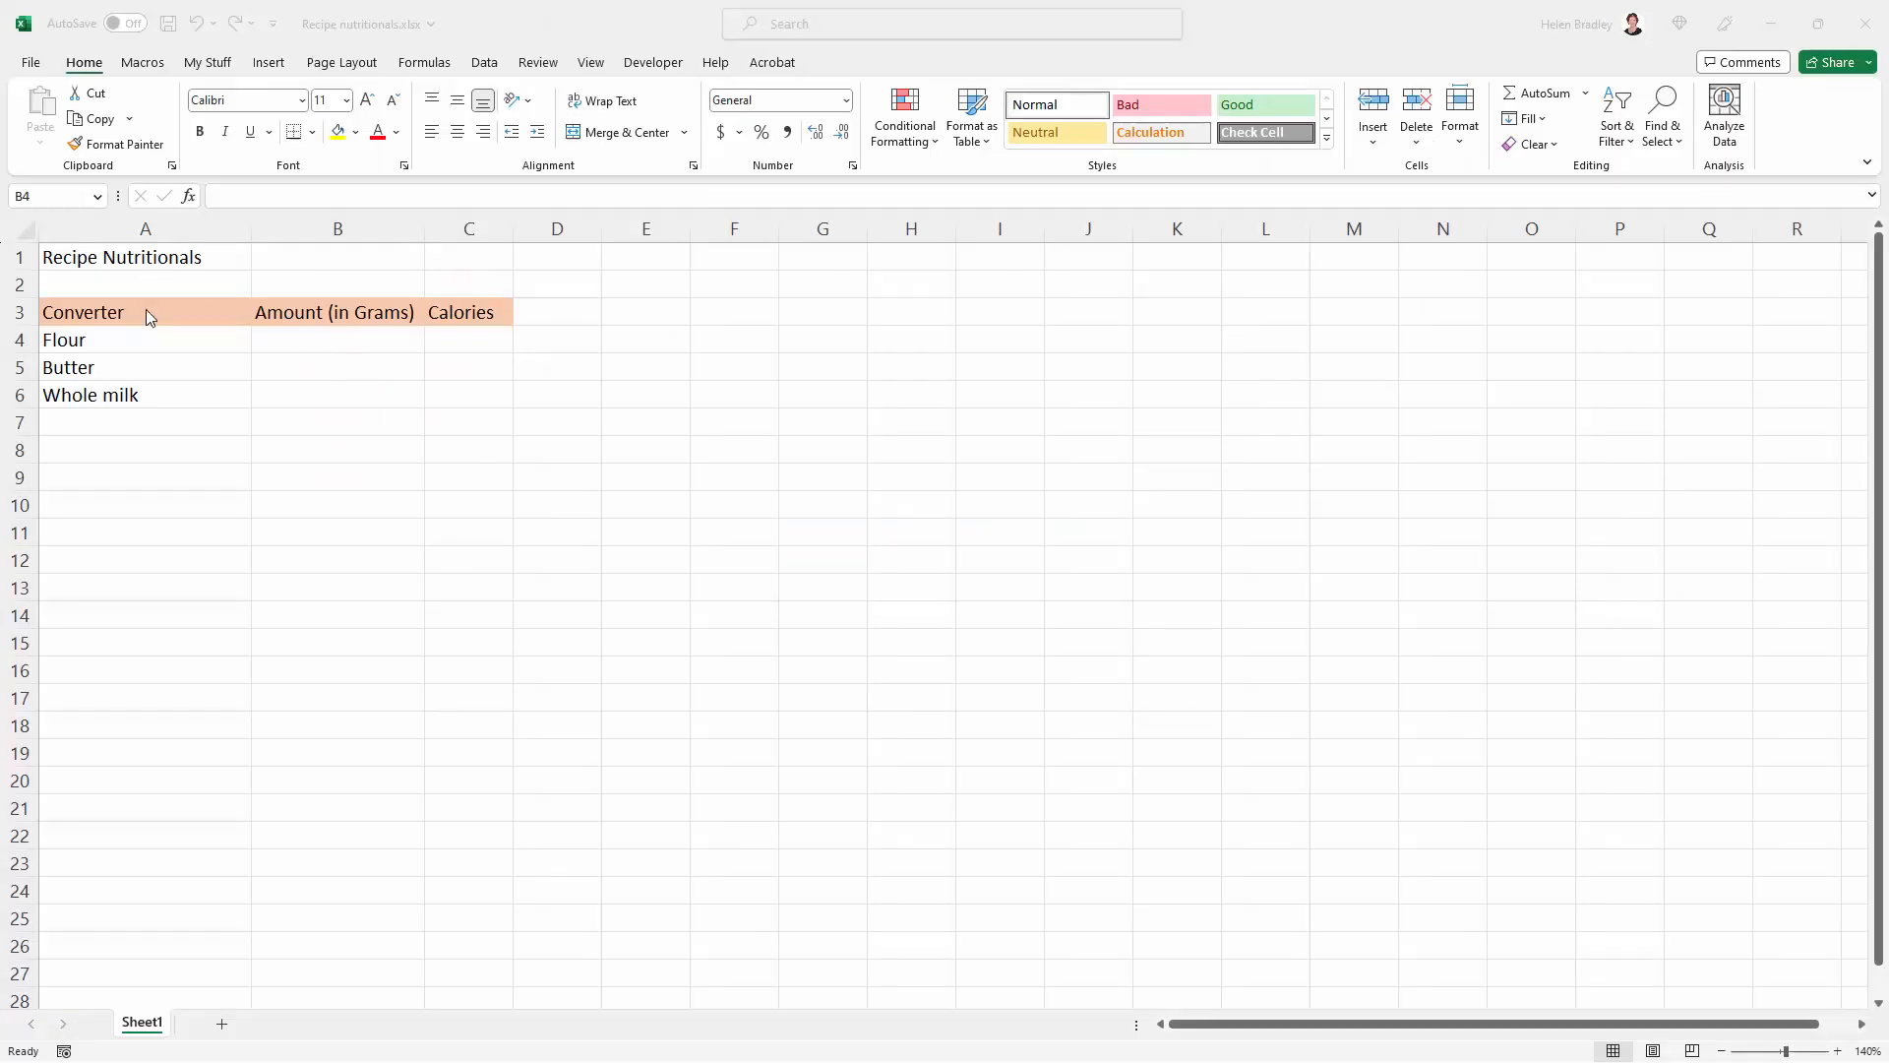
click(337, 339)
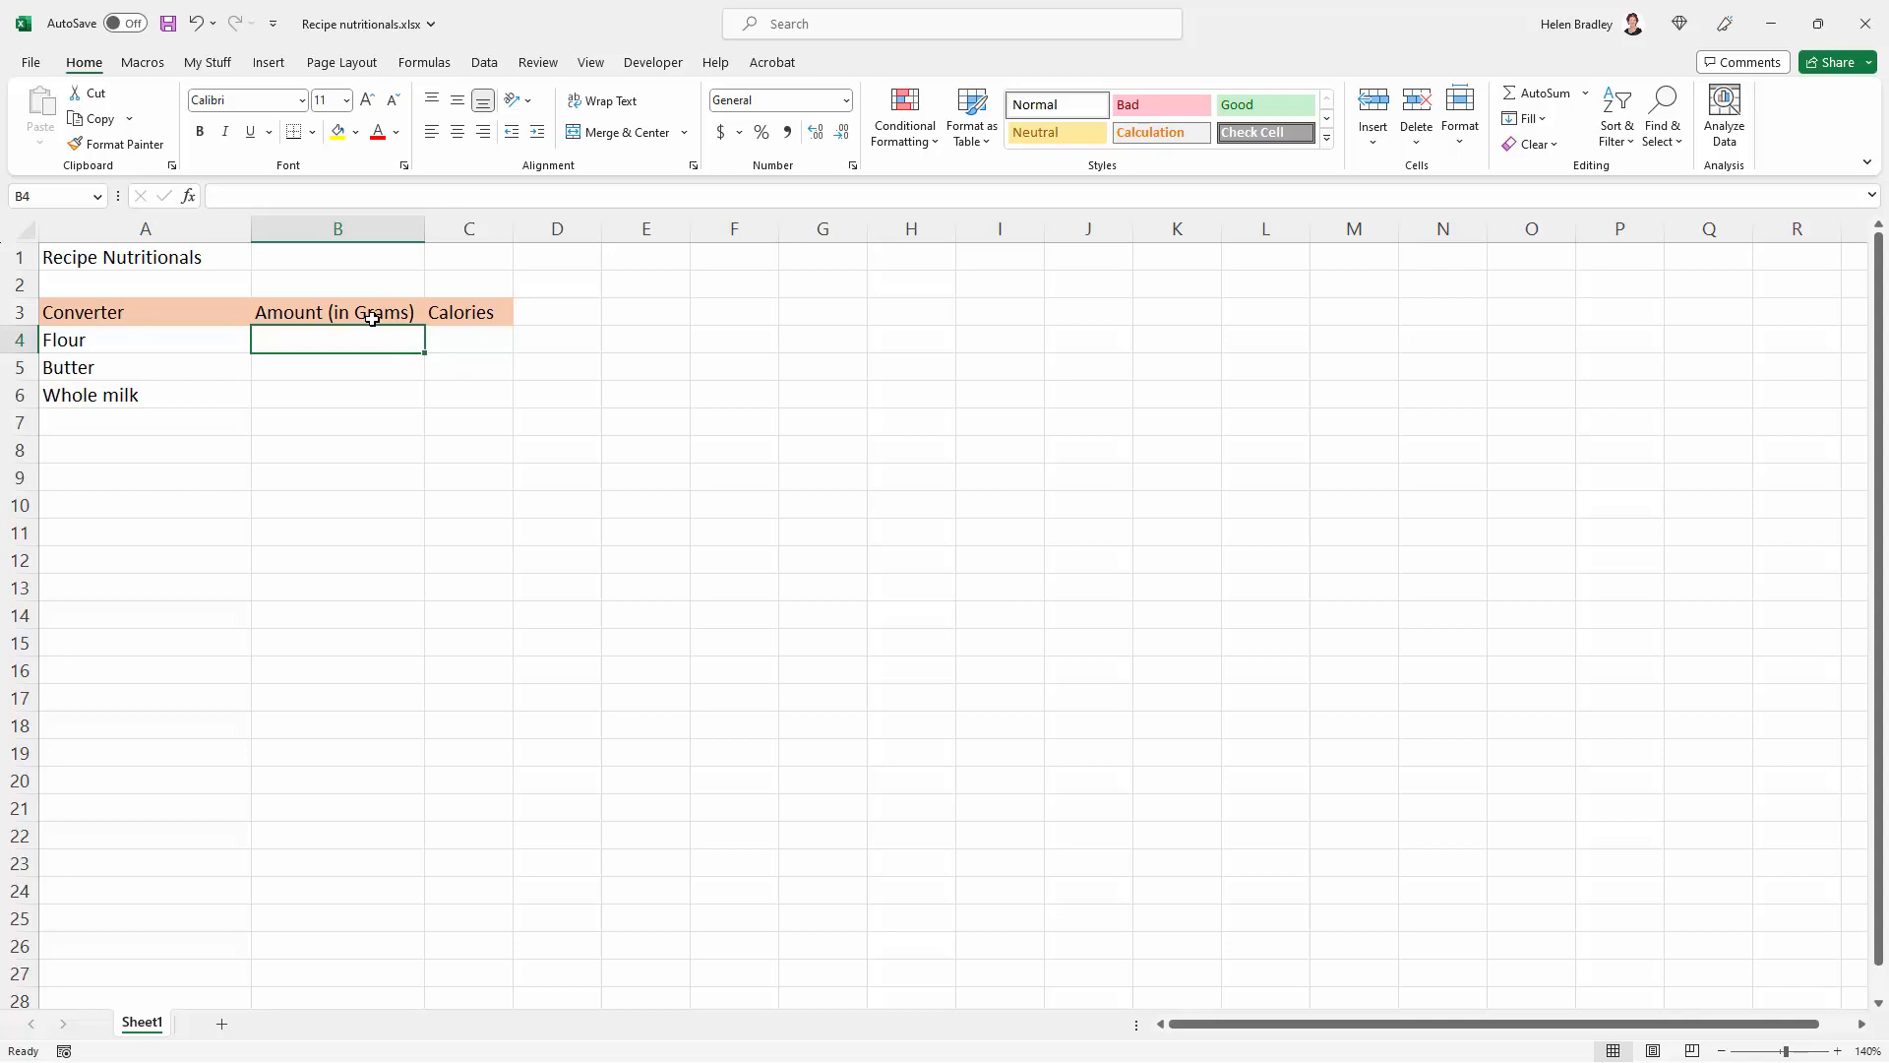
mouse_move(364, 342)
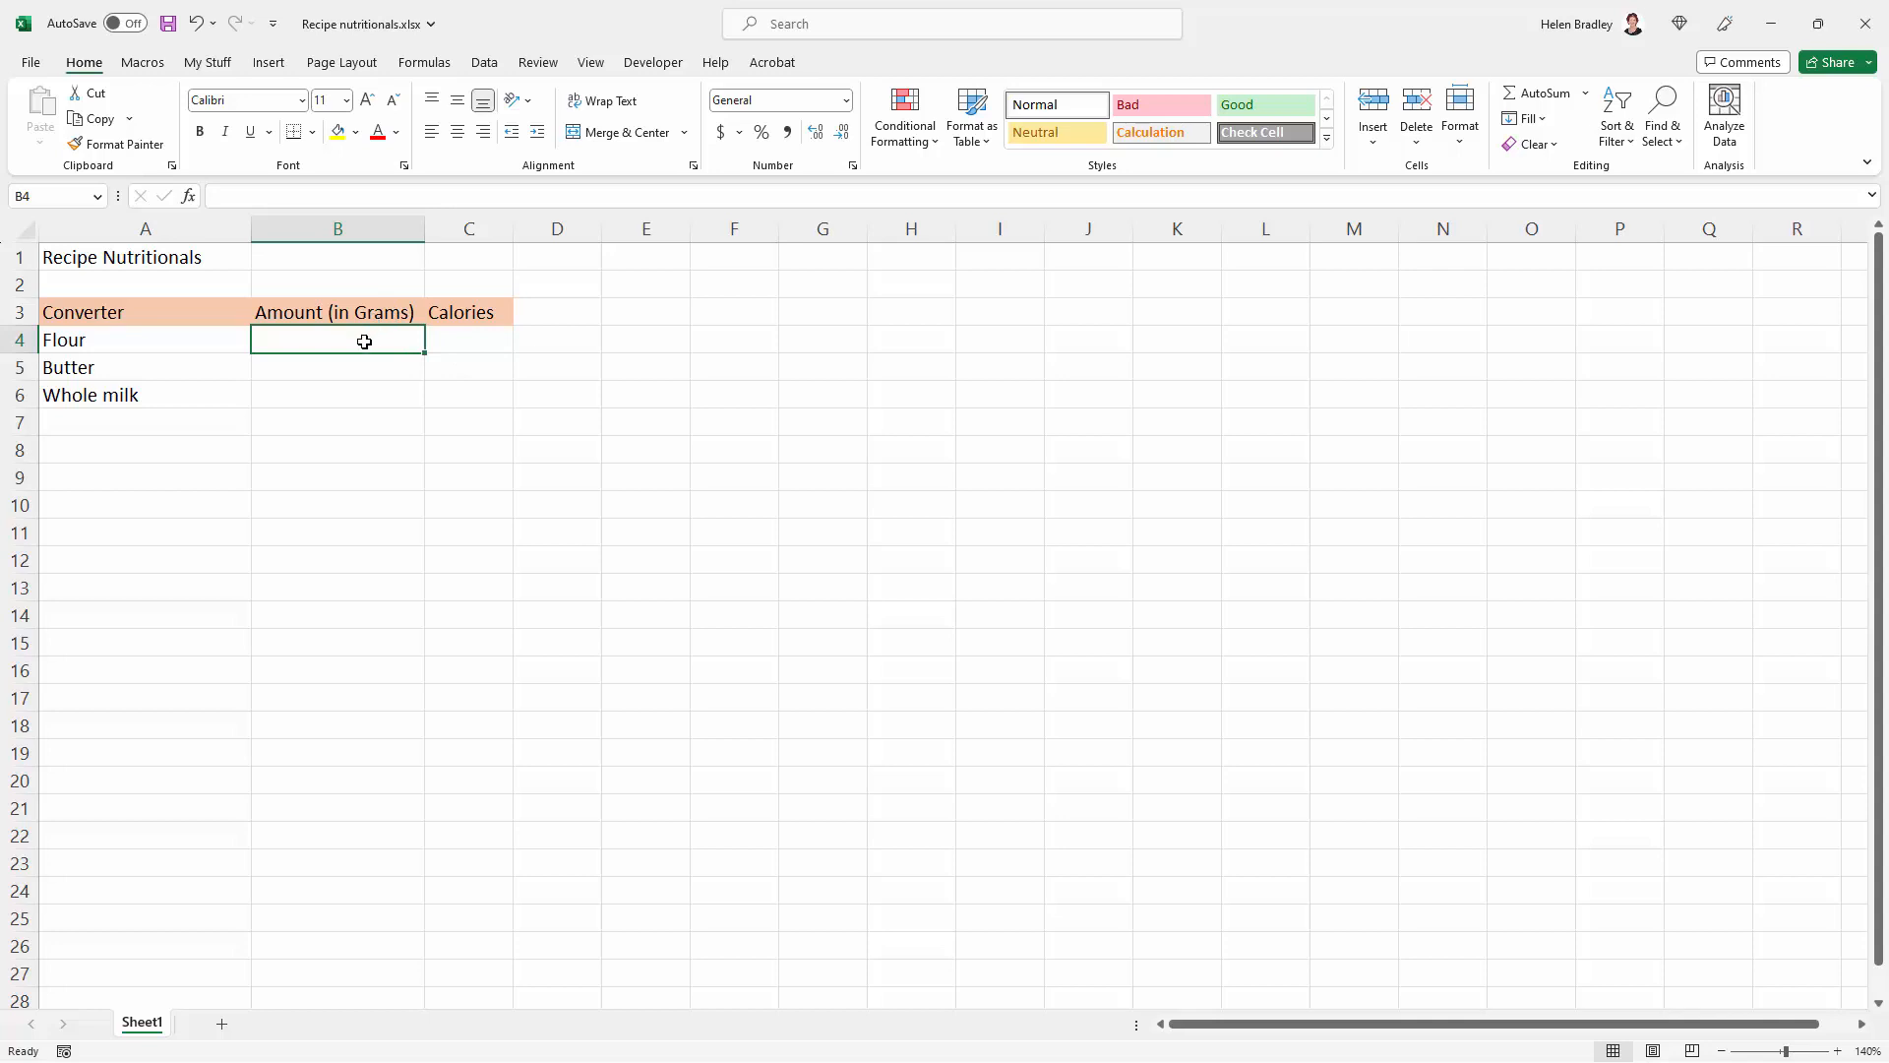
text(5)
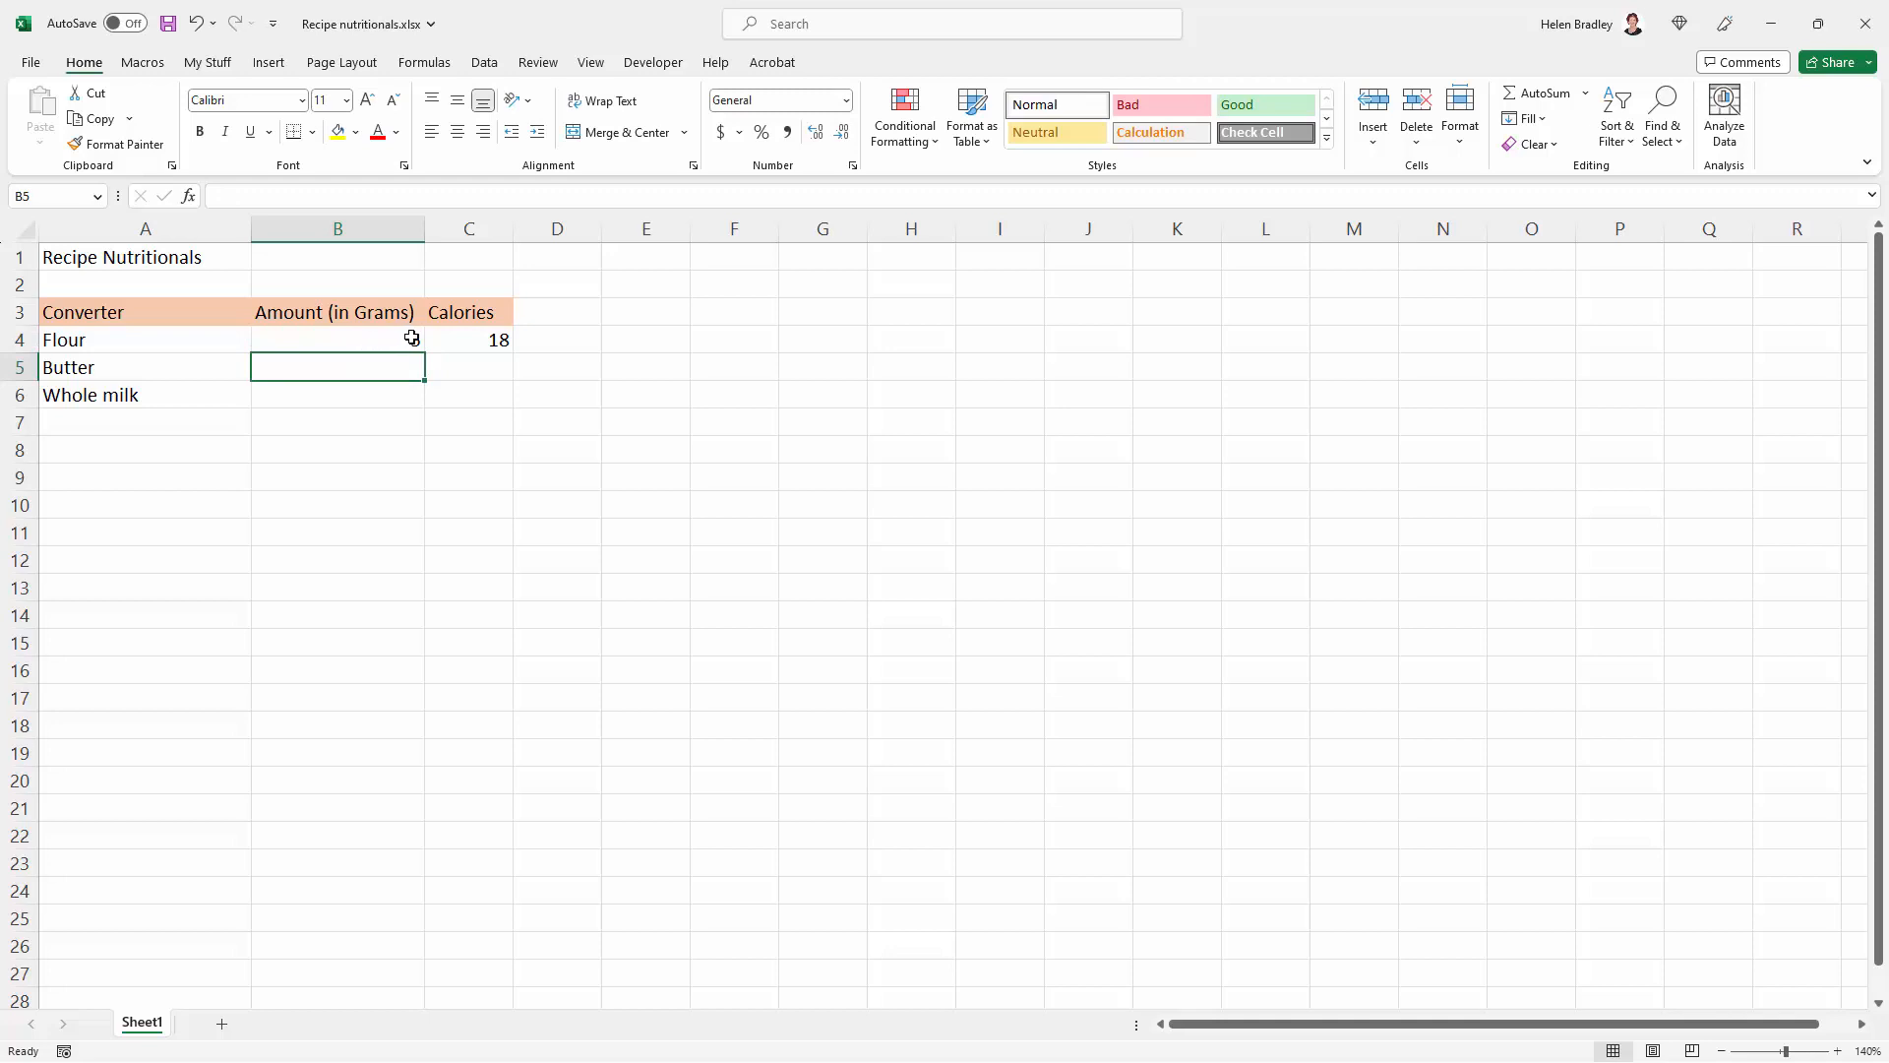
click(337, 338)
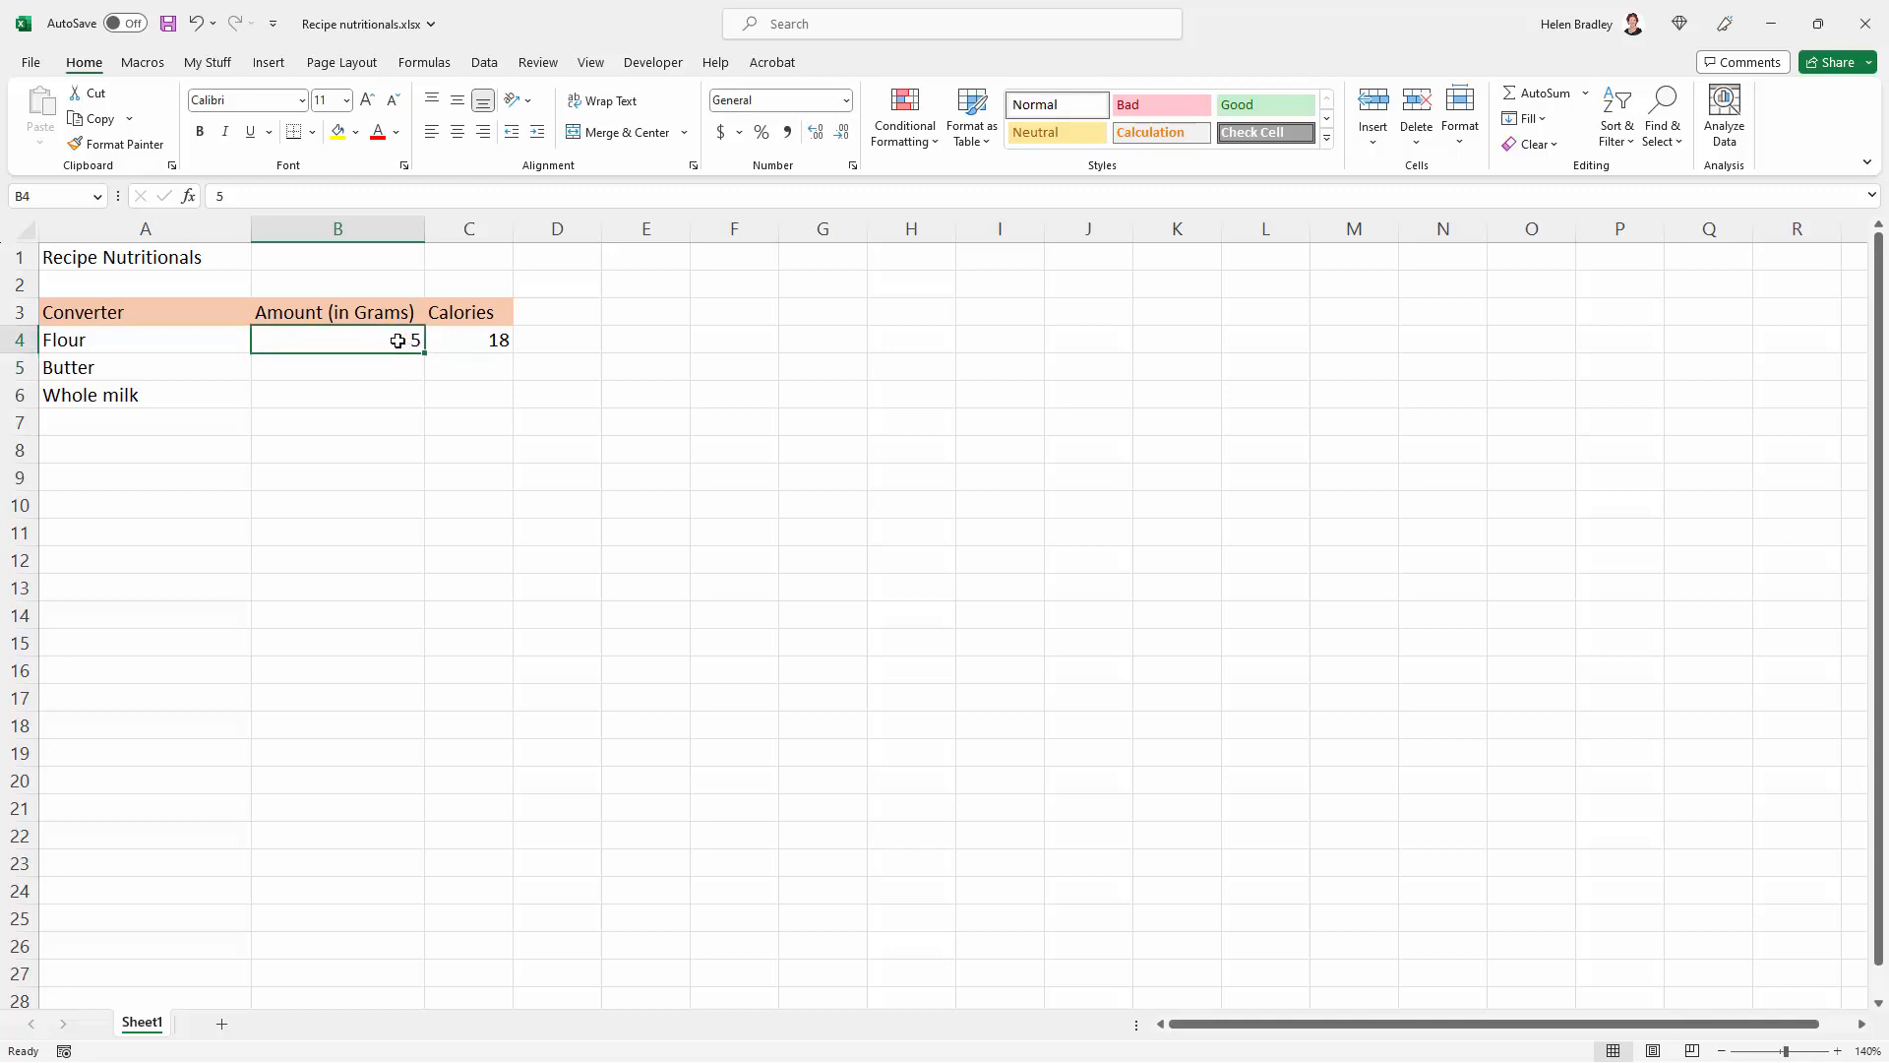
text(100)
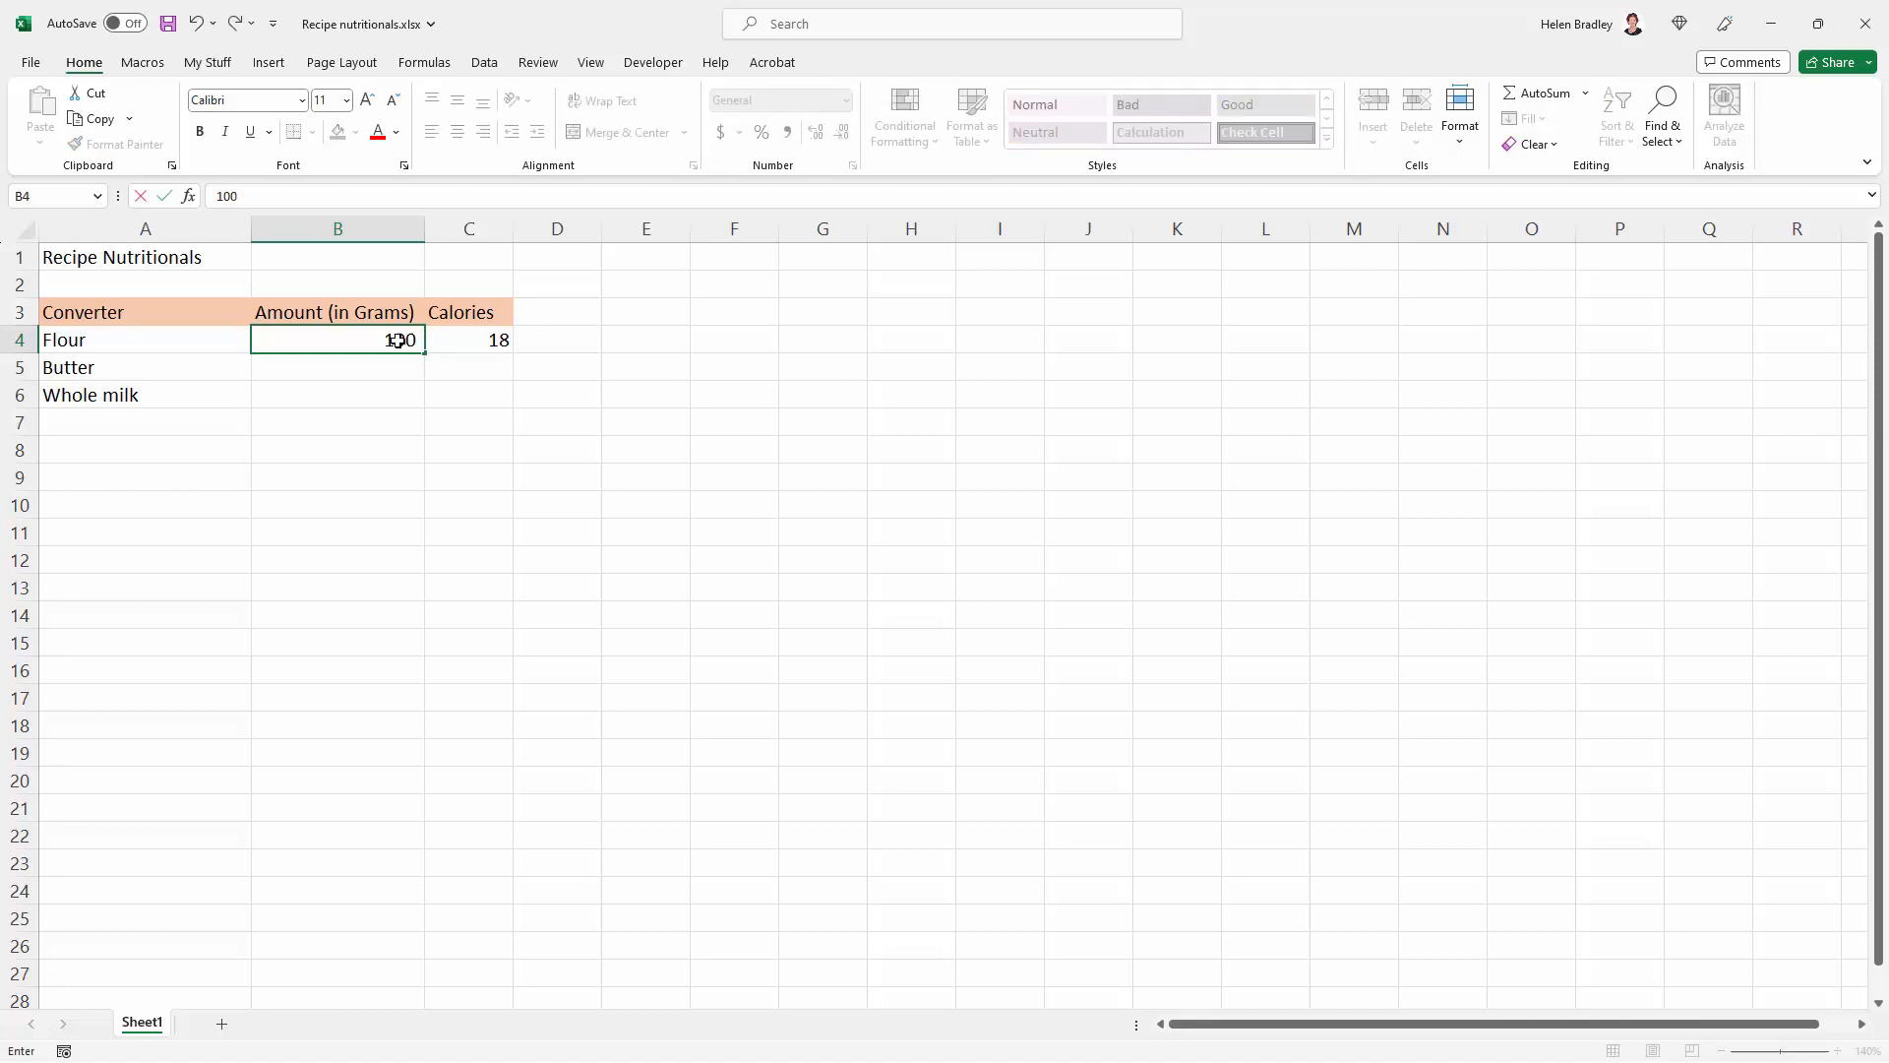
text(g)
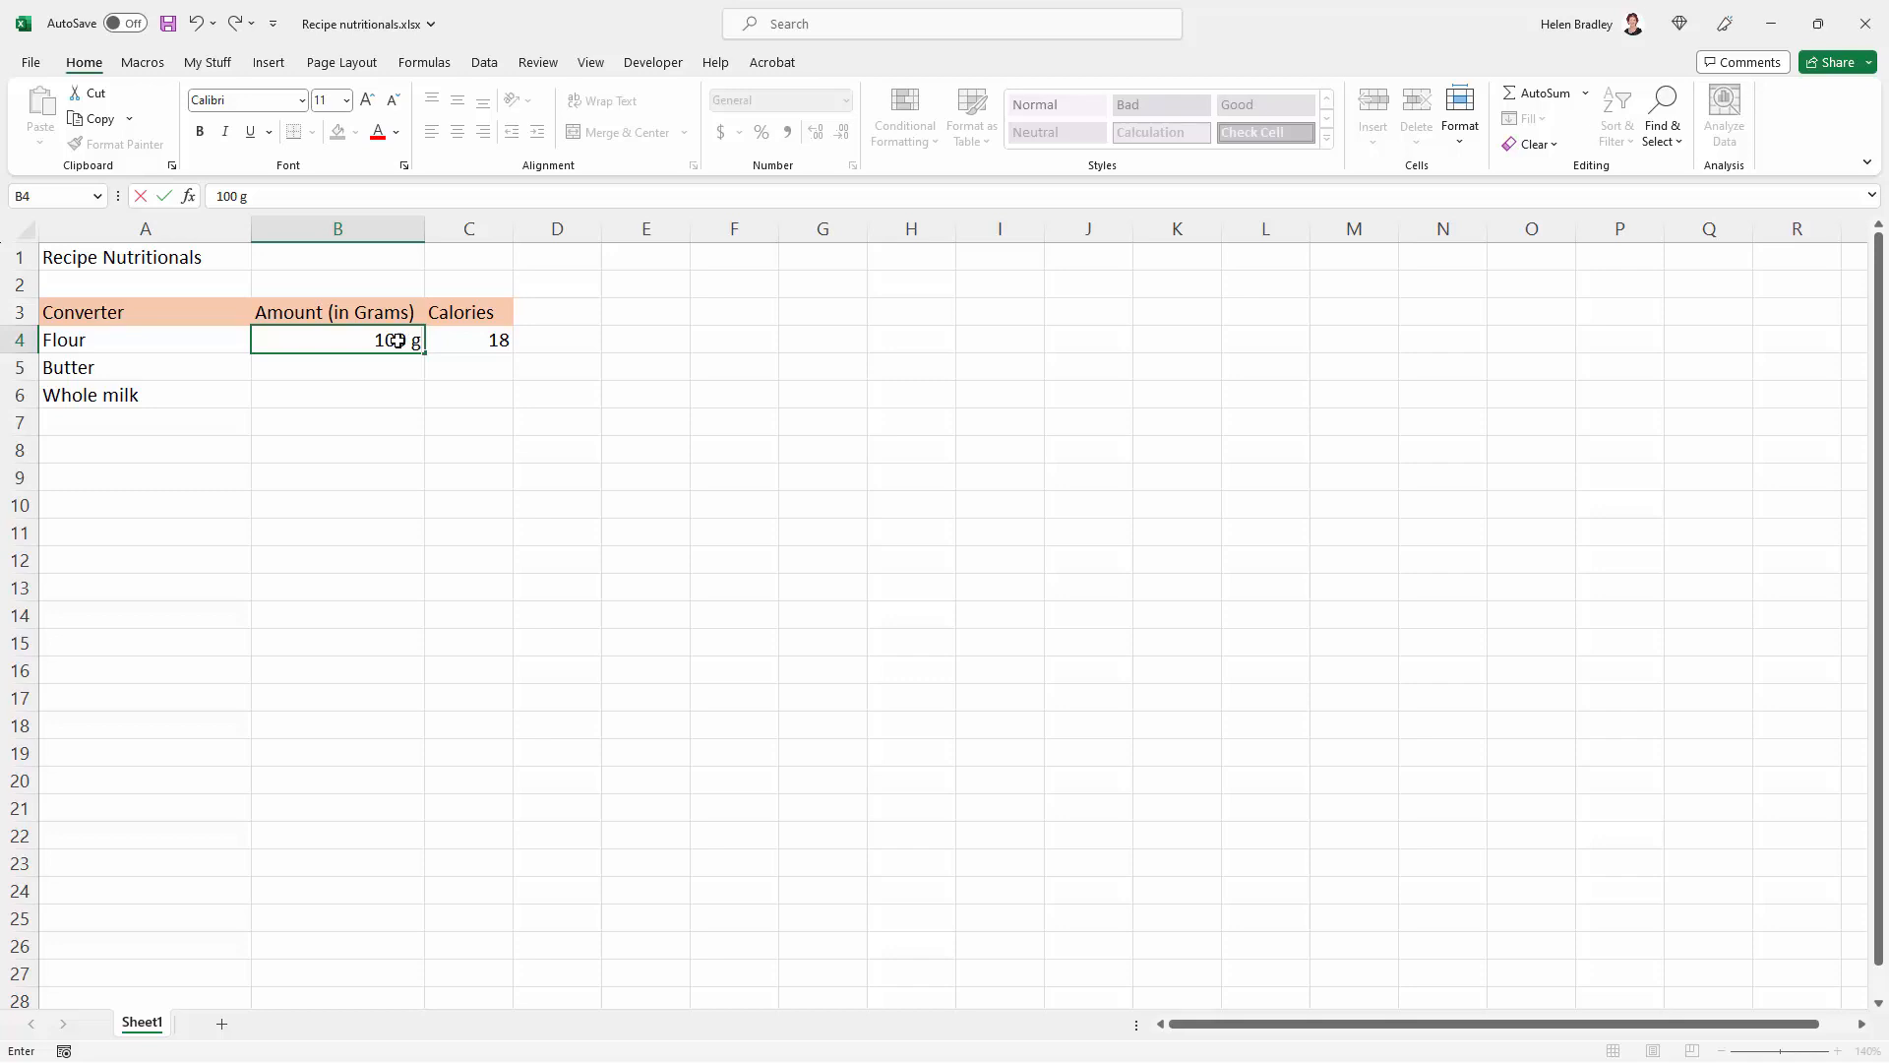
text(m)
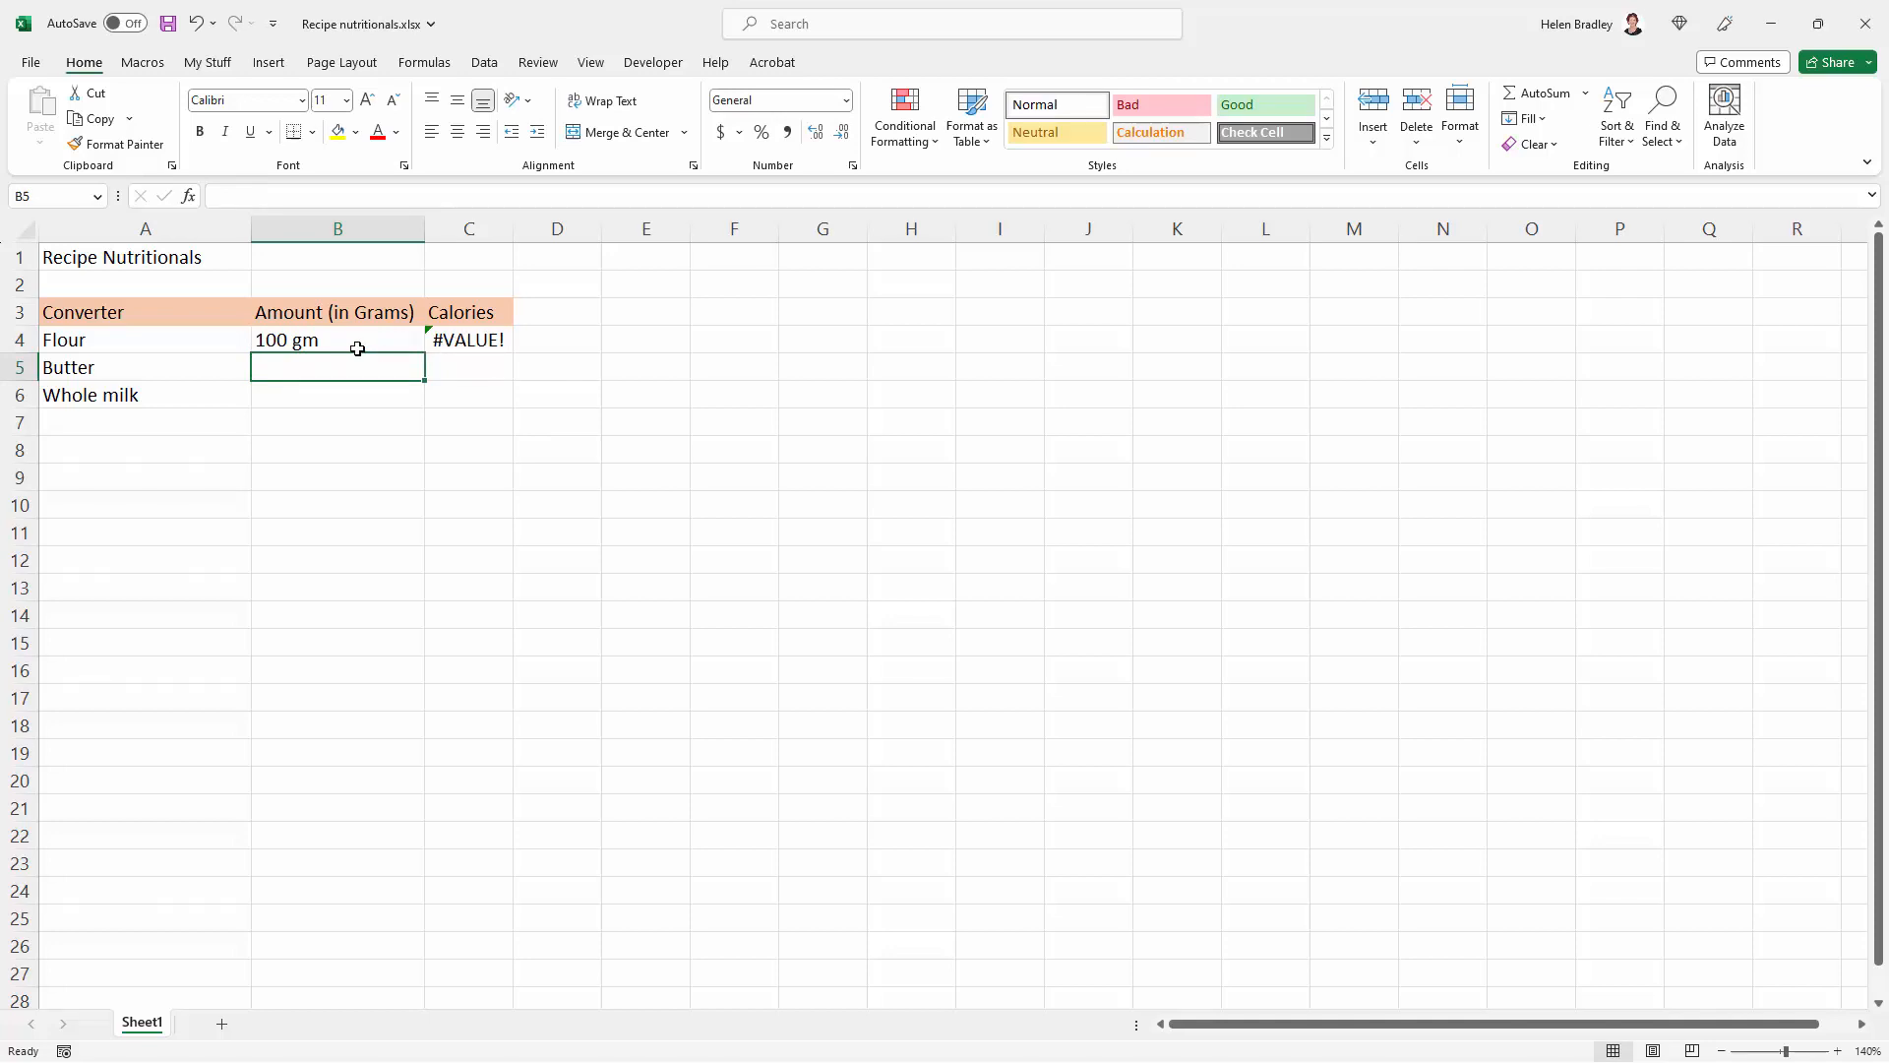
Re-enter the flour amount in B4 as the plain number 100 so calories read 364
click(337, 340)
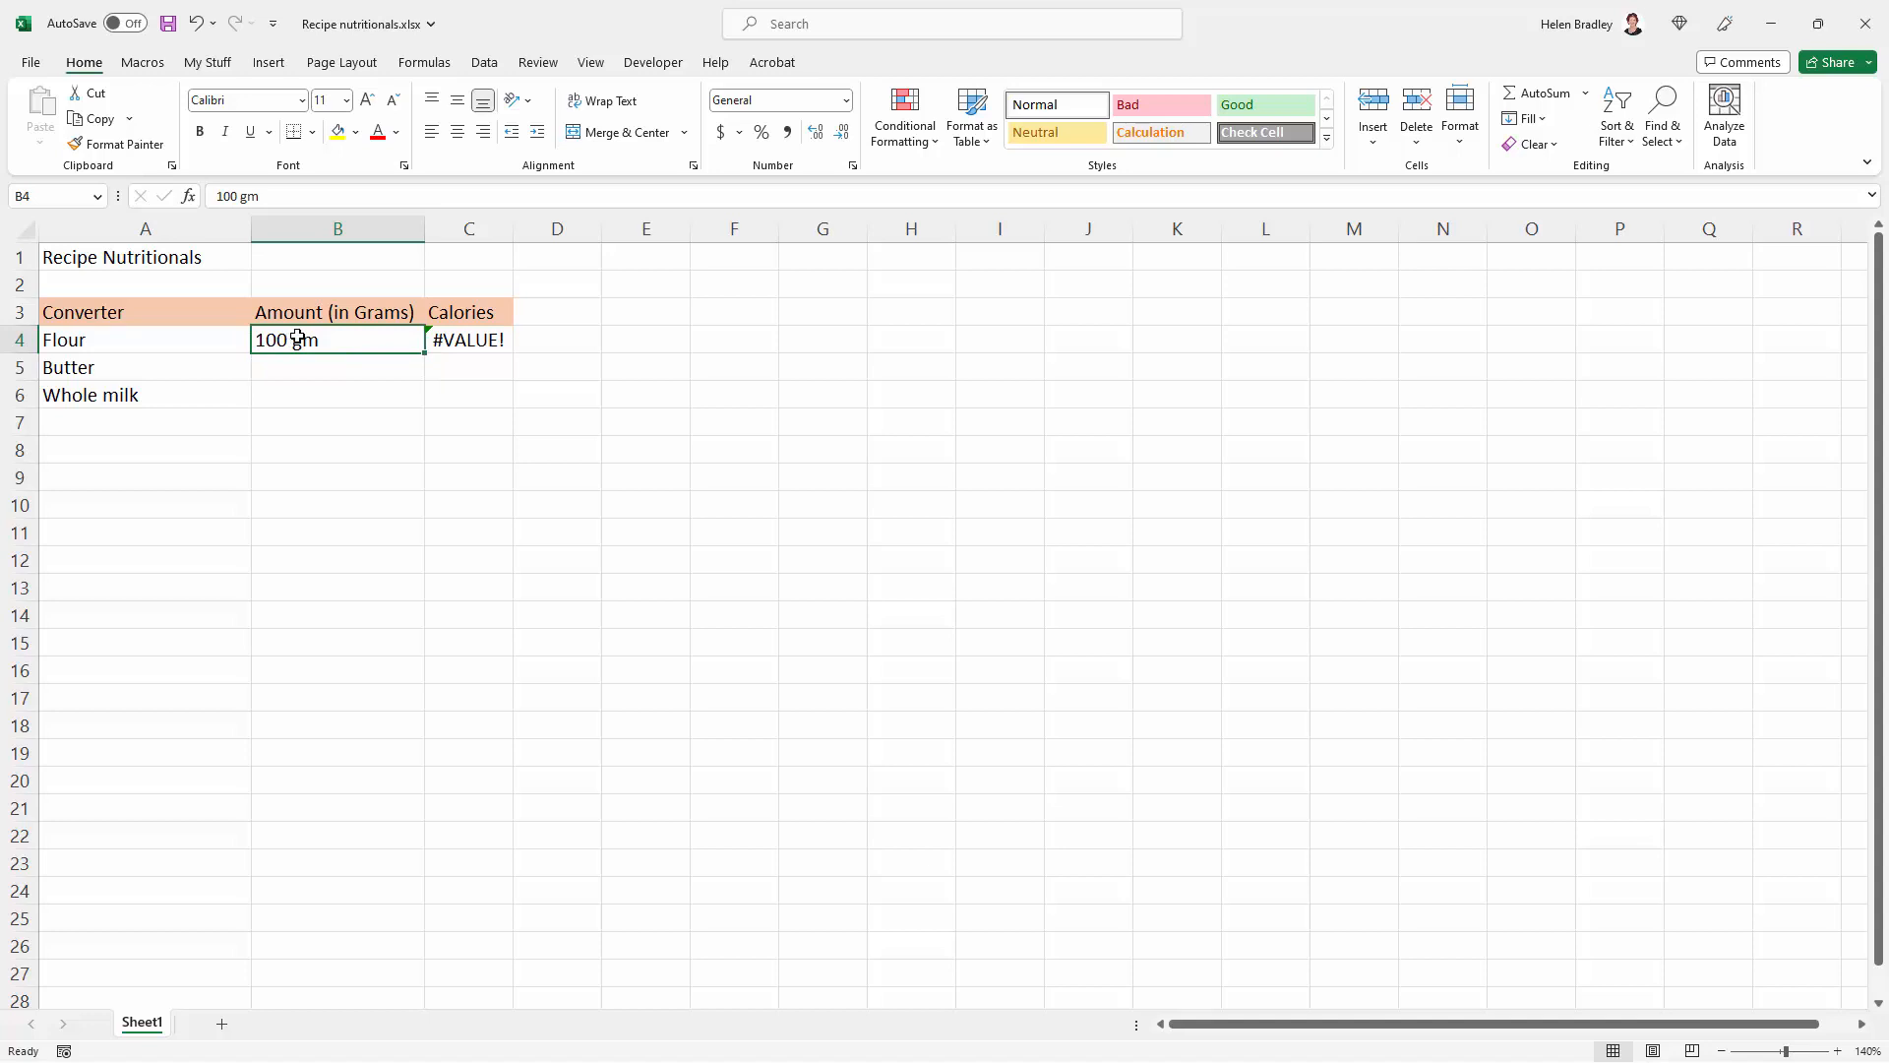
mouse_move(296, 356)
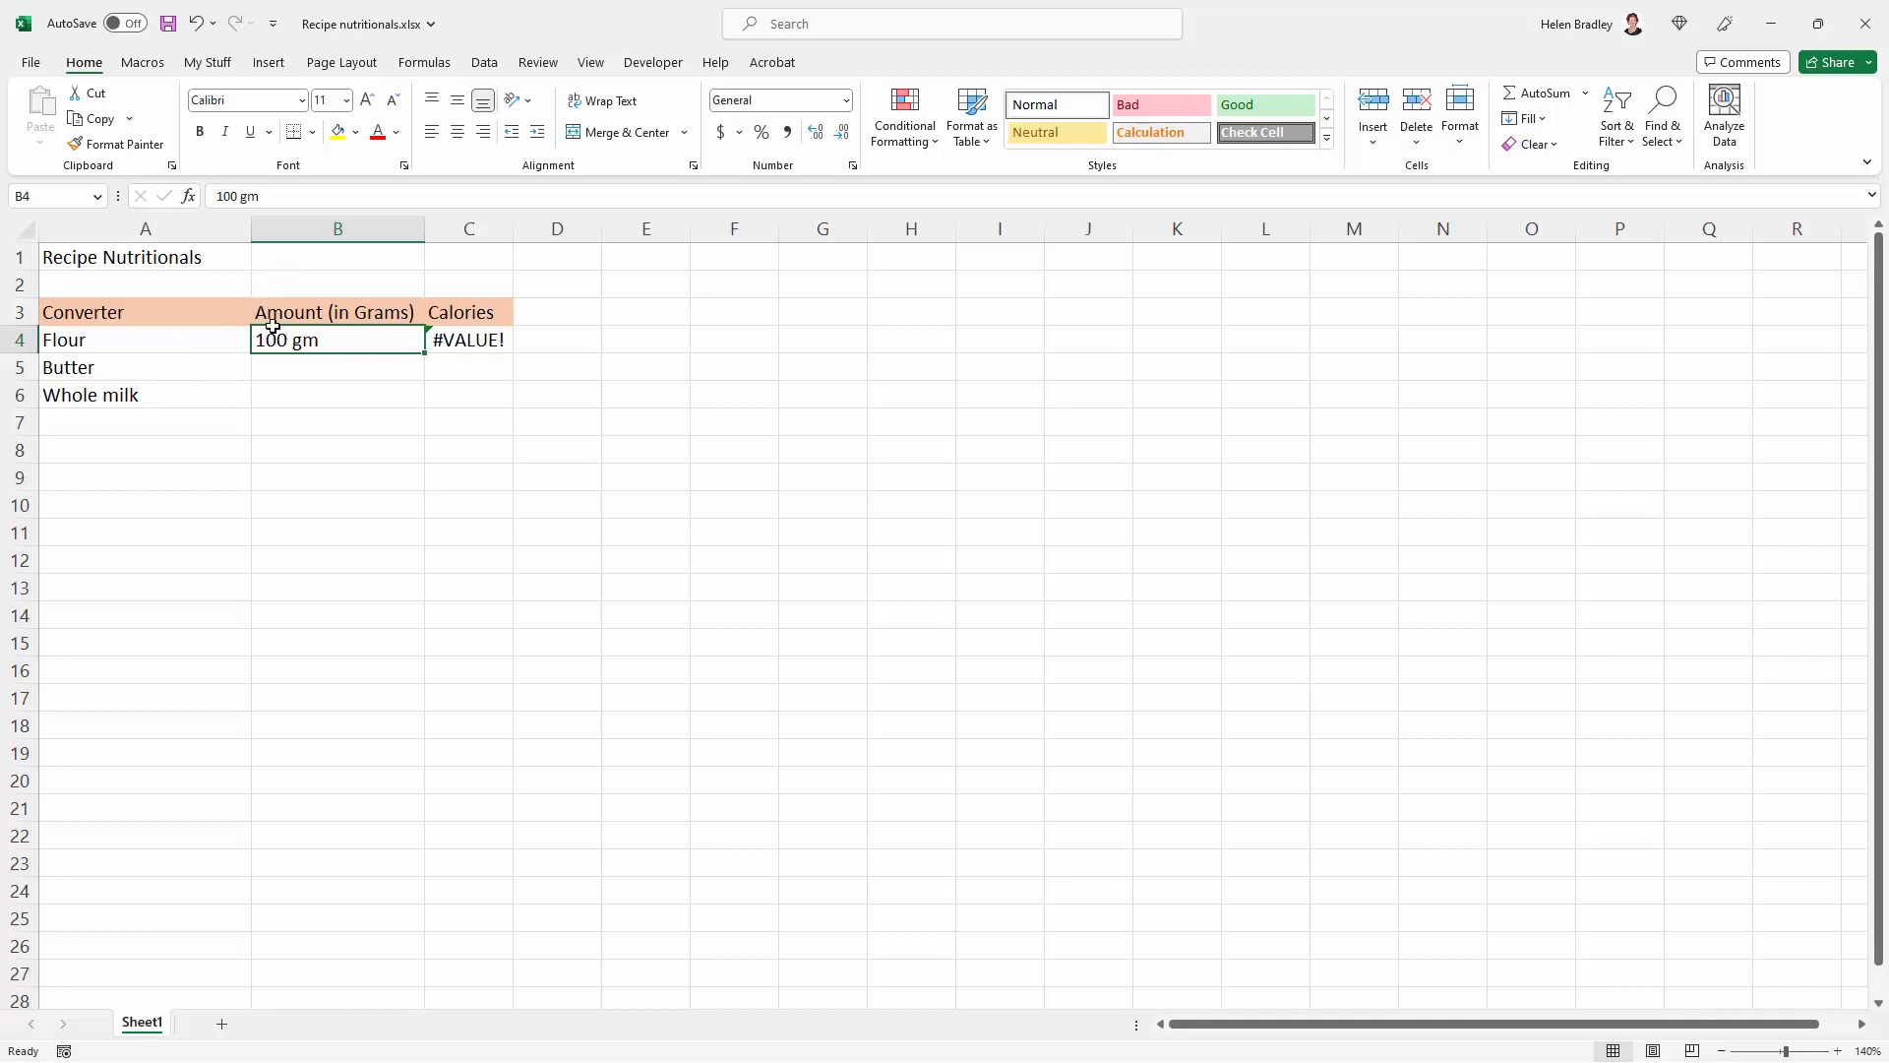
mouse_move(326, 339)
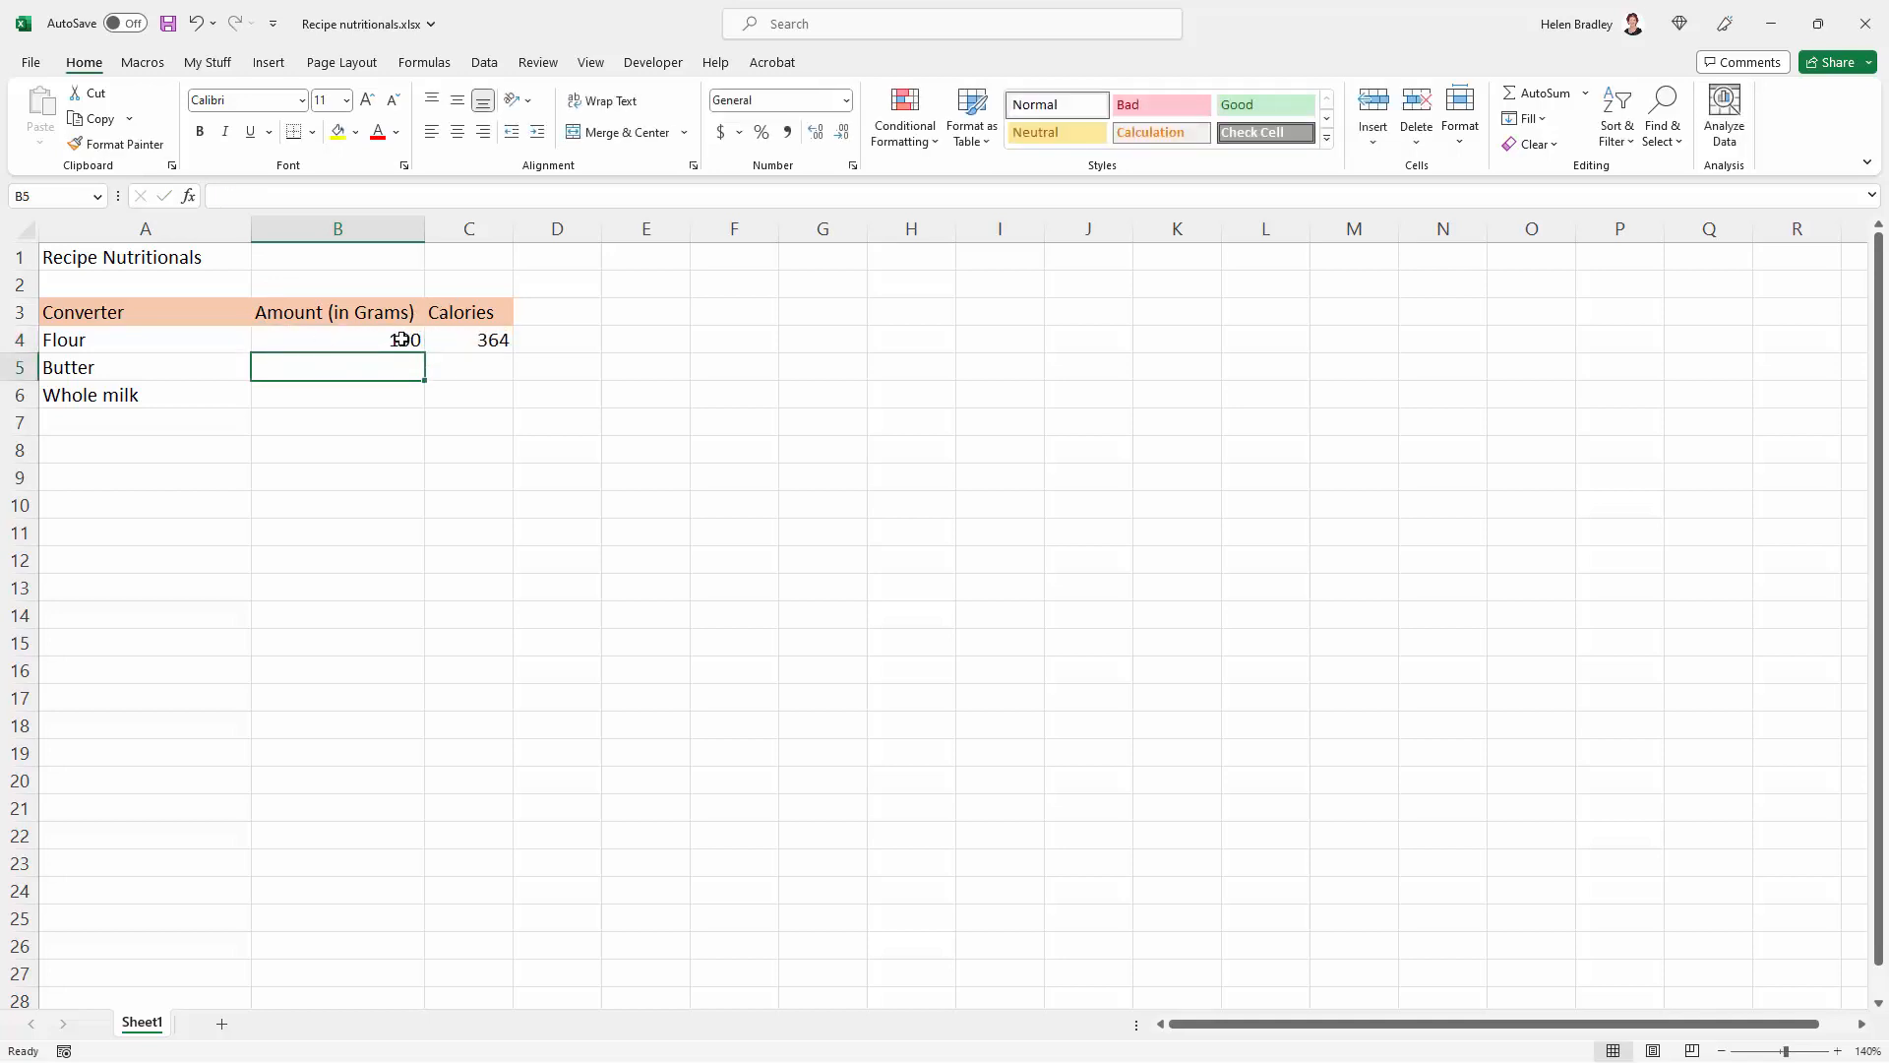
click(336, 338)
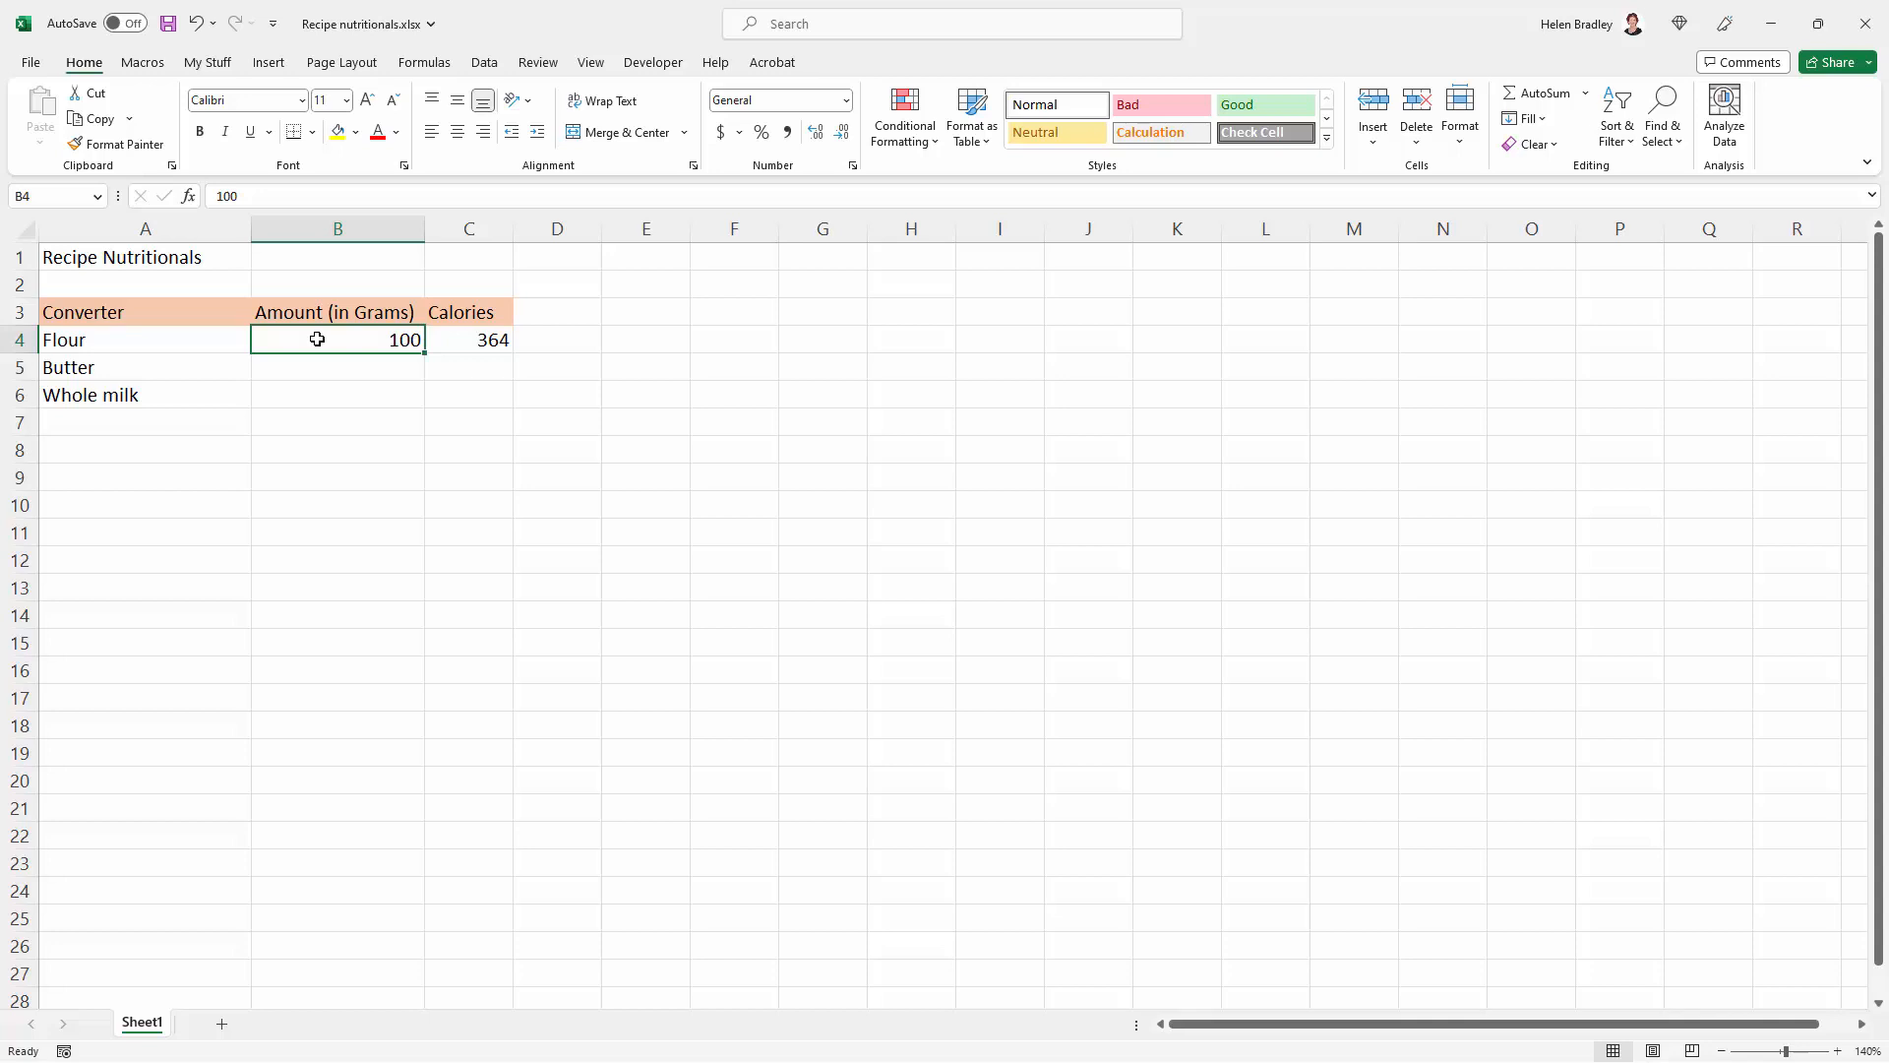
mouse_move(299, 359)
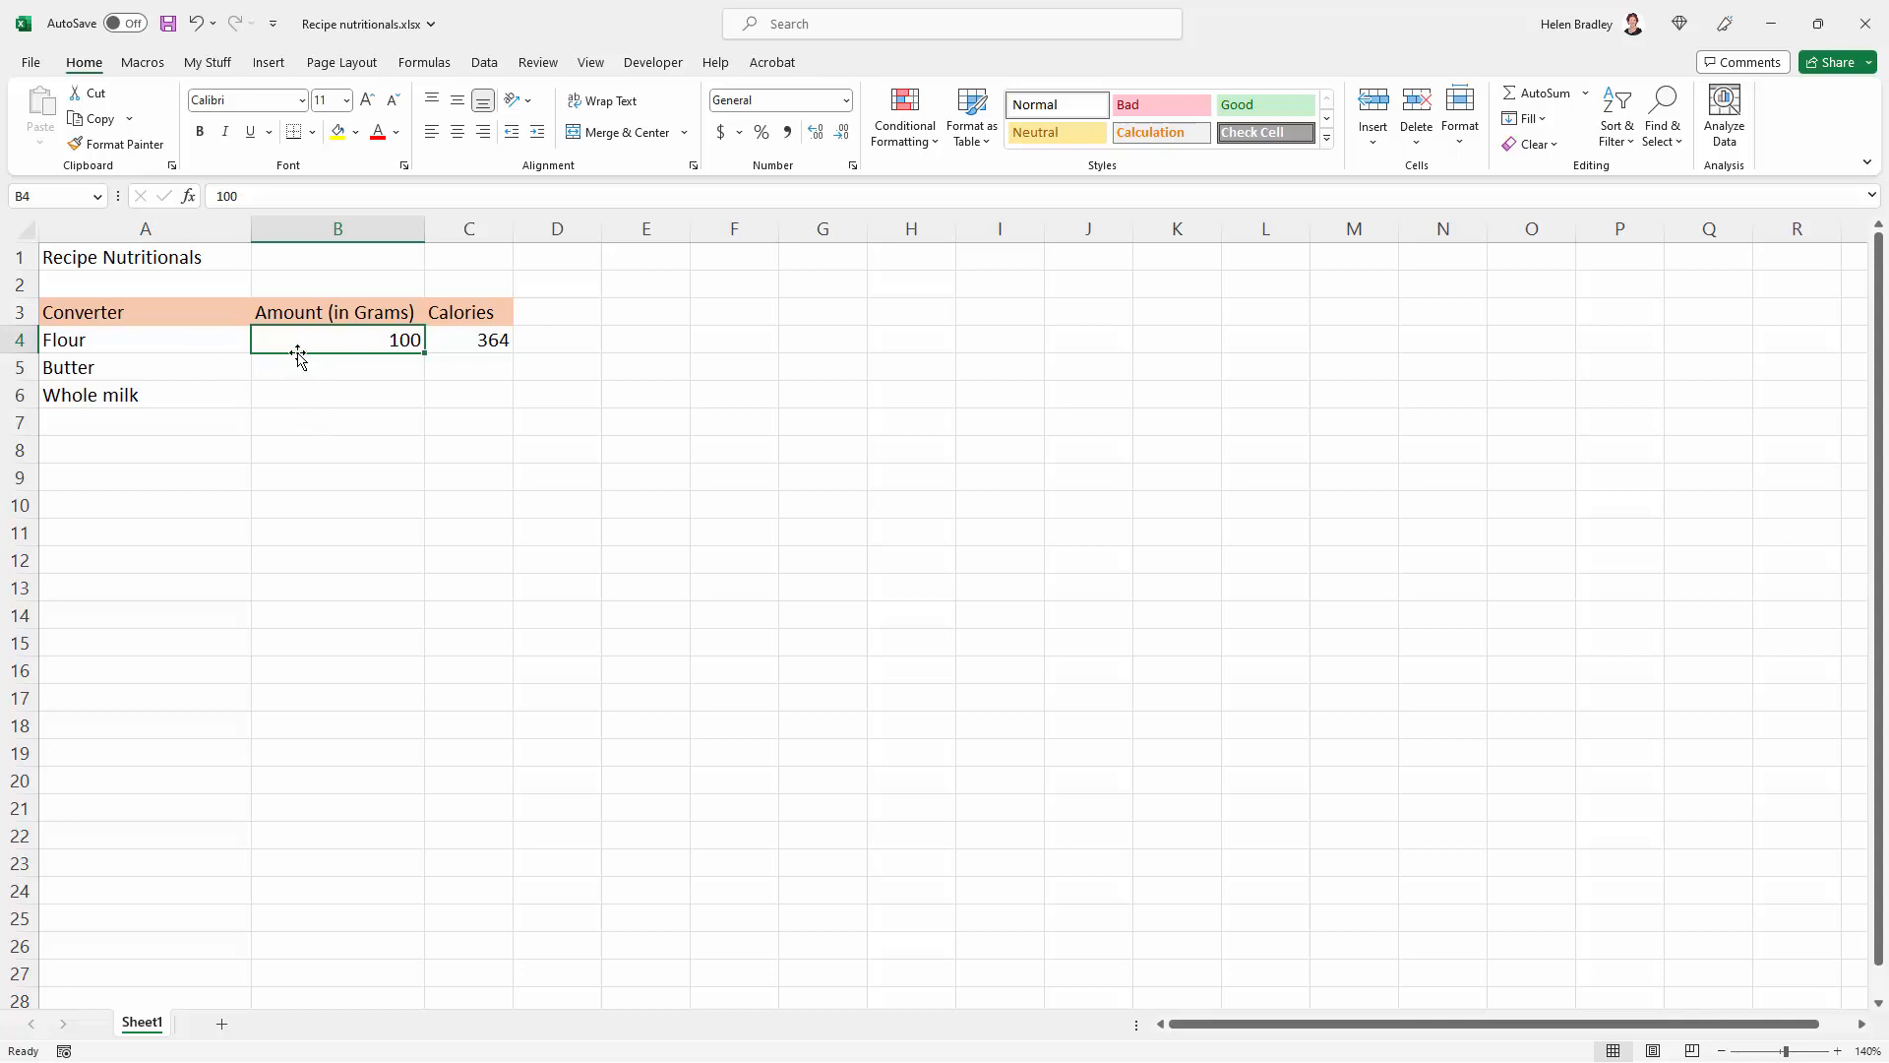
Select amount cells B4:B6 and bring up the Format Cells dialog
drag(336, 339, 336, 367)
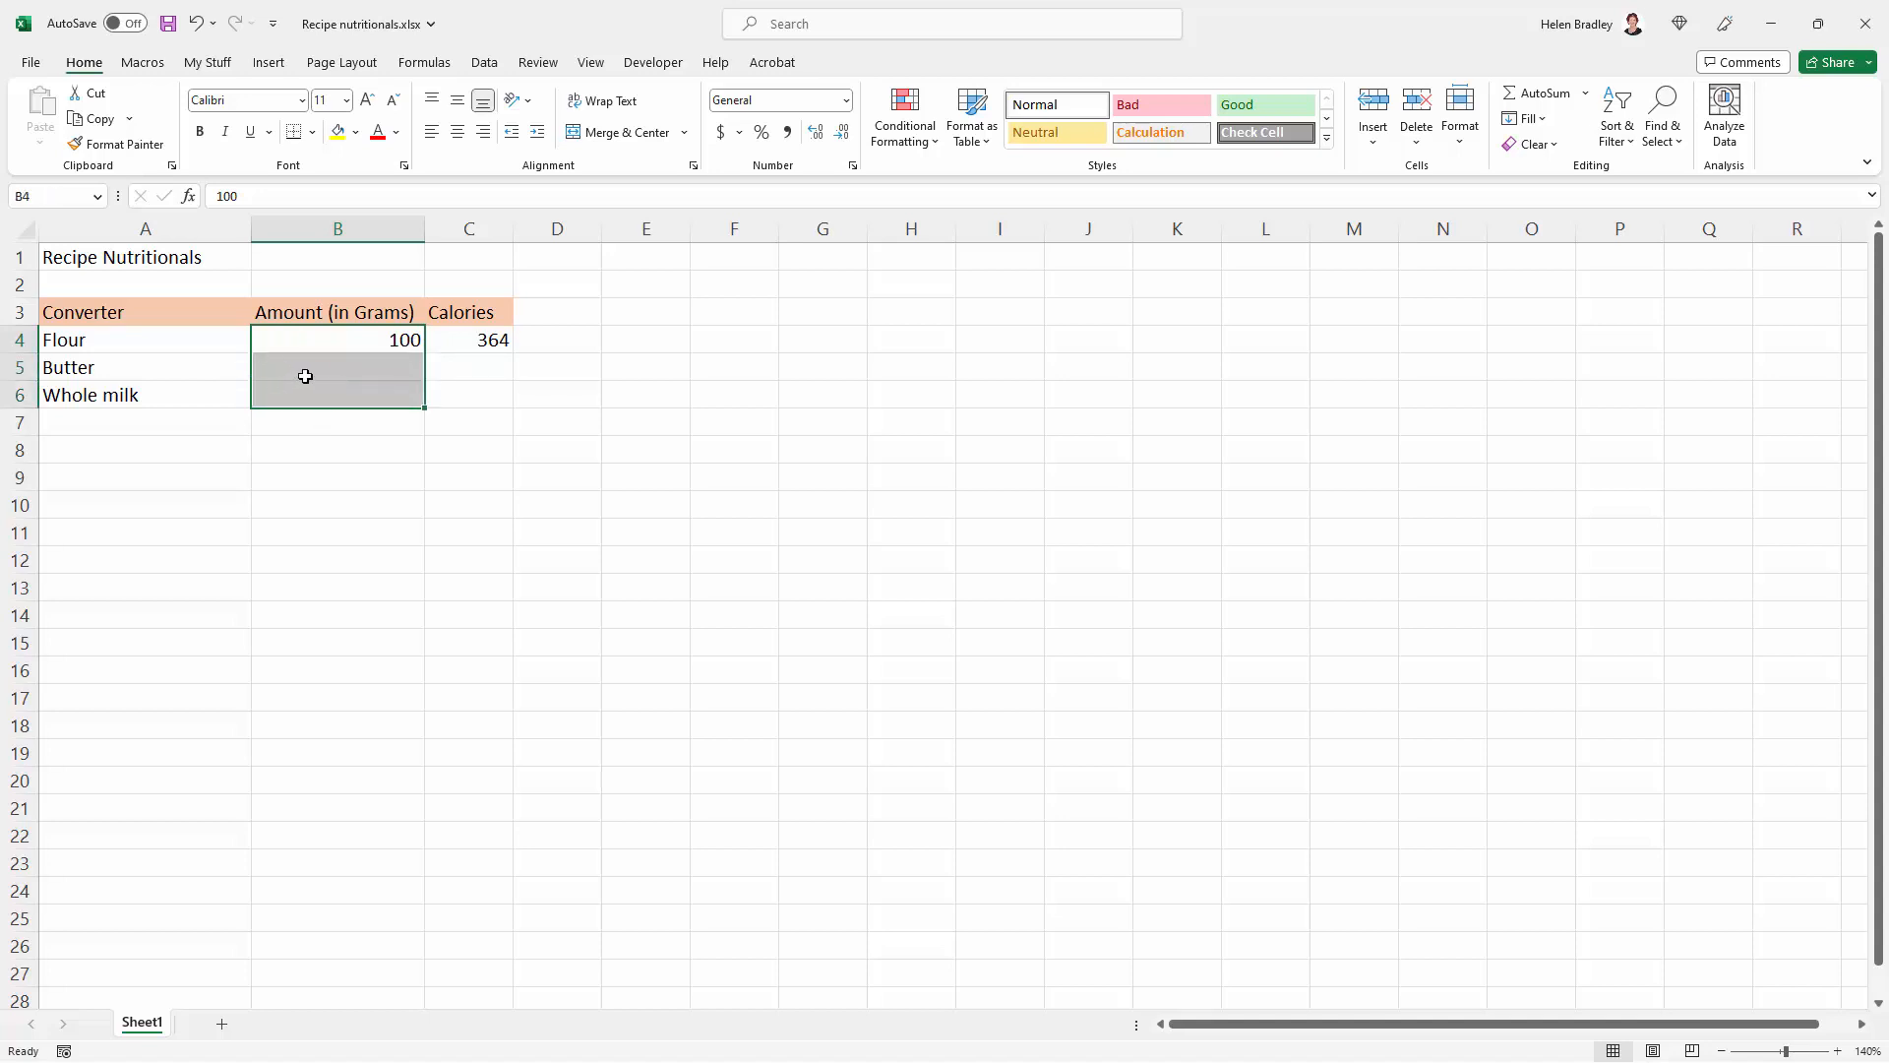
mouse_move(376, 339)
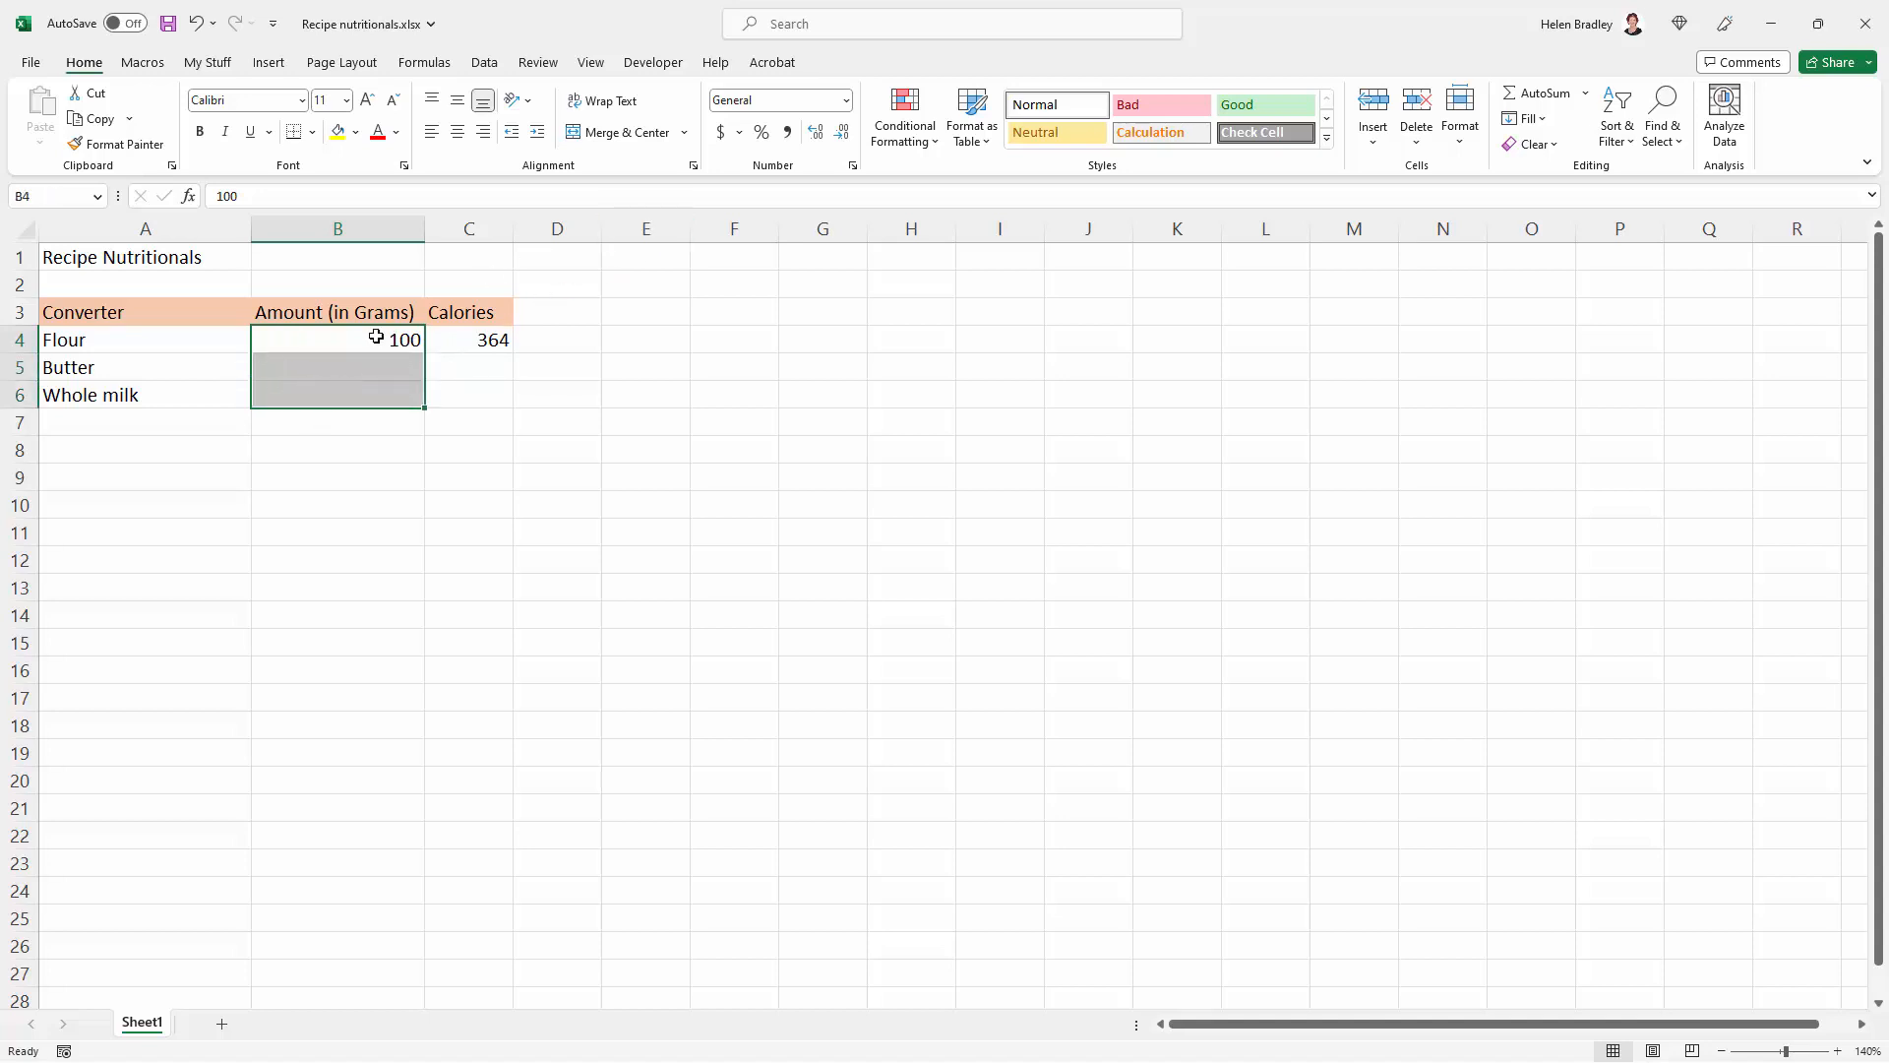
mouse_move(330, 597)
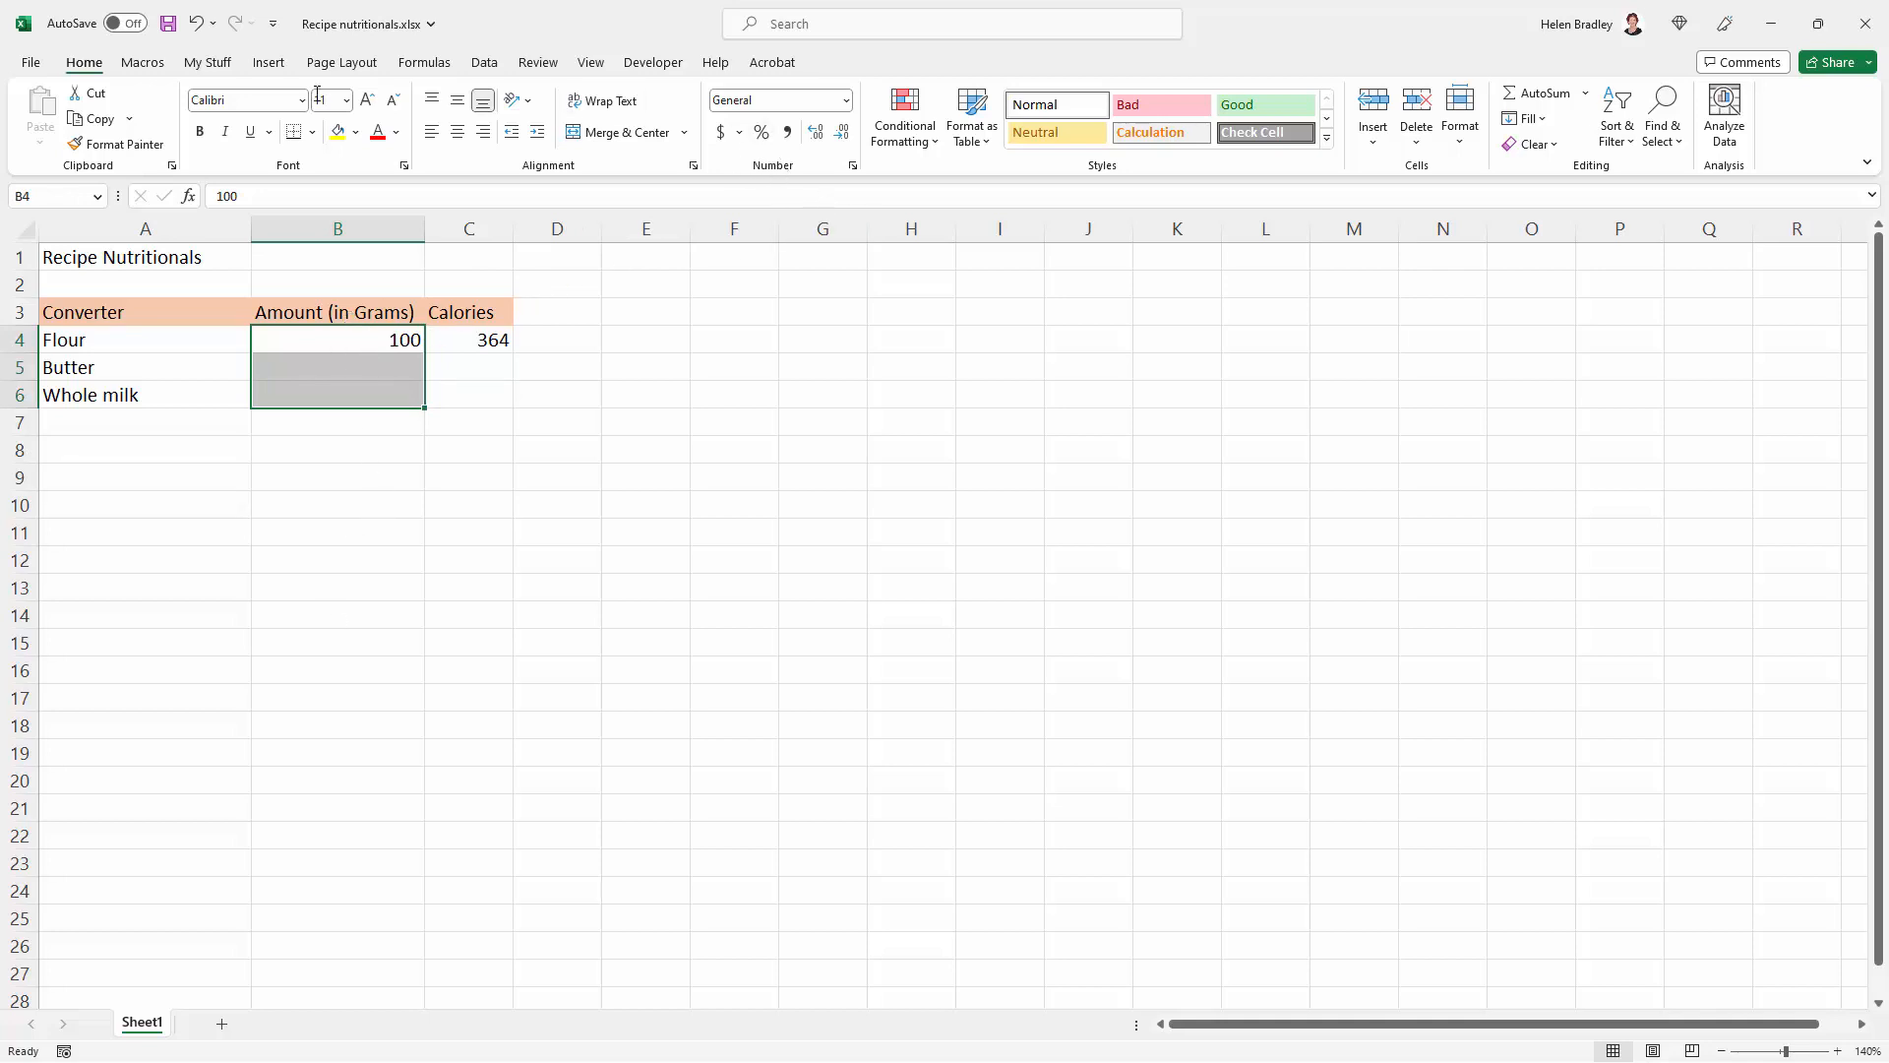
mouse_move(835, 168)
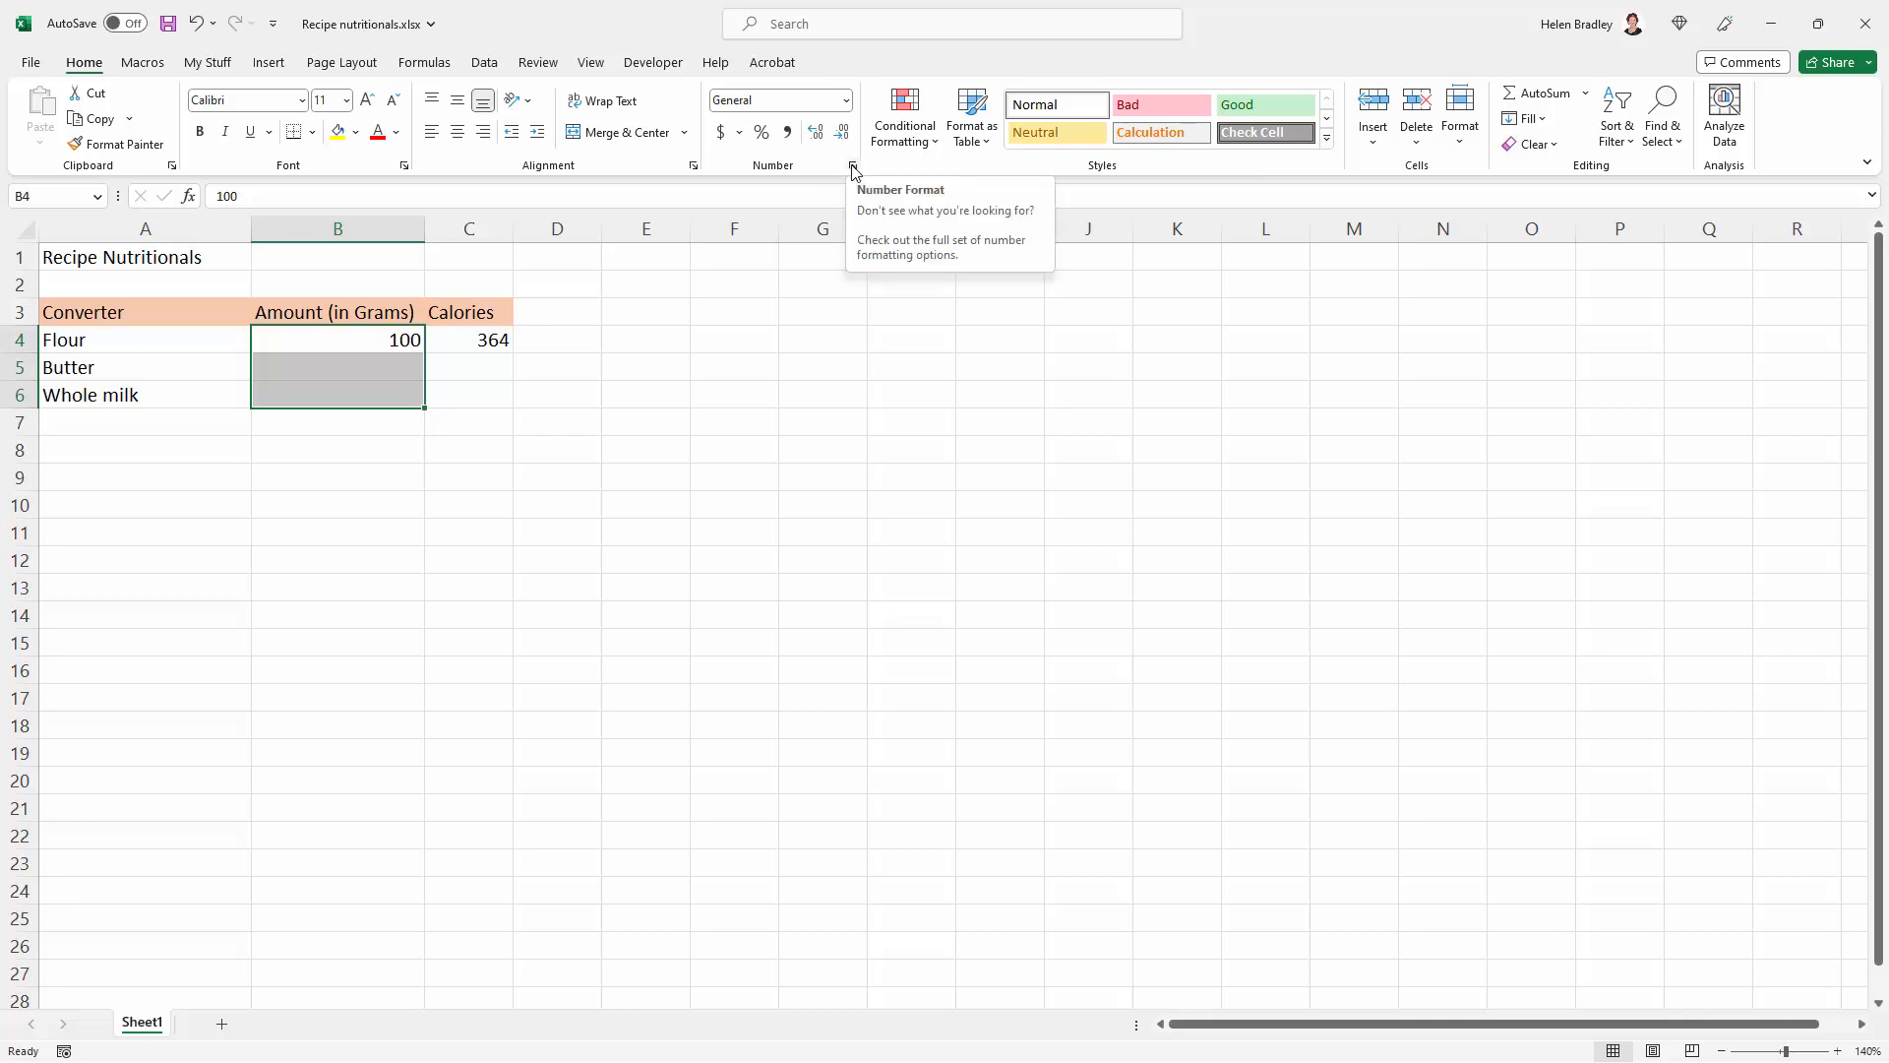
click(852, 167)
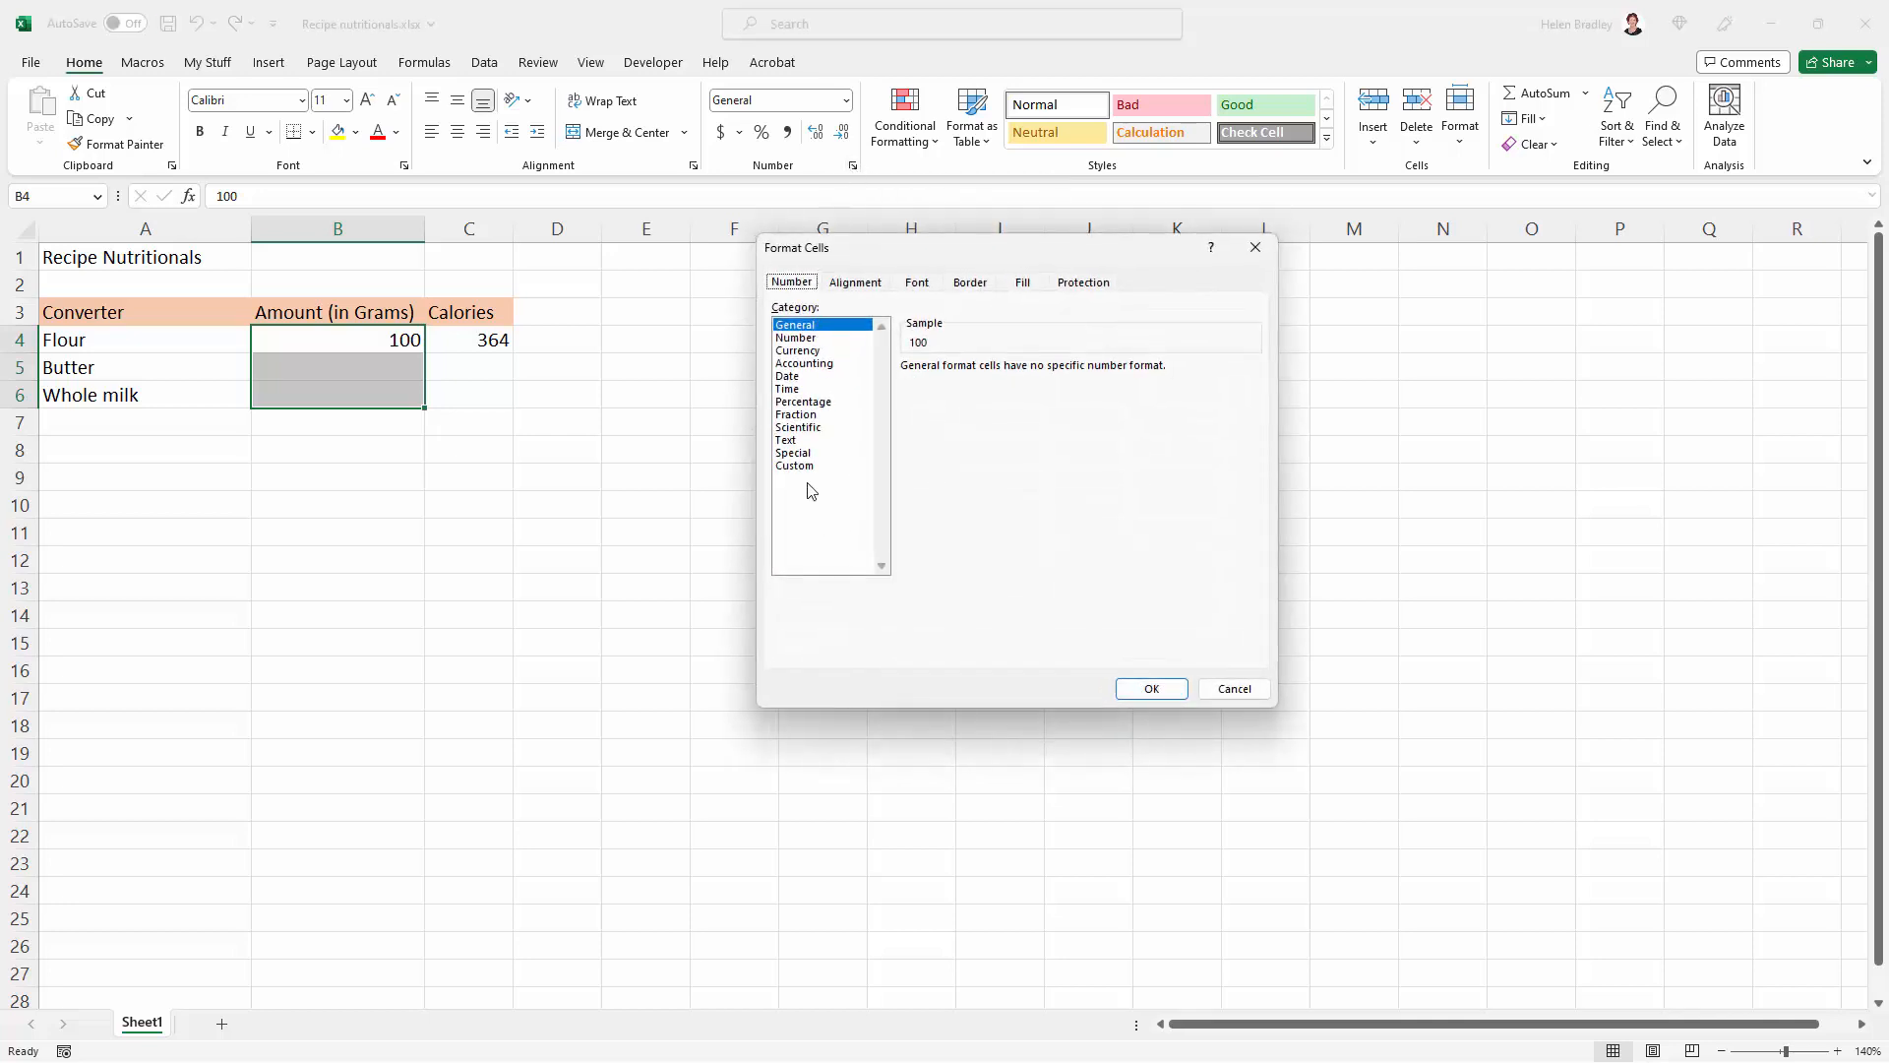
Switch Format Cells to the Custom category to start from the whole-number code 0
click(794, 466)
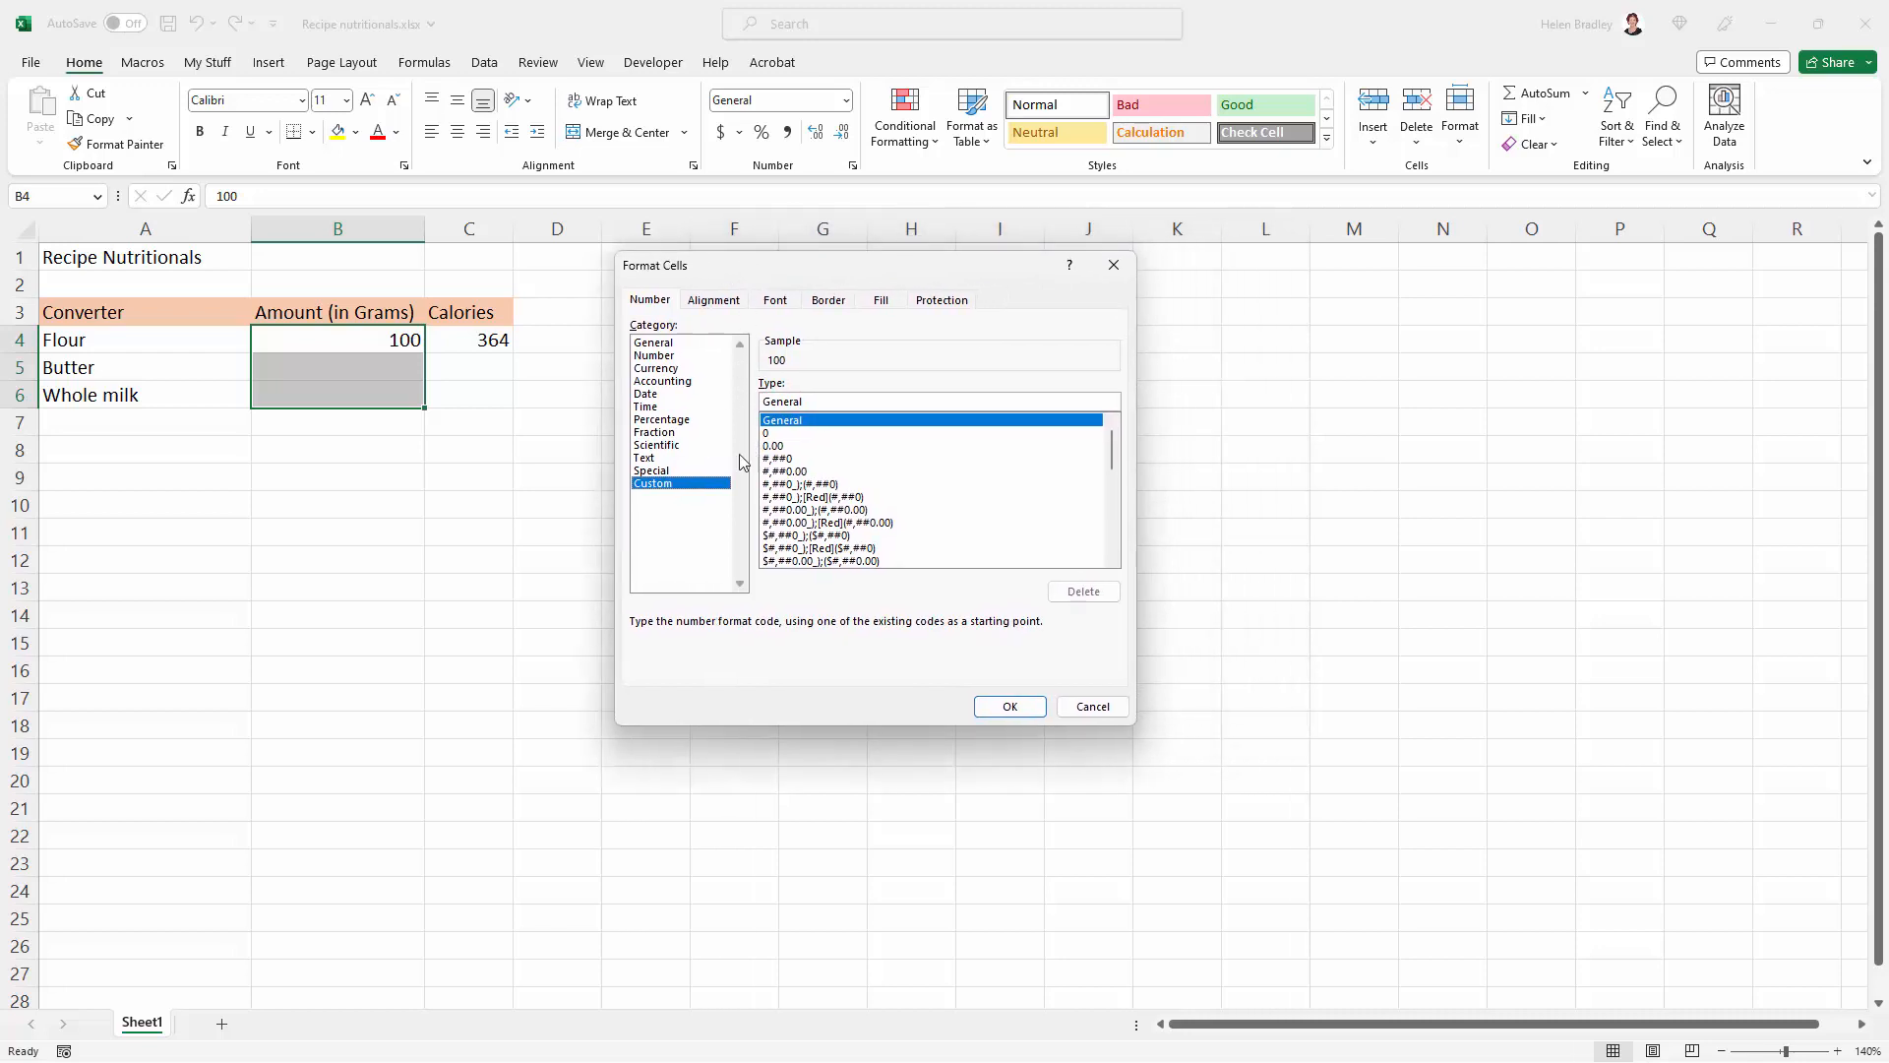
mouse_move(324, 339)
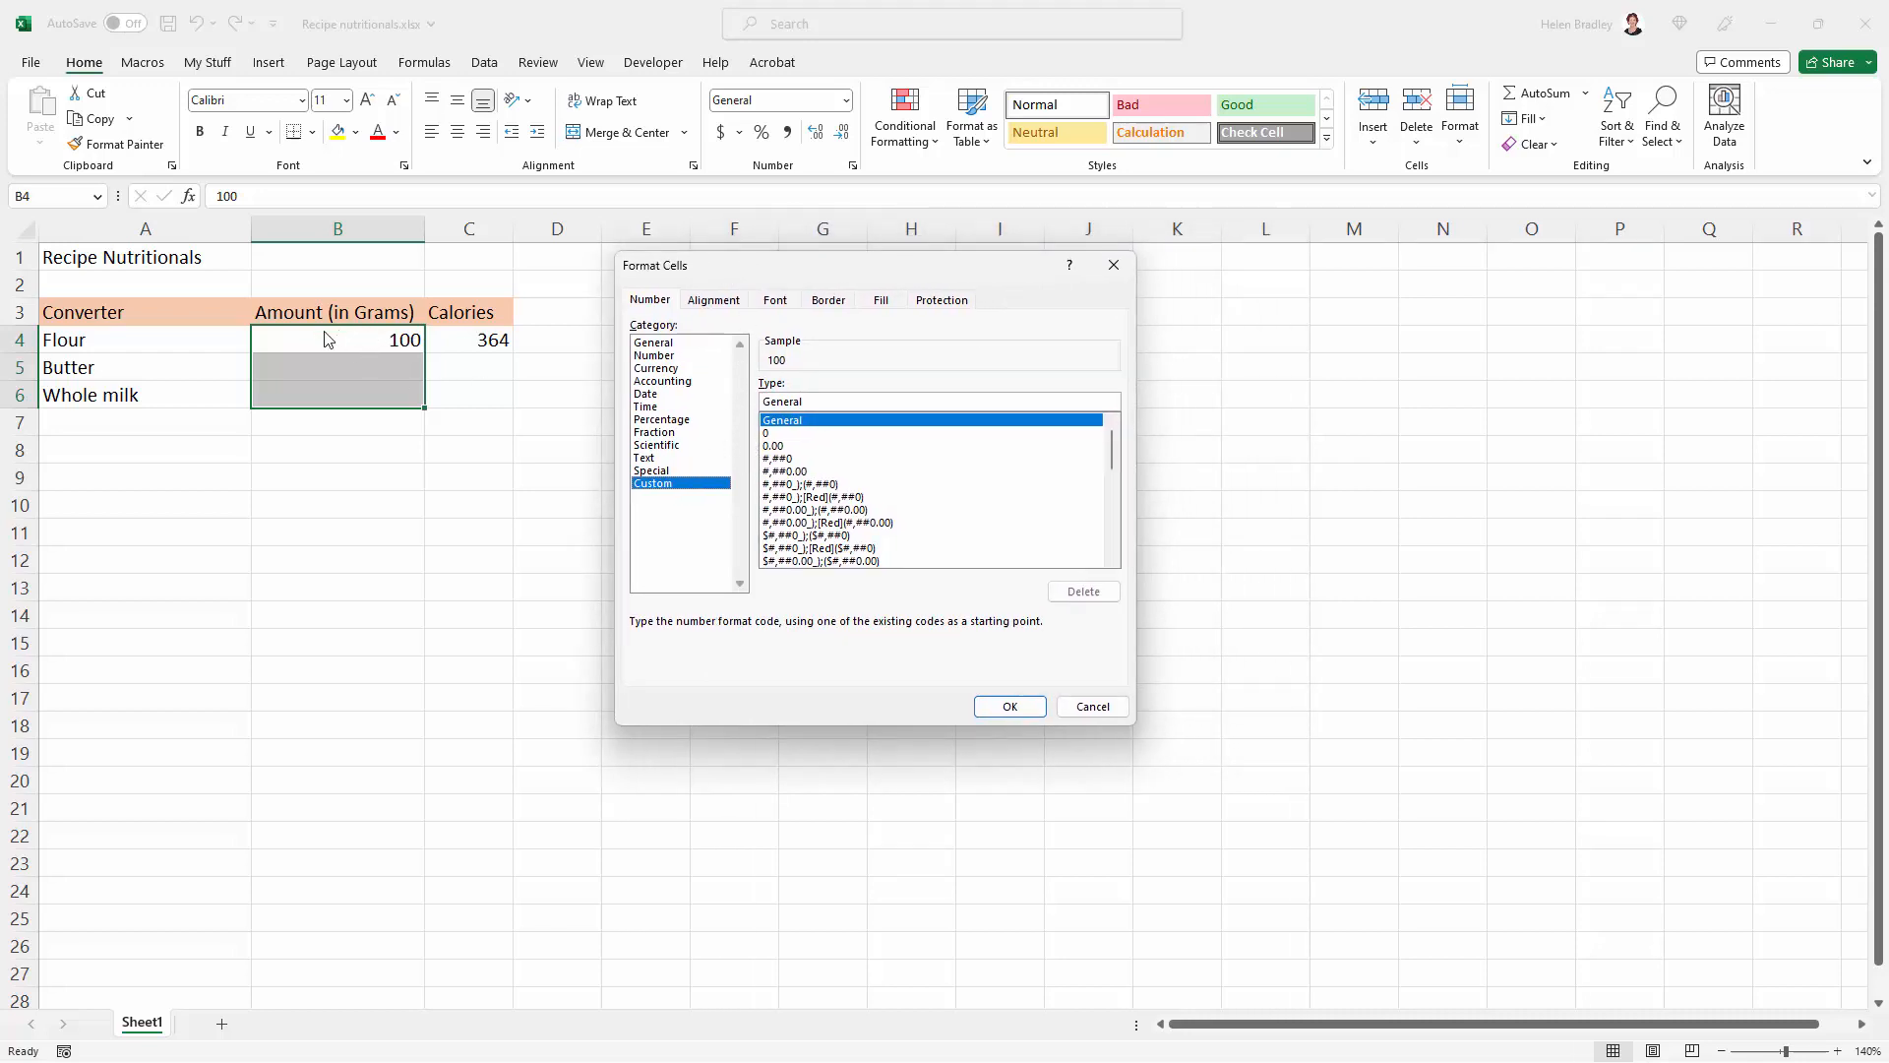
mouse_move(376, 335)
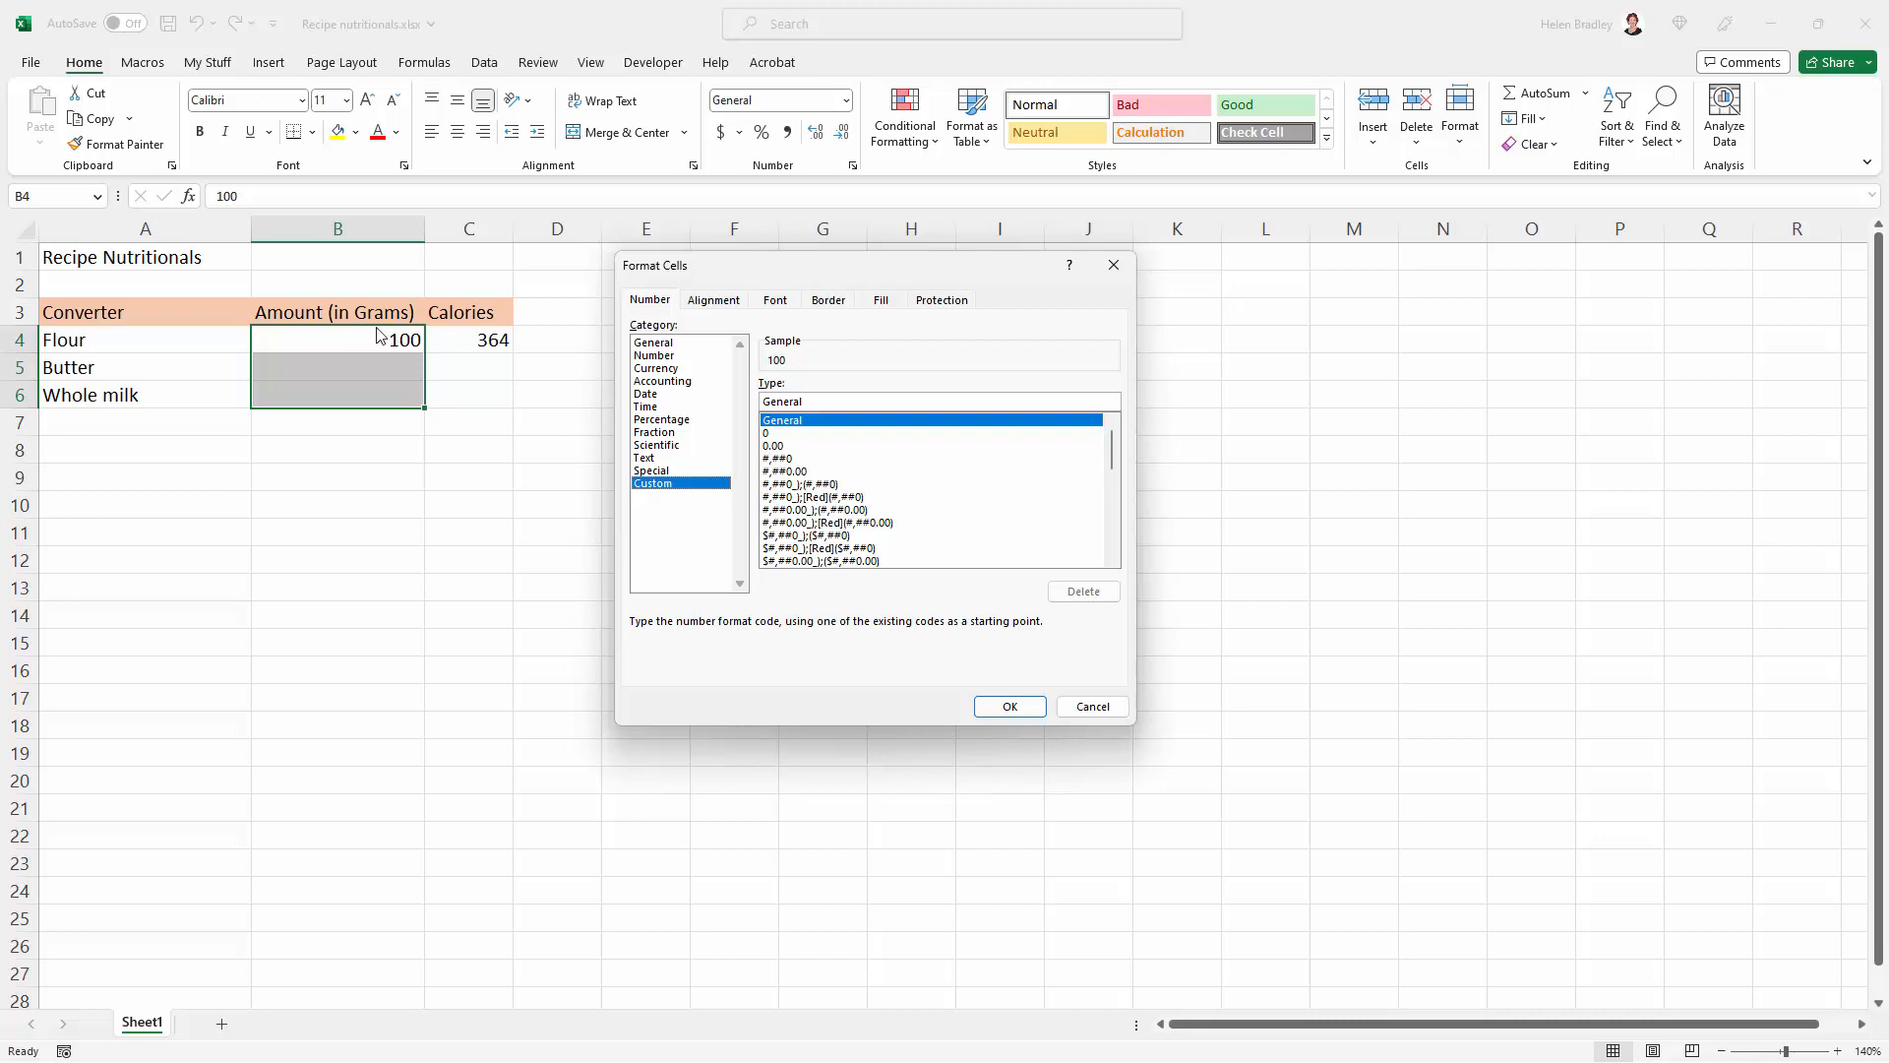
mouse_move(841, 468)
text(0)
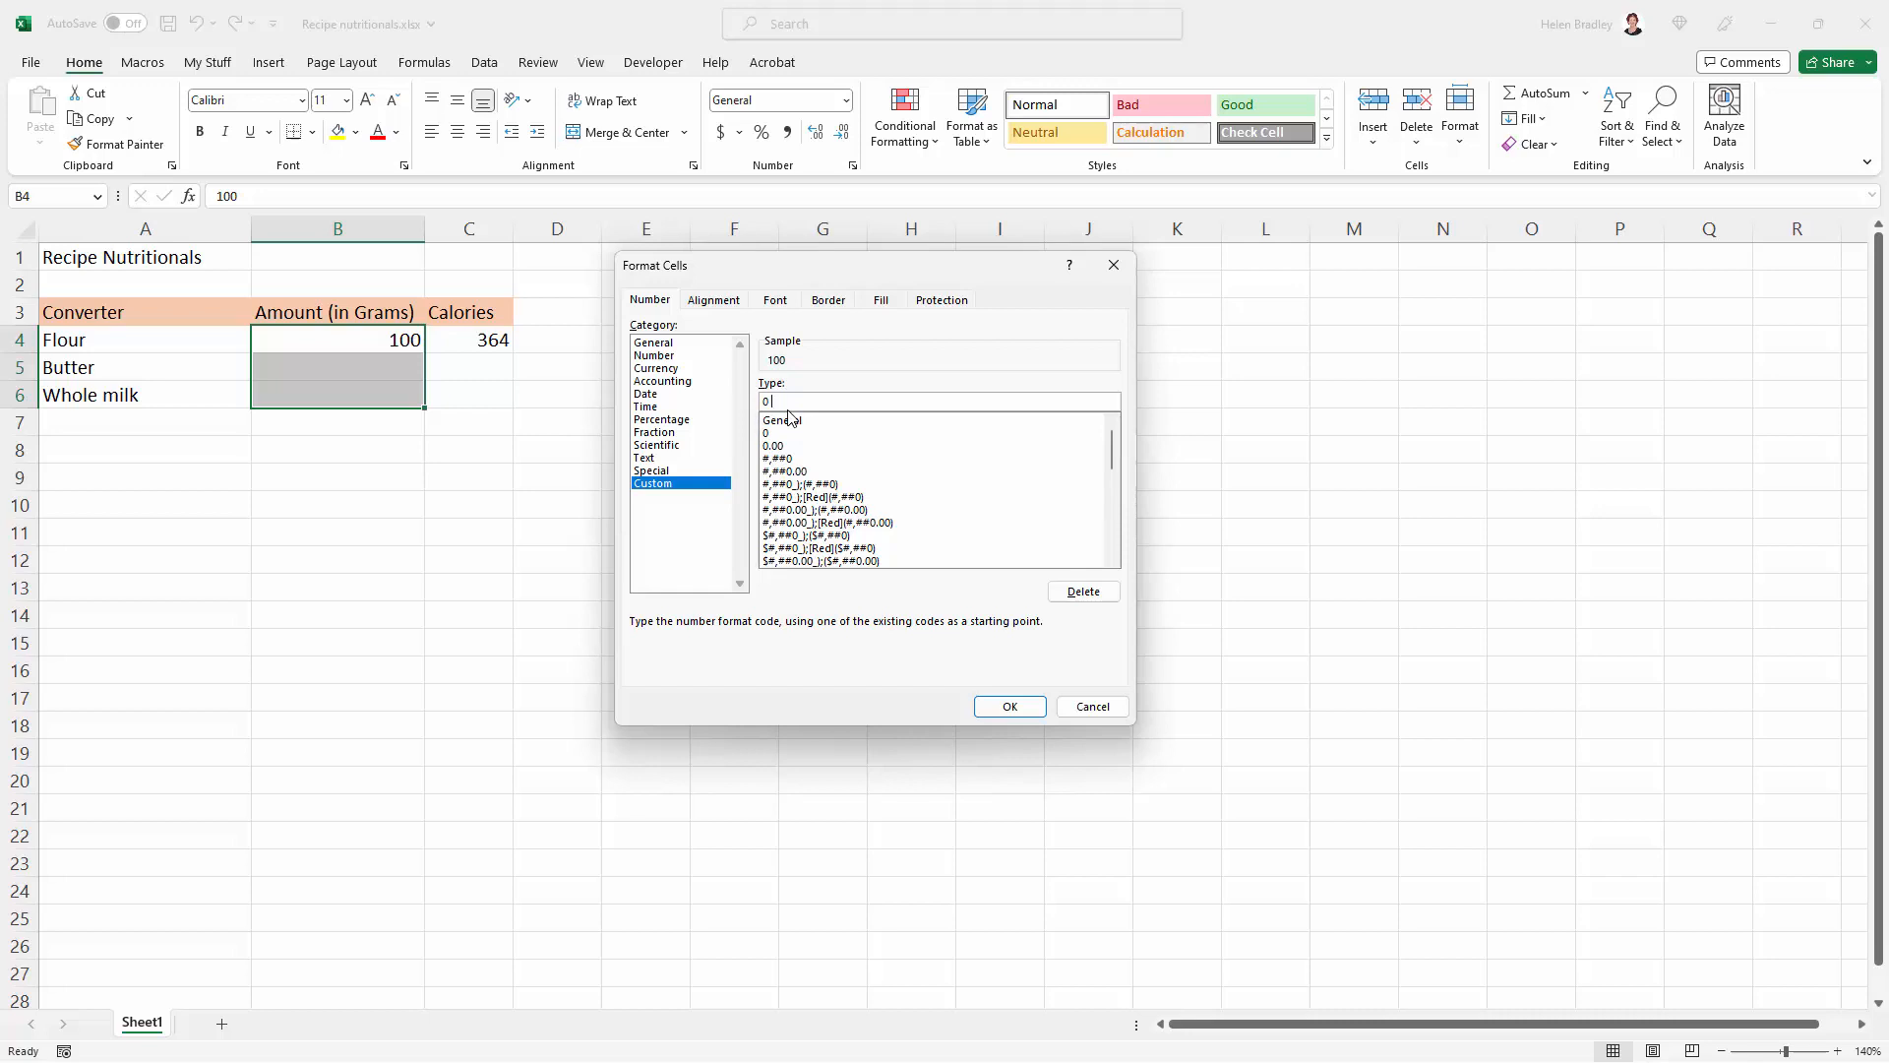
Apply the custom format 0 "gm" to B4:B6 so flour reads 100 gm with calories 364
text(1)
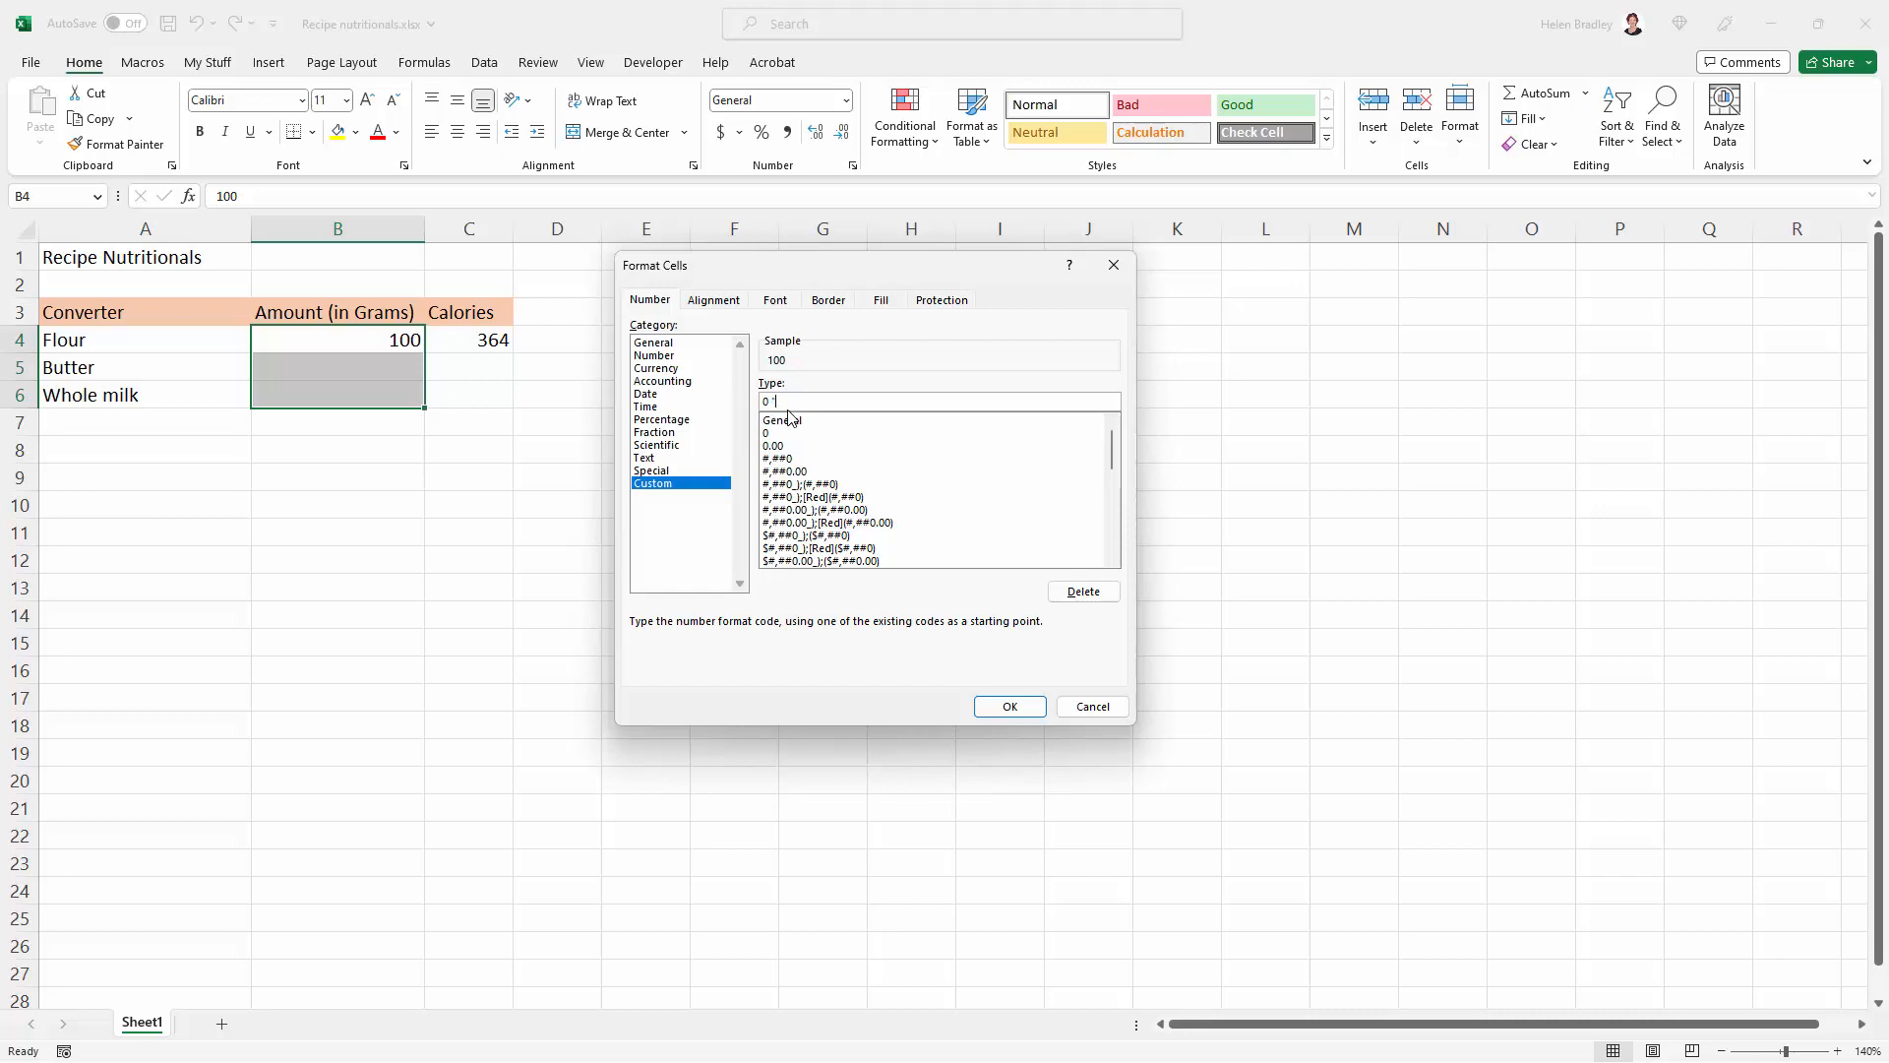
text(gm")
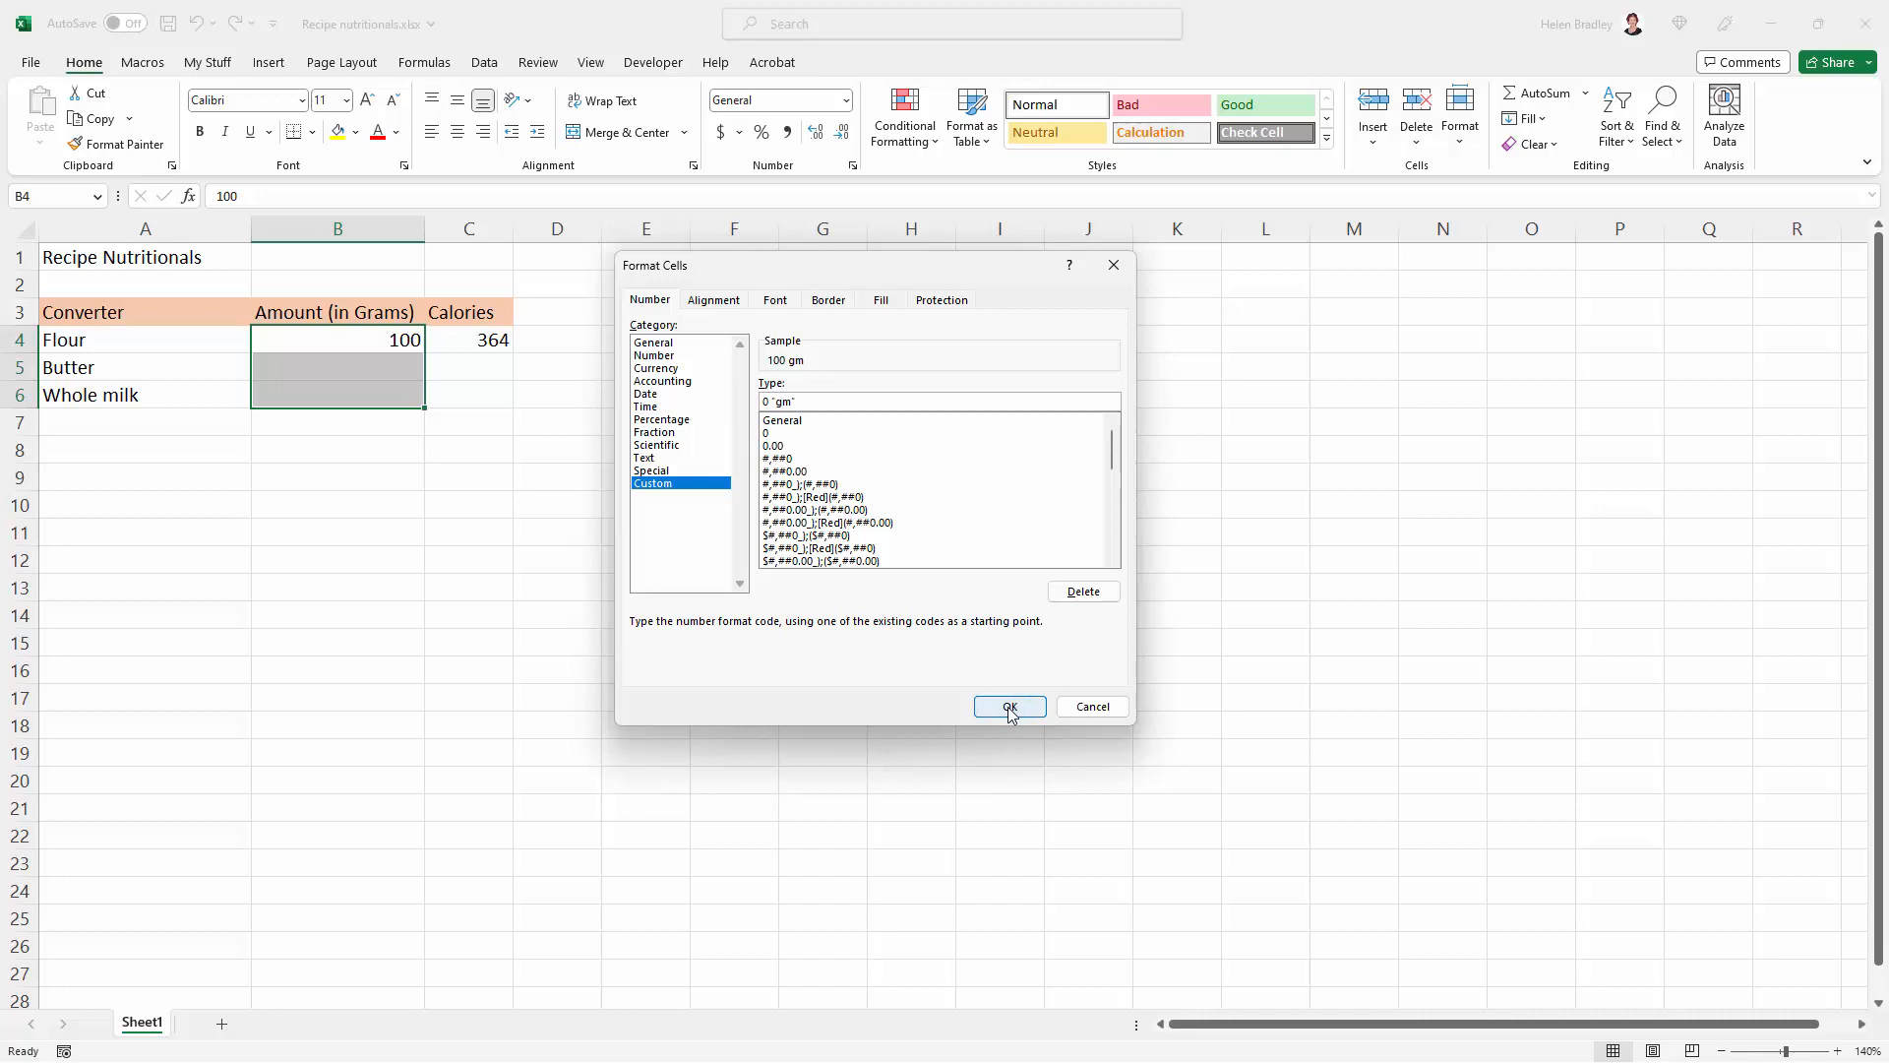
click(1007, 706)
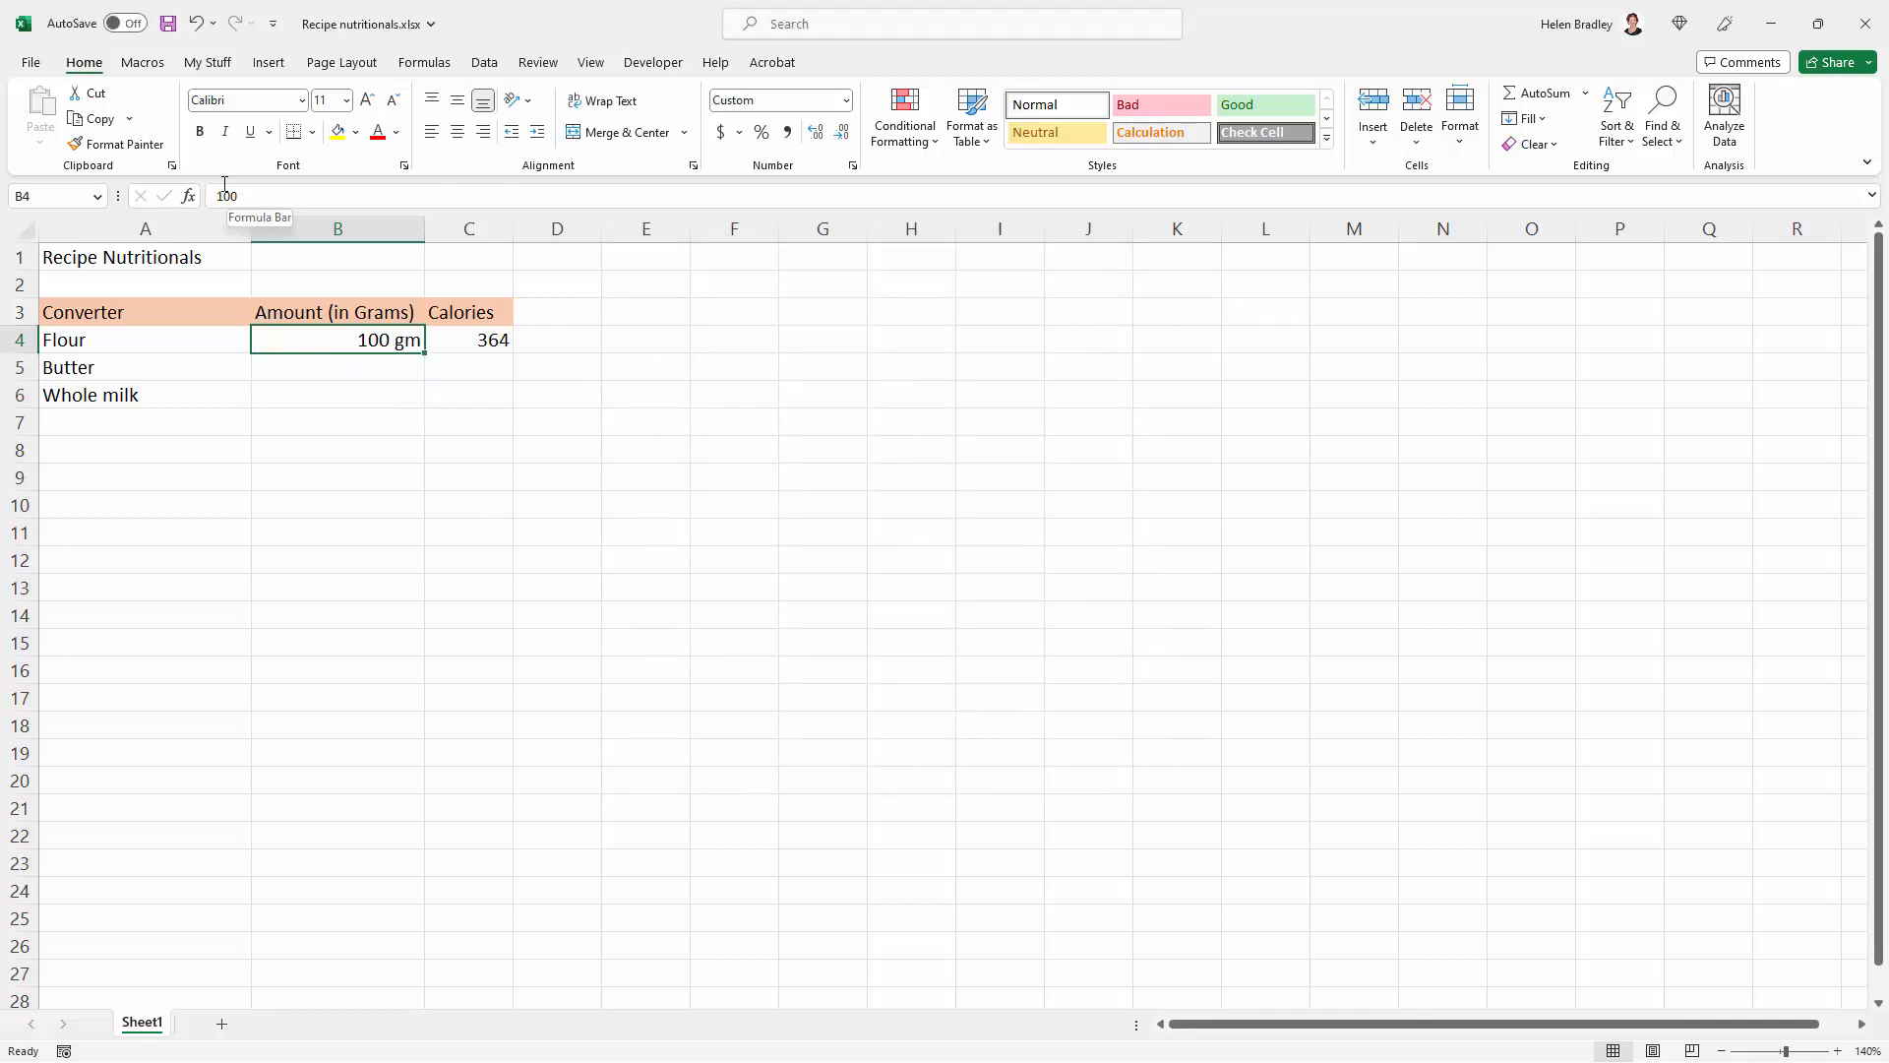
mouse_move(390, 339)
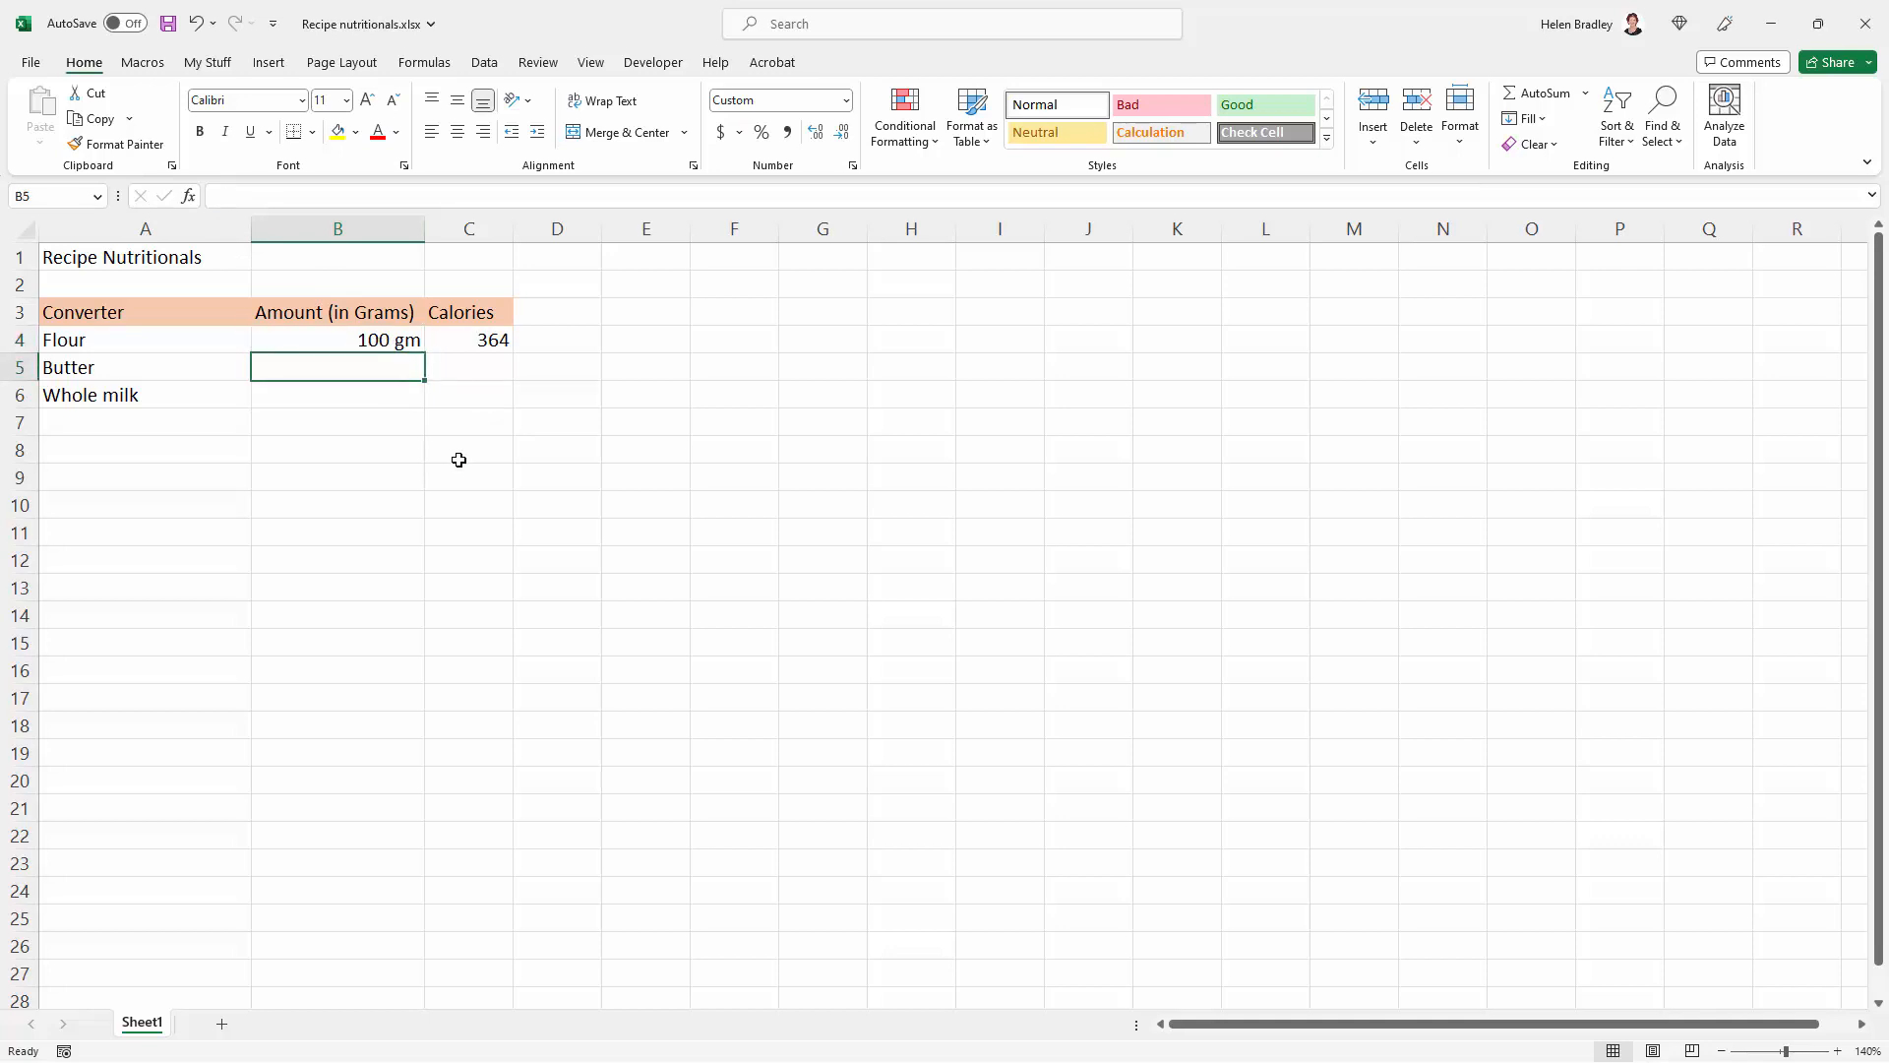
Enter 50 for Butter and 10 for Whole milk, showing 50 gm and 10 gm with calories 359 and 6
text(50)
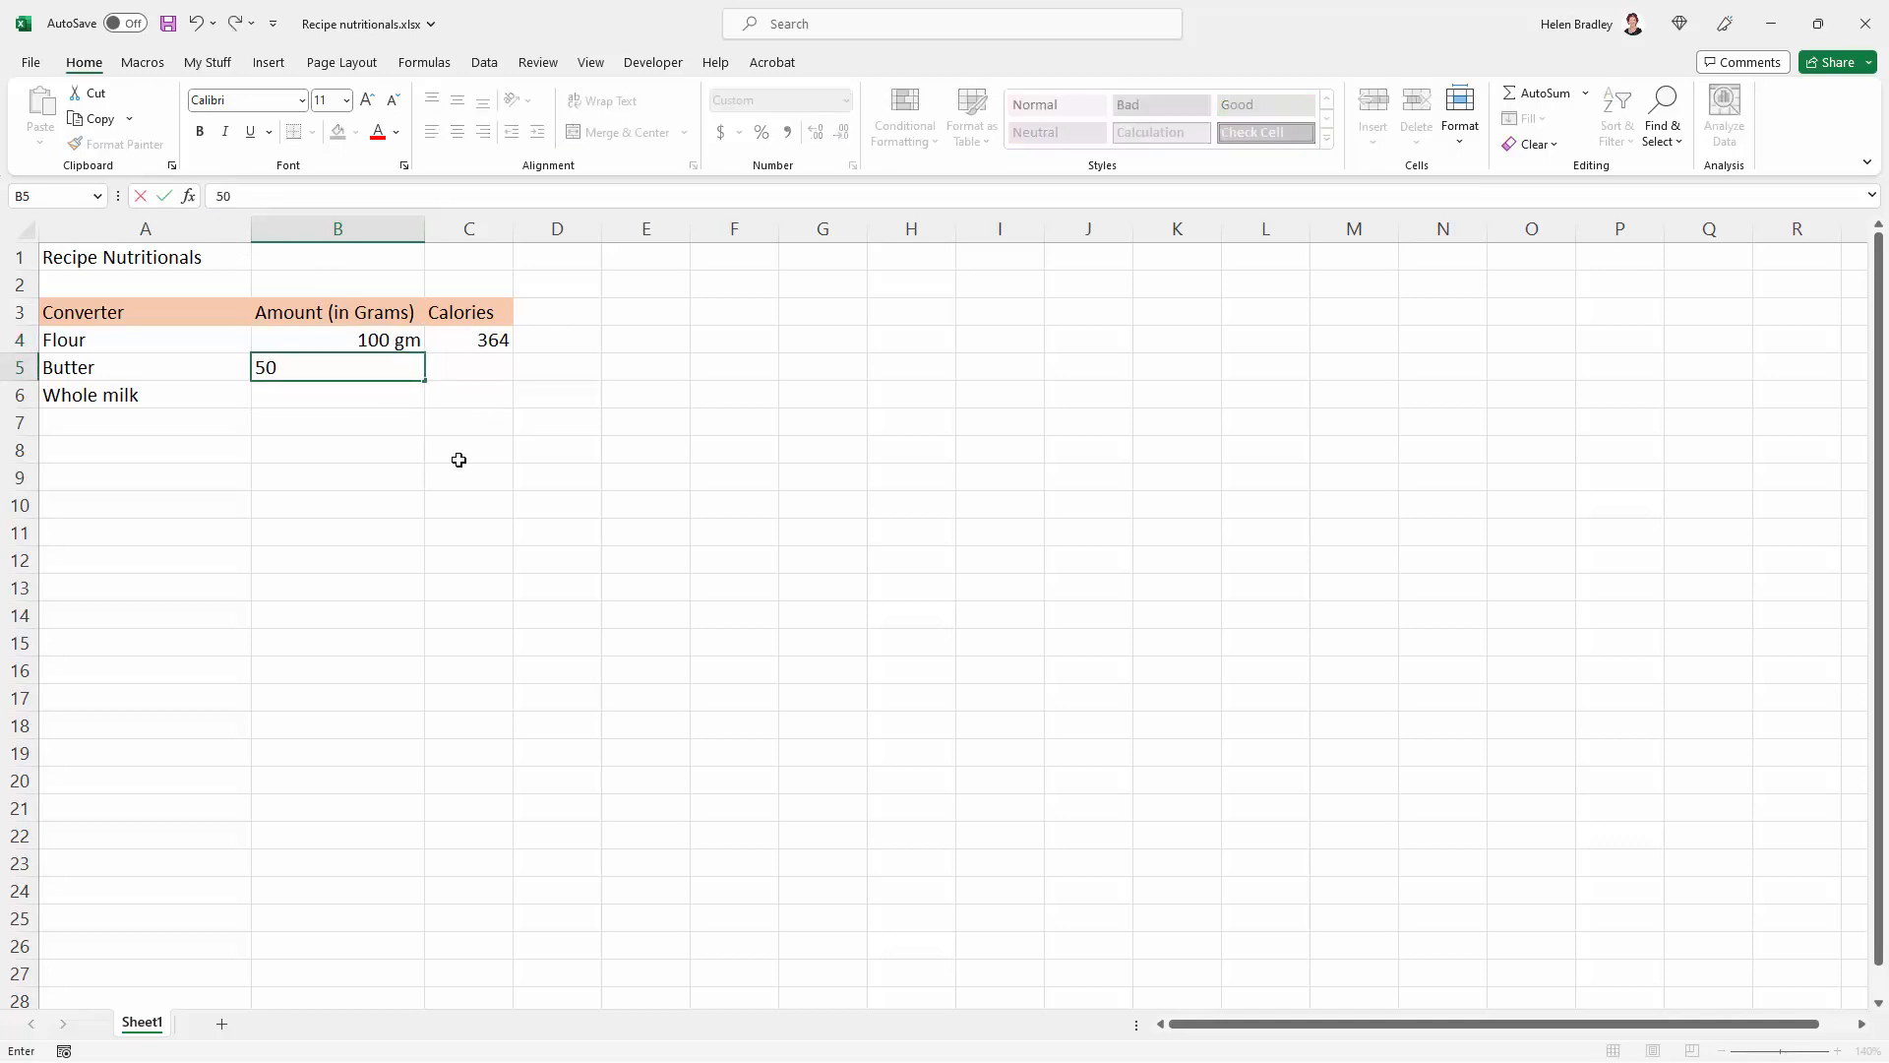
key(Return)
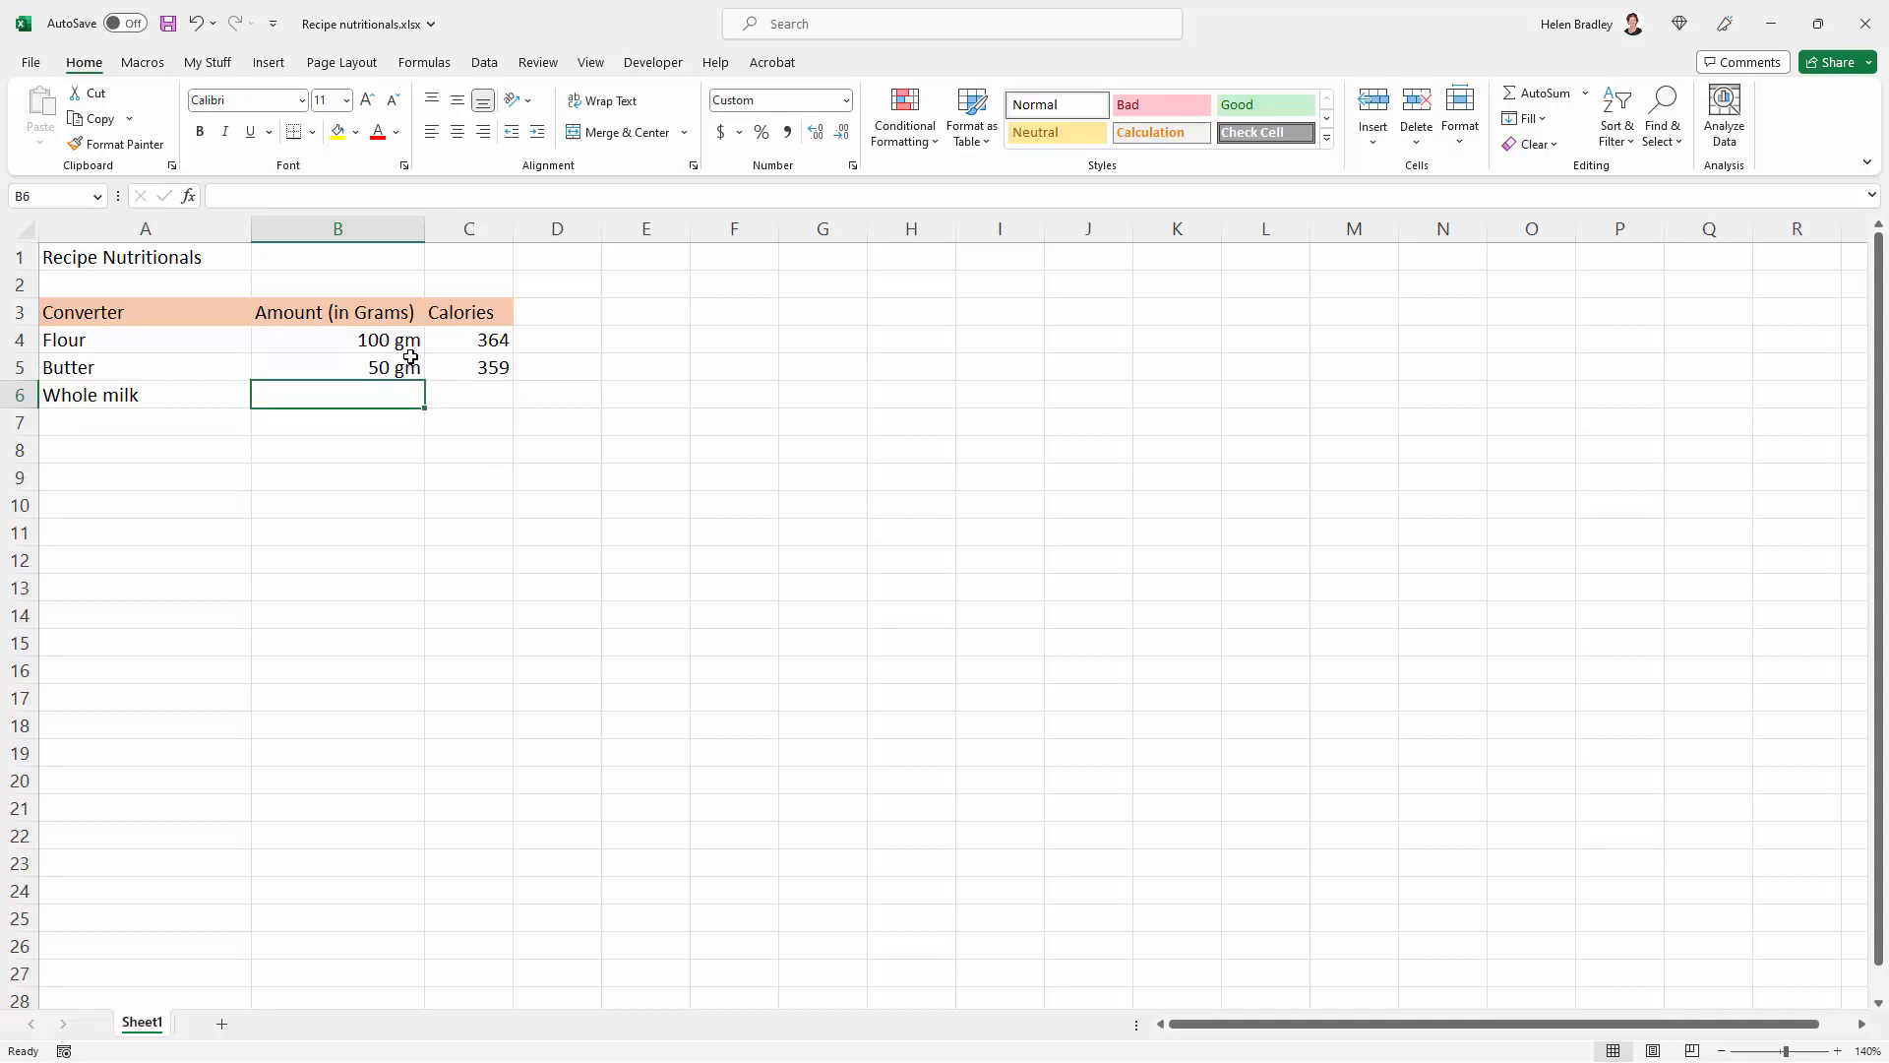
mouse_move(383, 339)
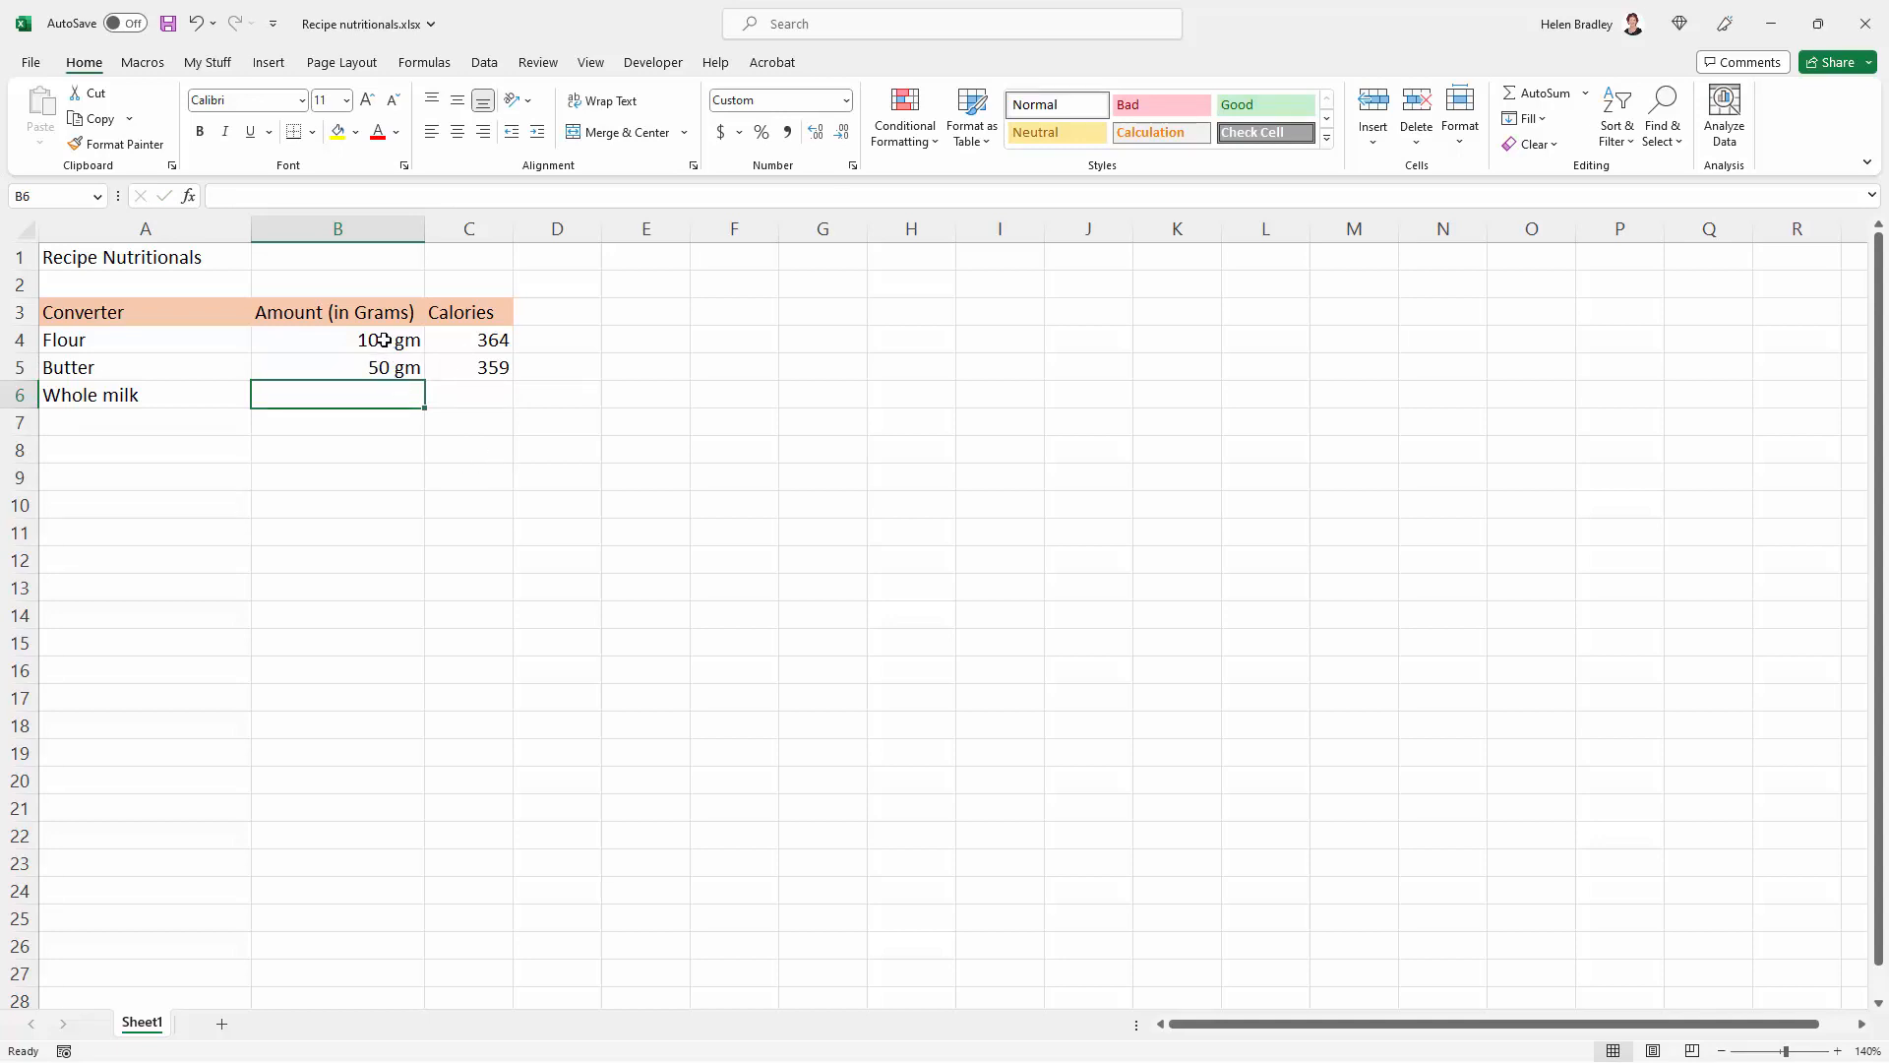
mouse_move(344, 341)
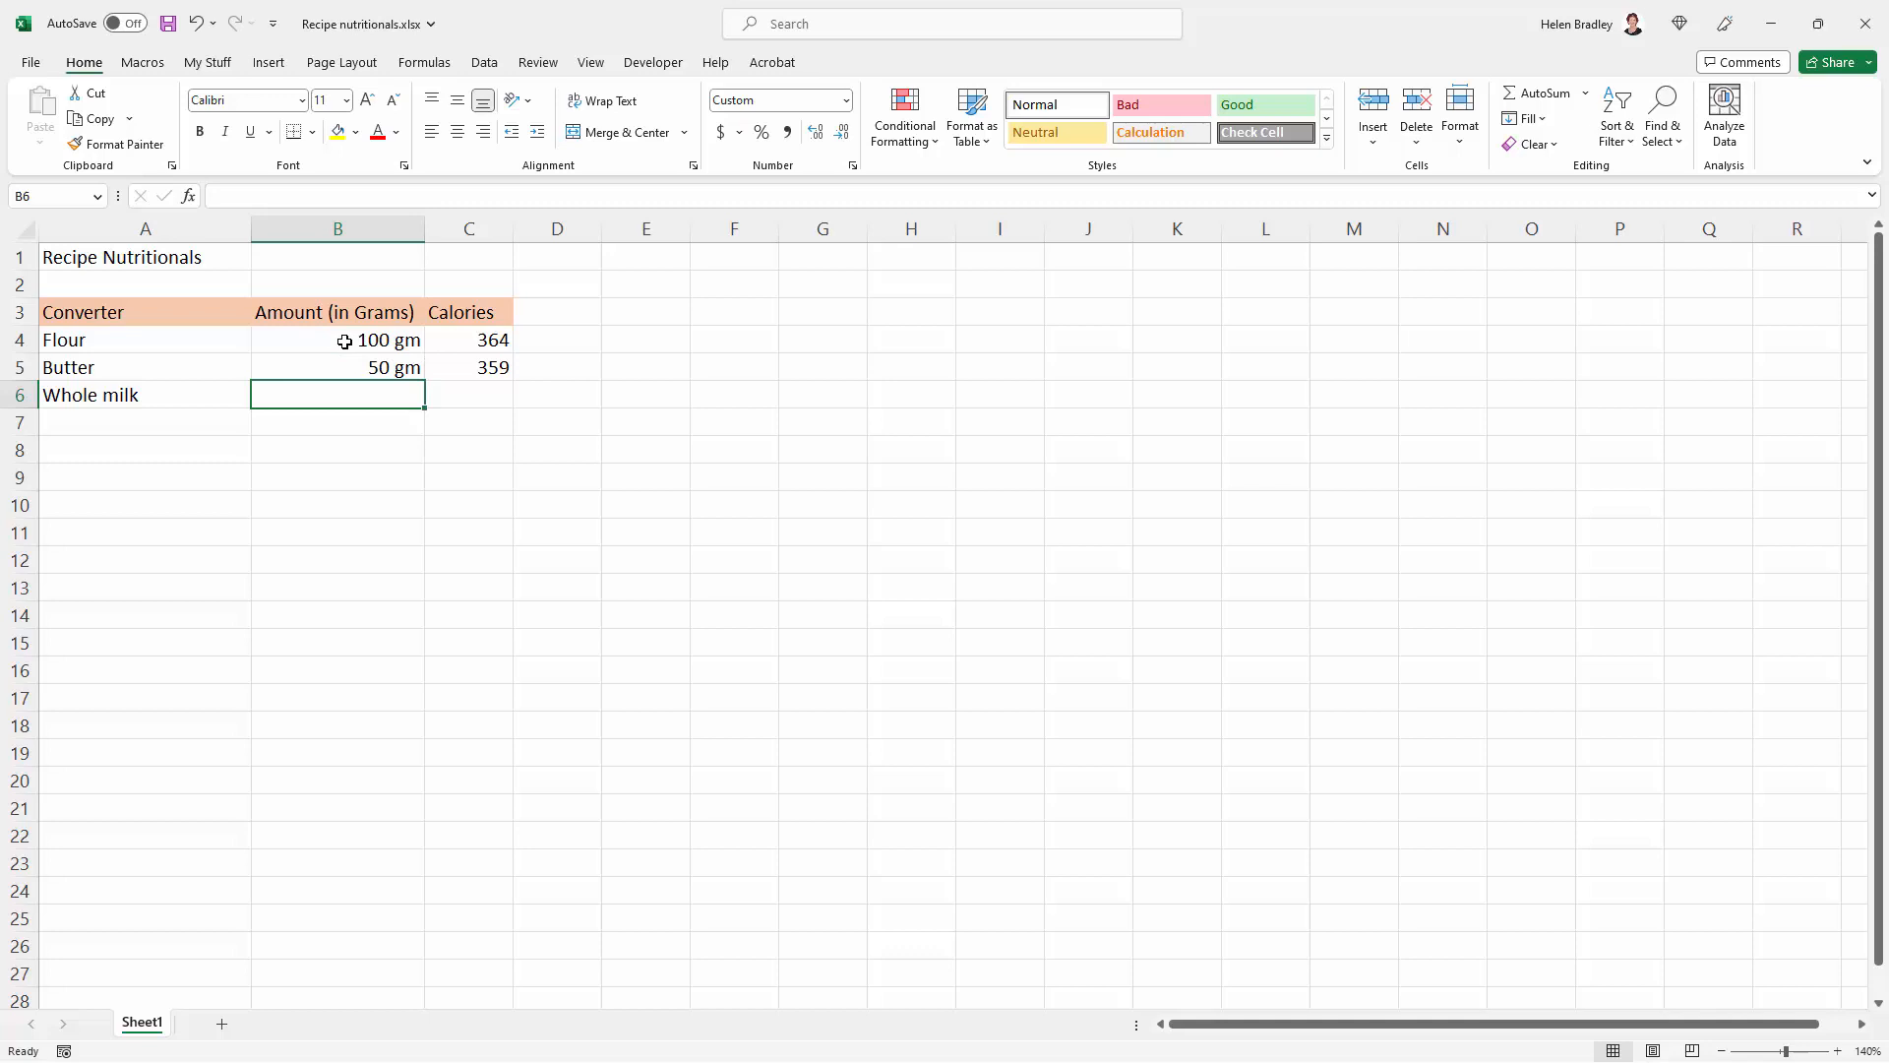
mouse_move(337, 389)
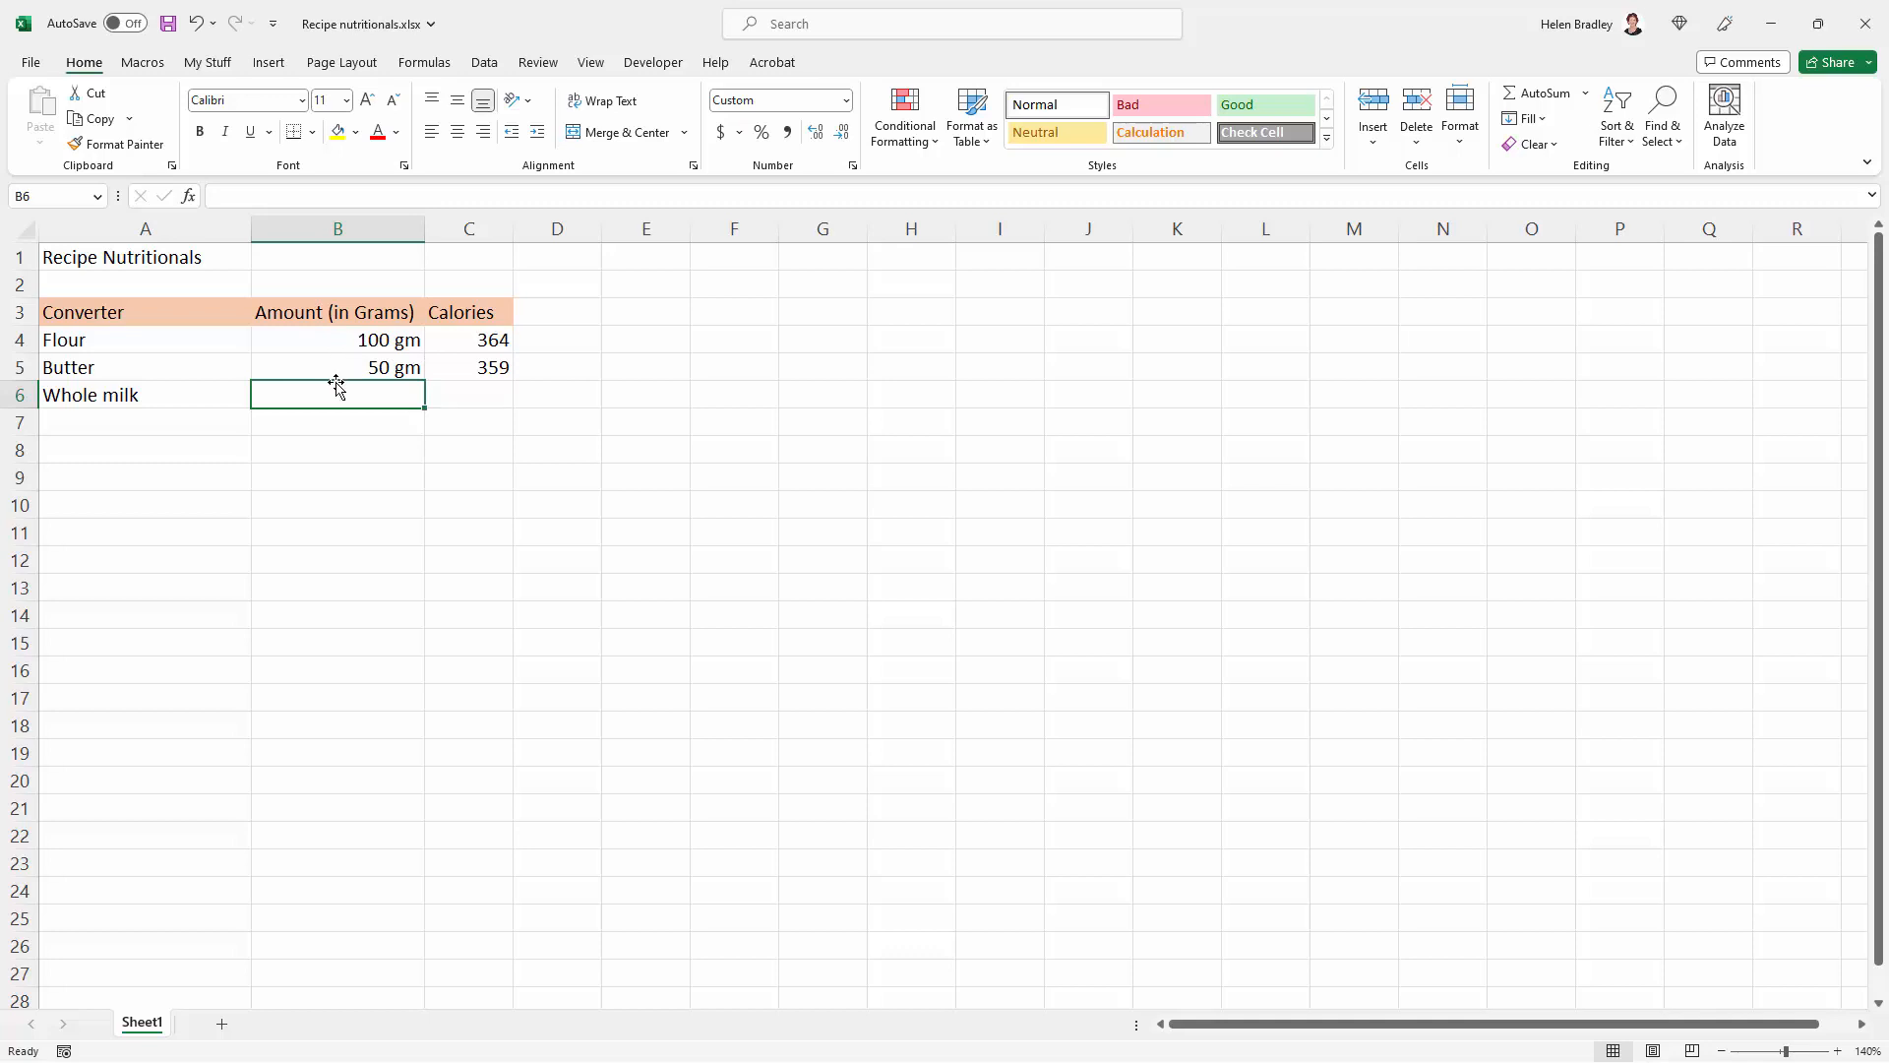
text(10 gm)
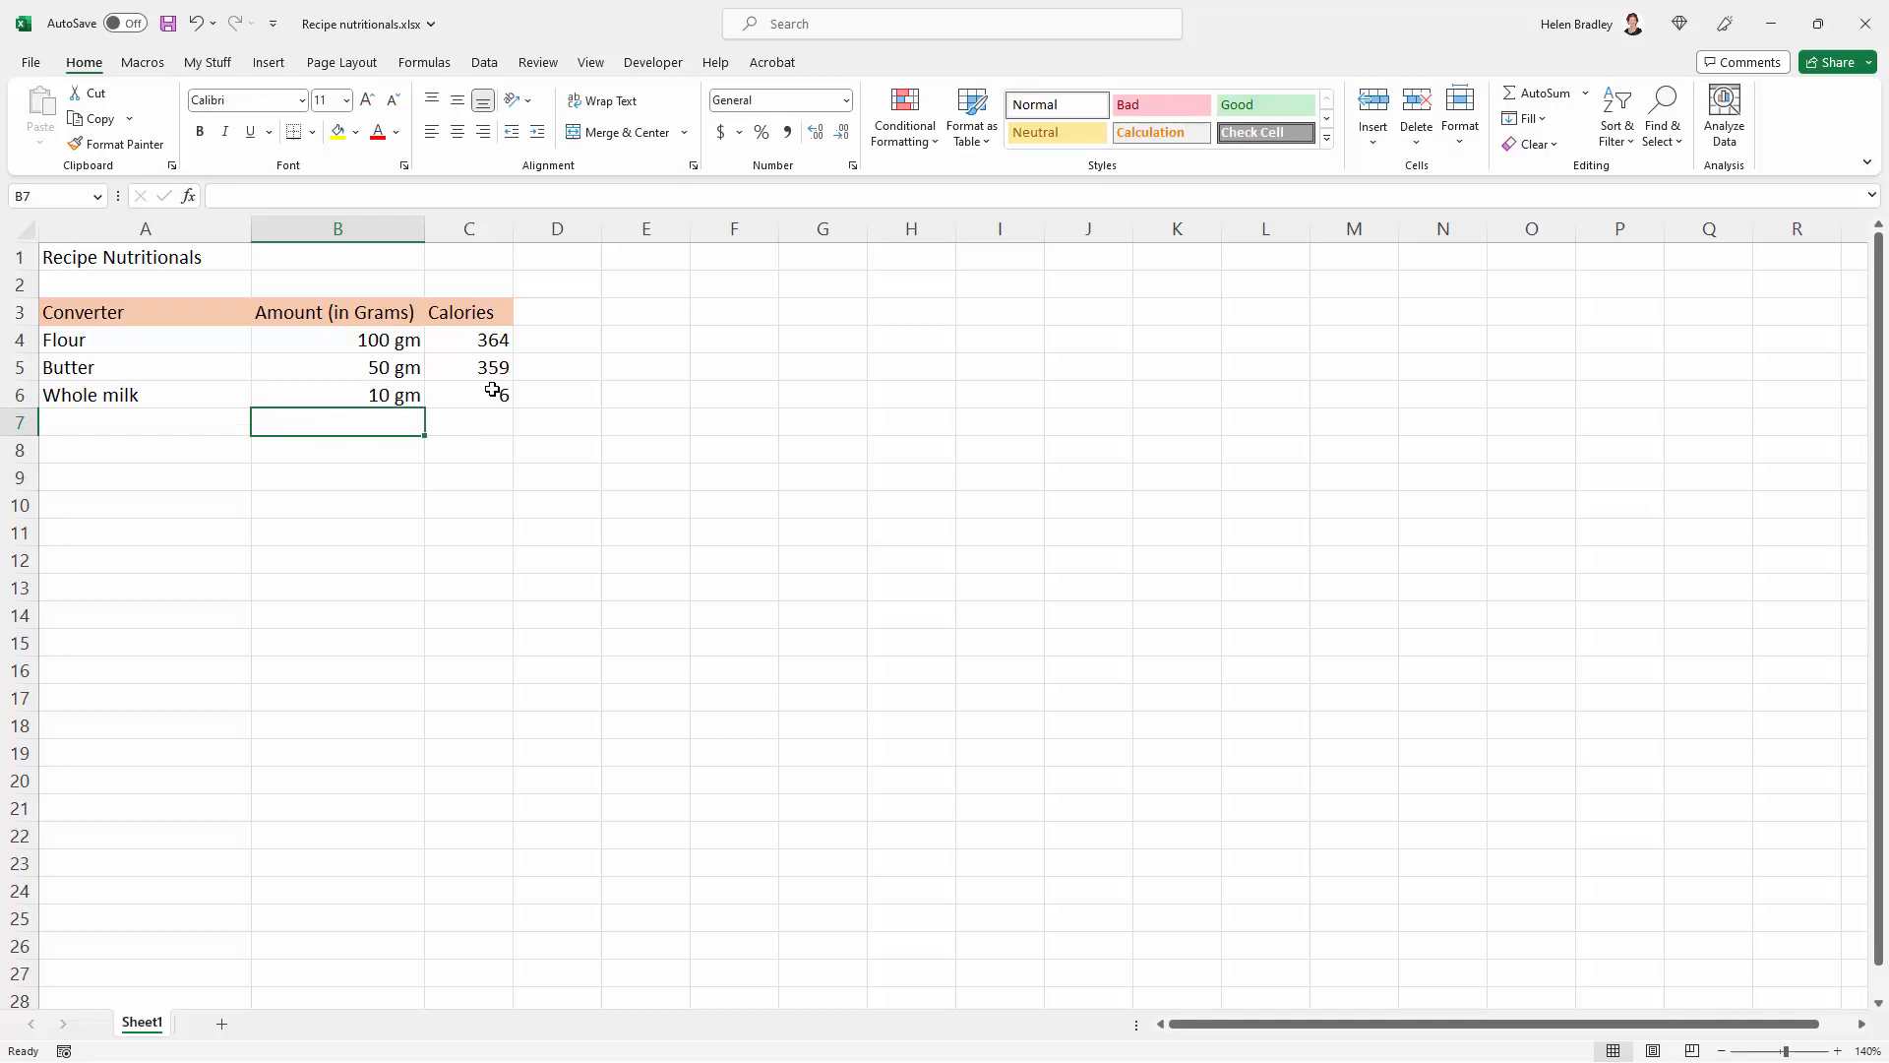
mouse_move(474, 392)
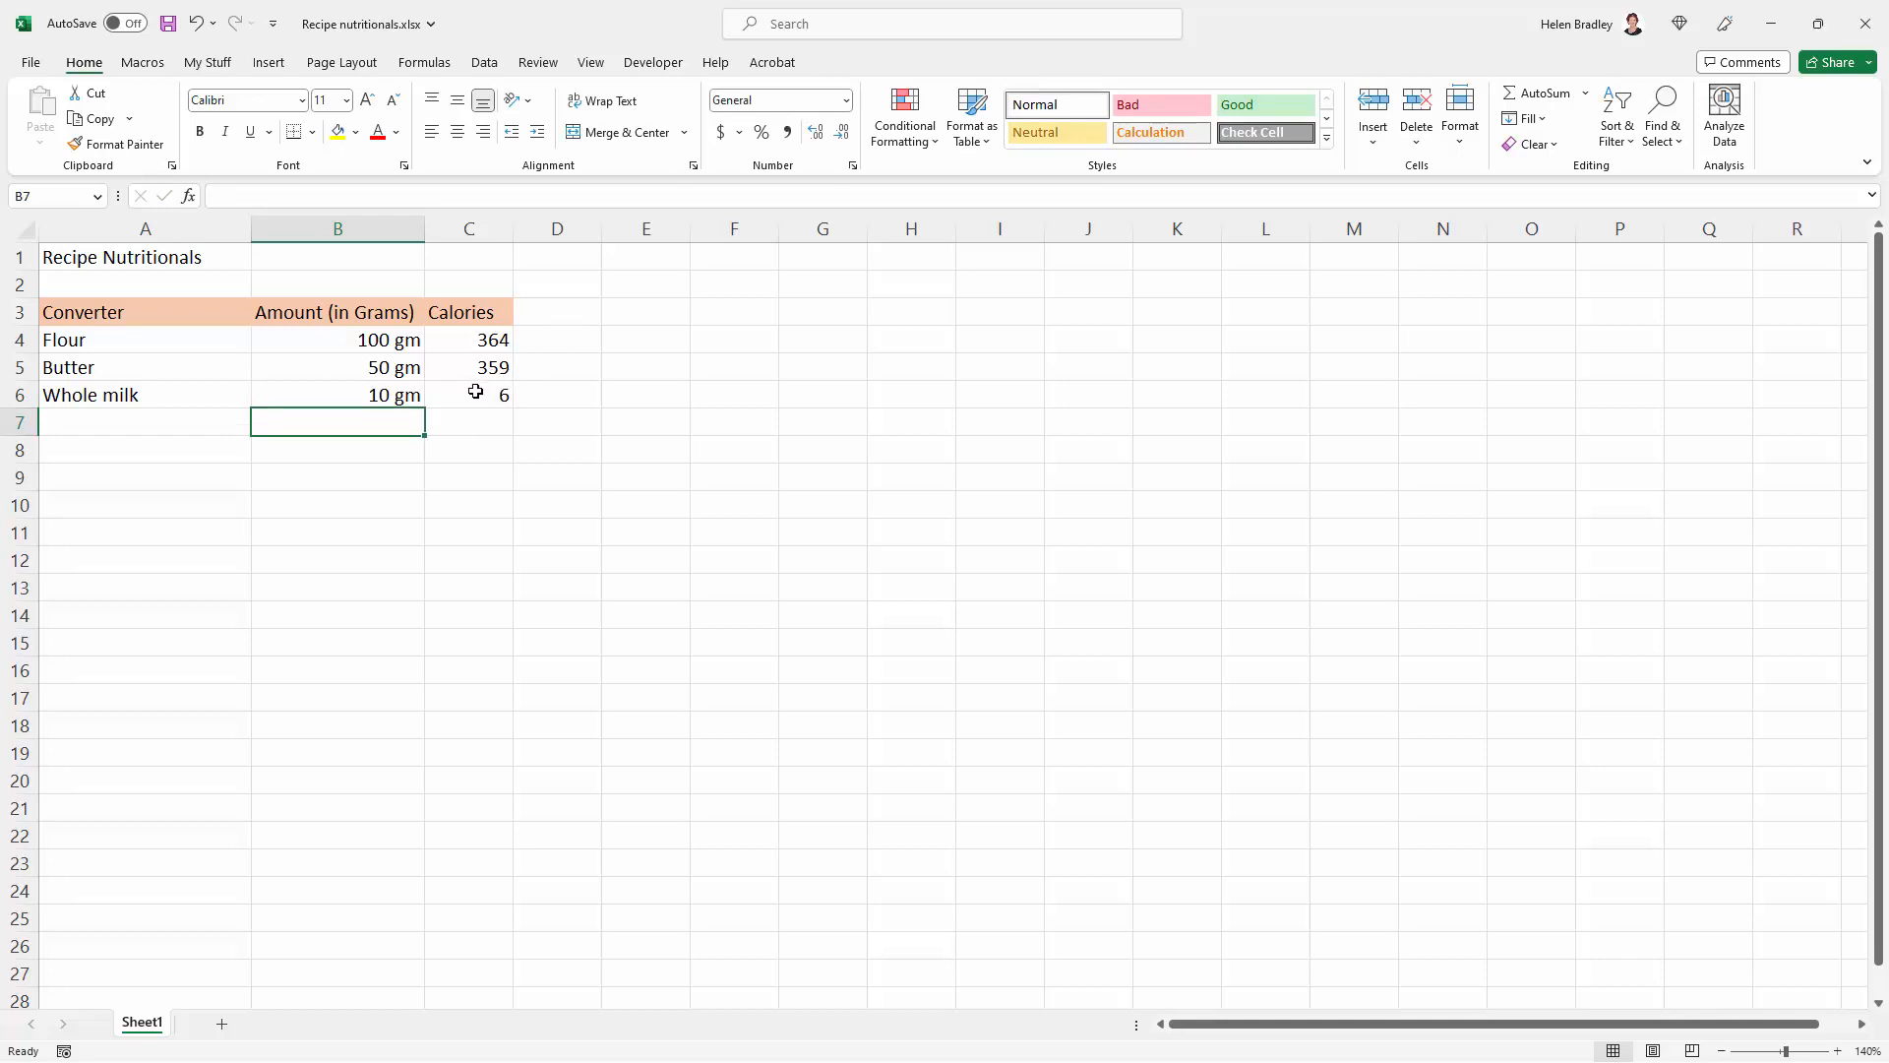
mouse_move(341, 363)
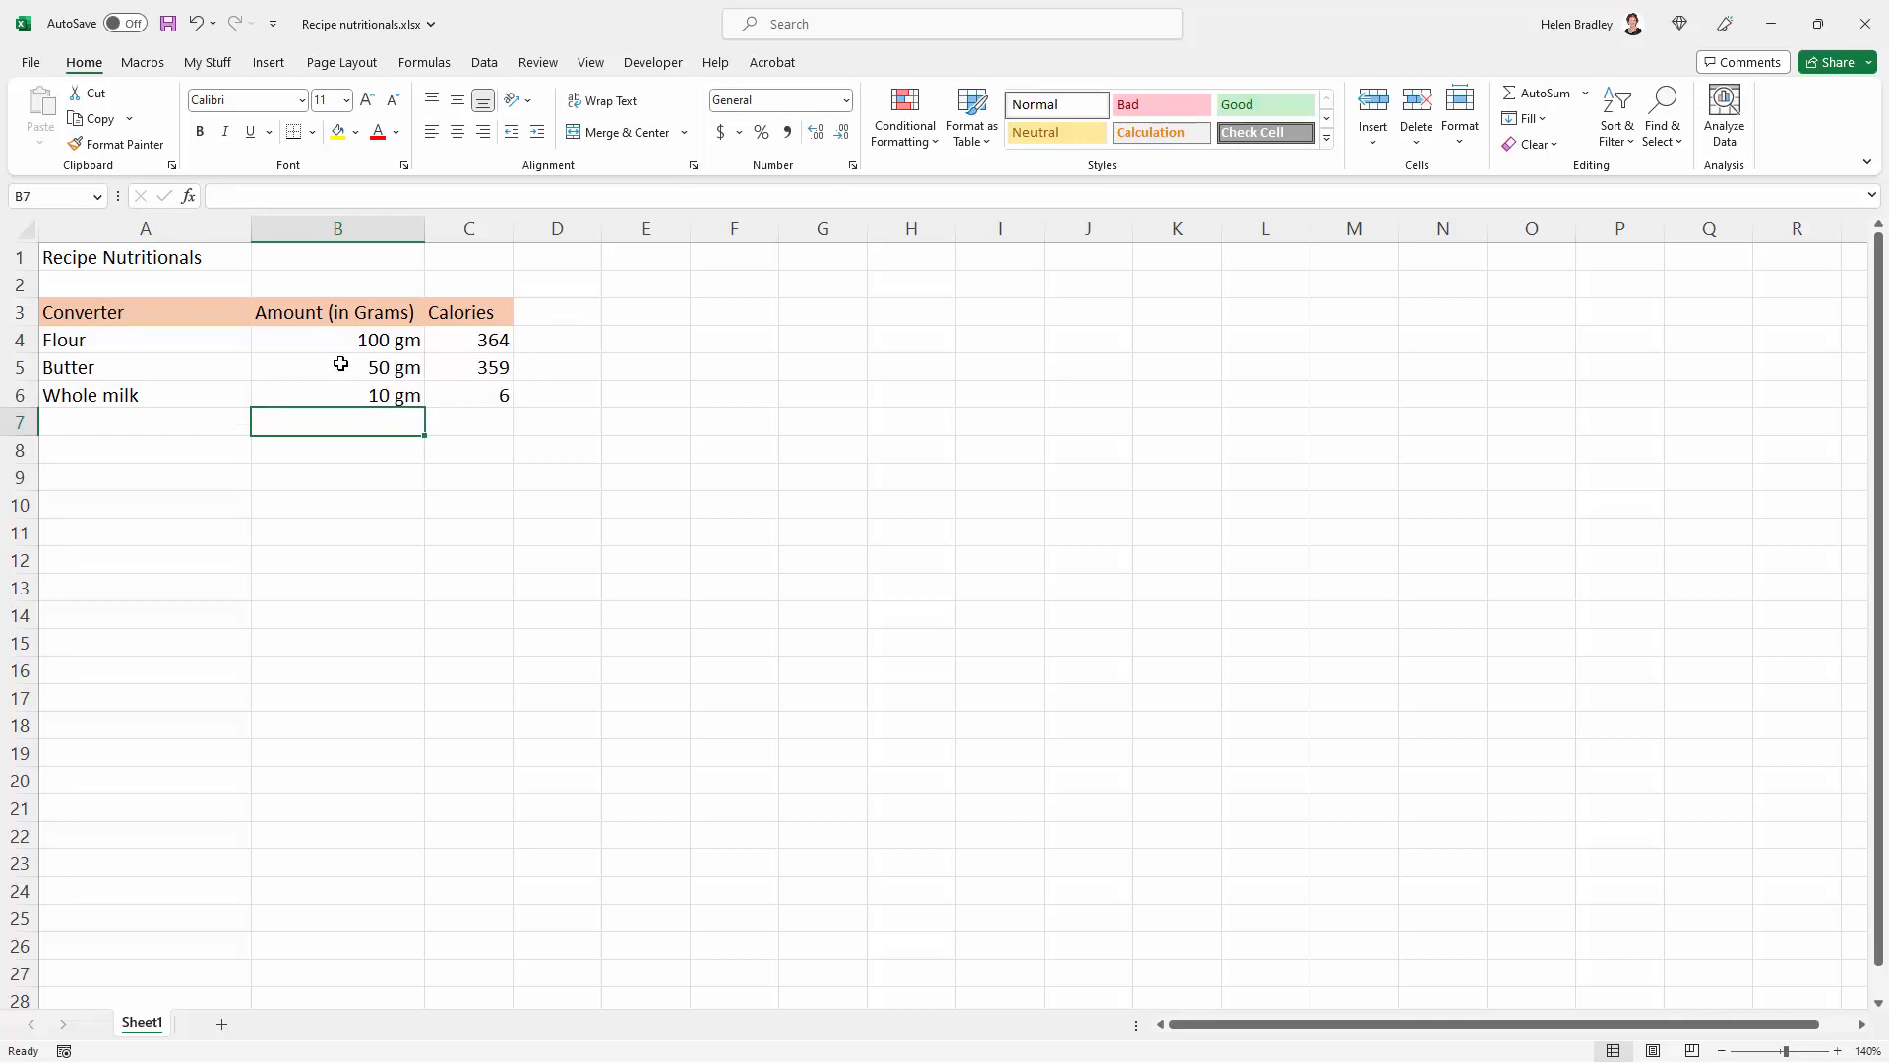
drag(337, 339, 336, 367)
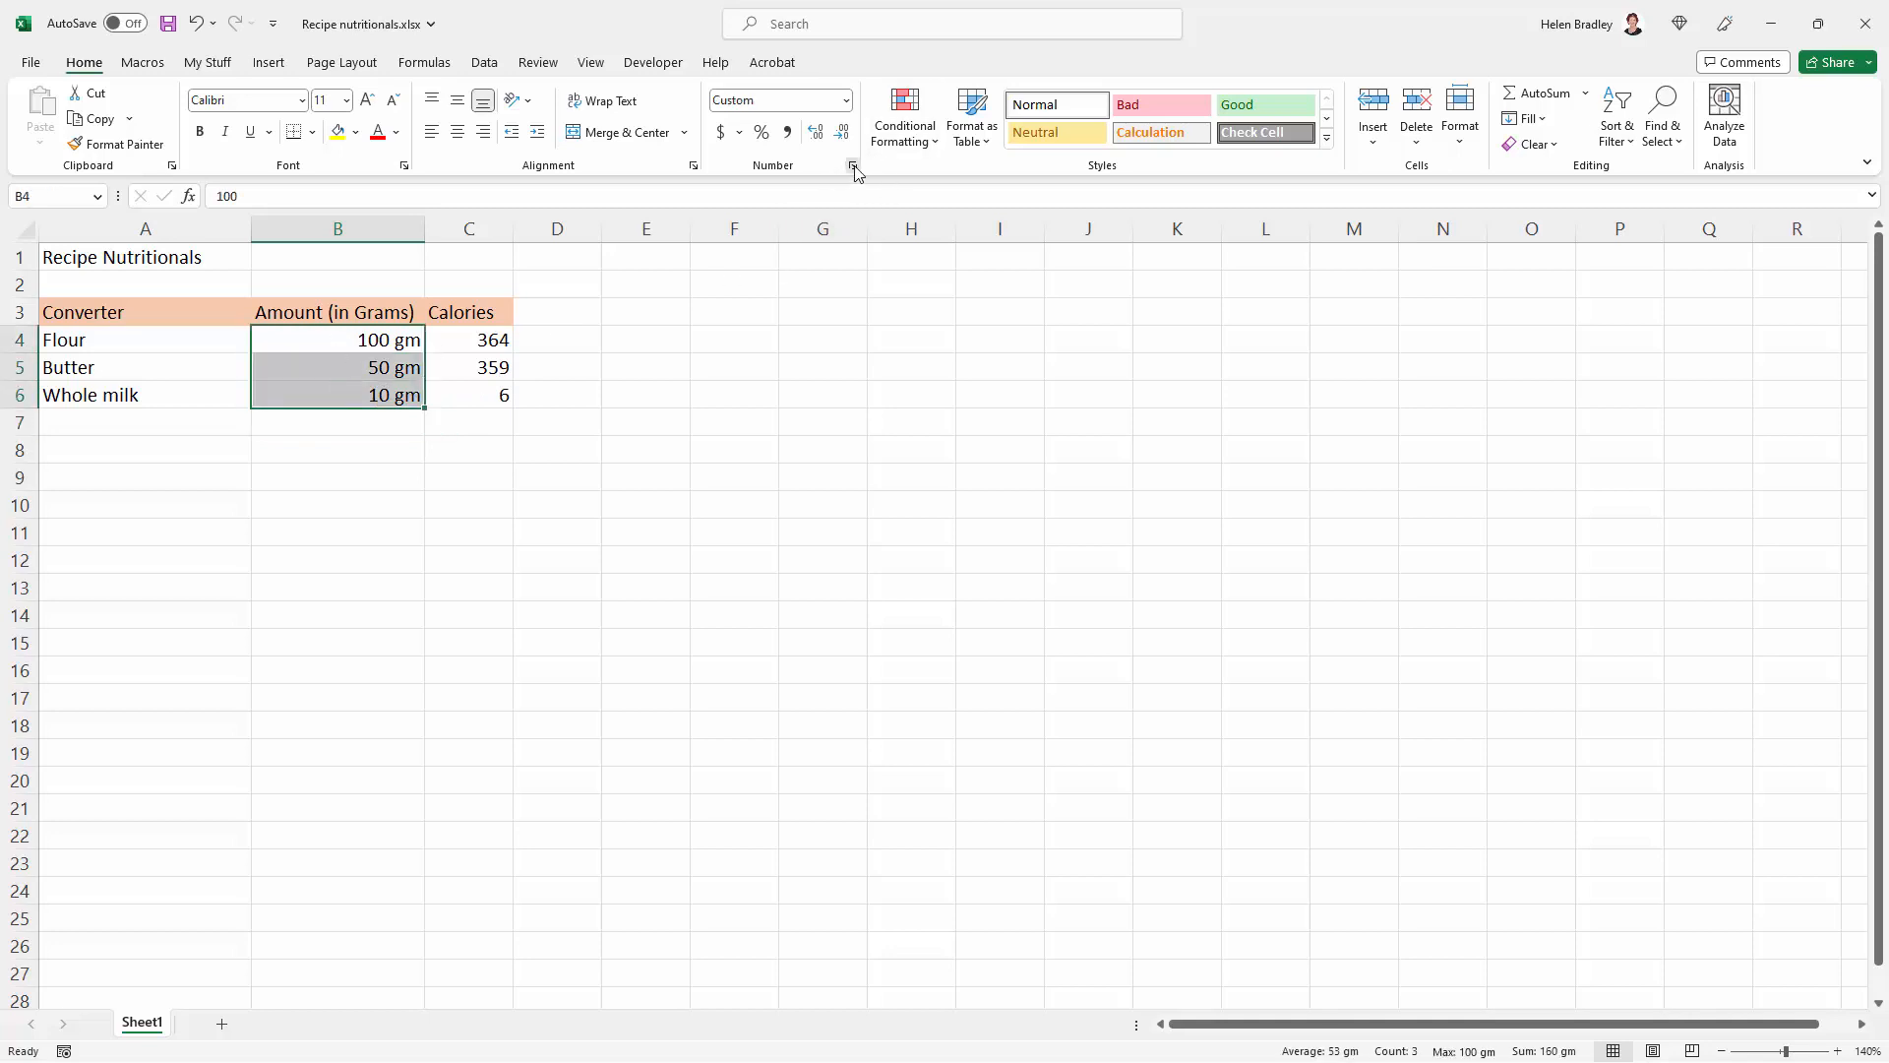
click(853, 165)
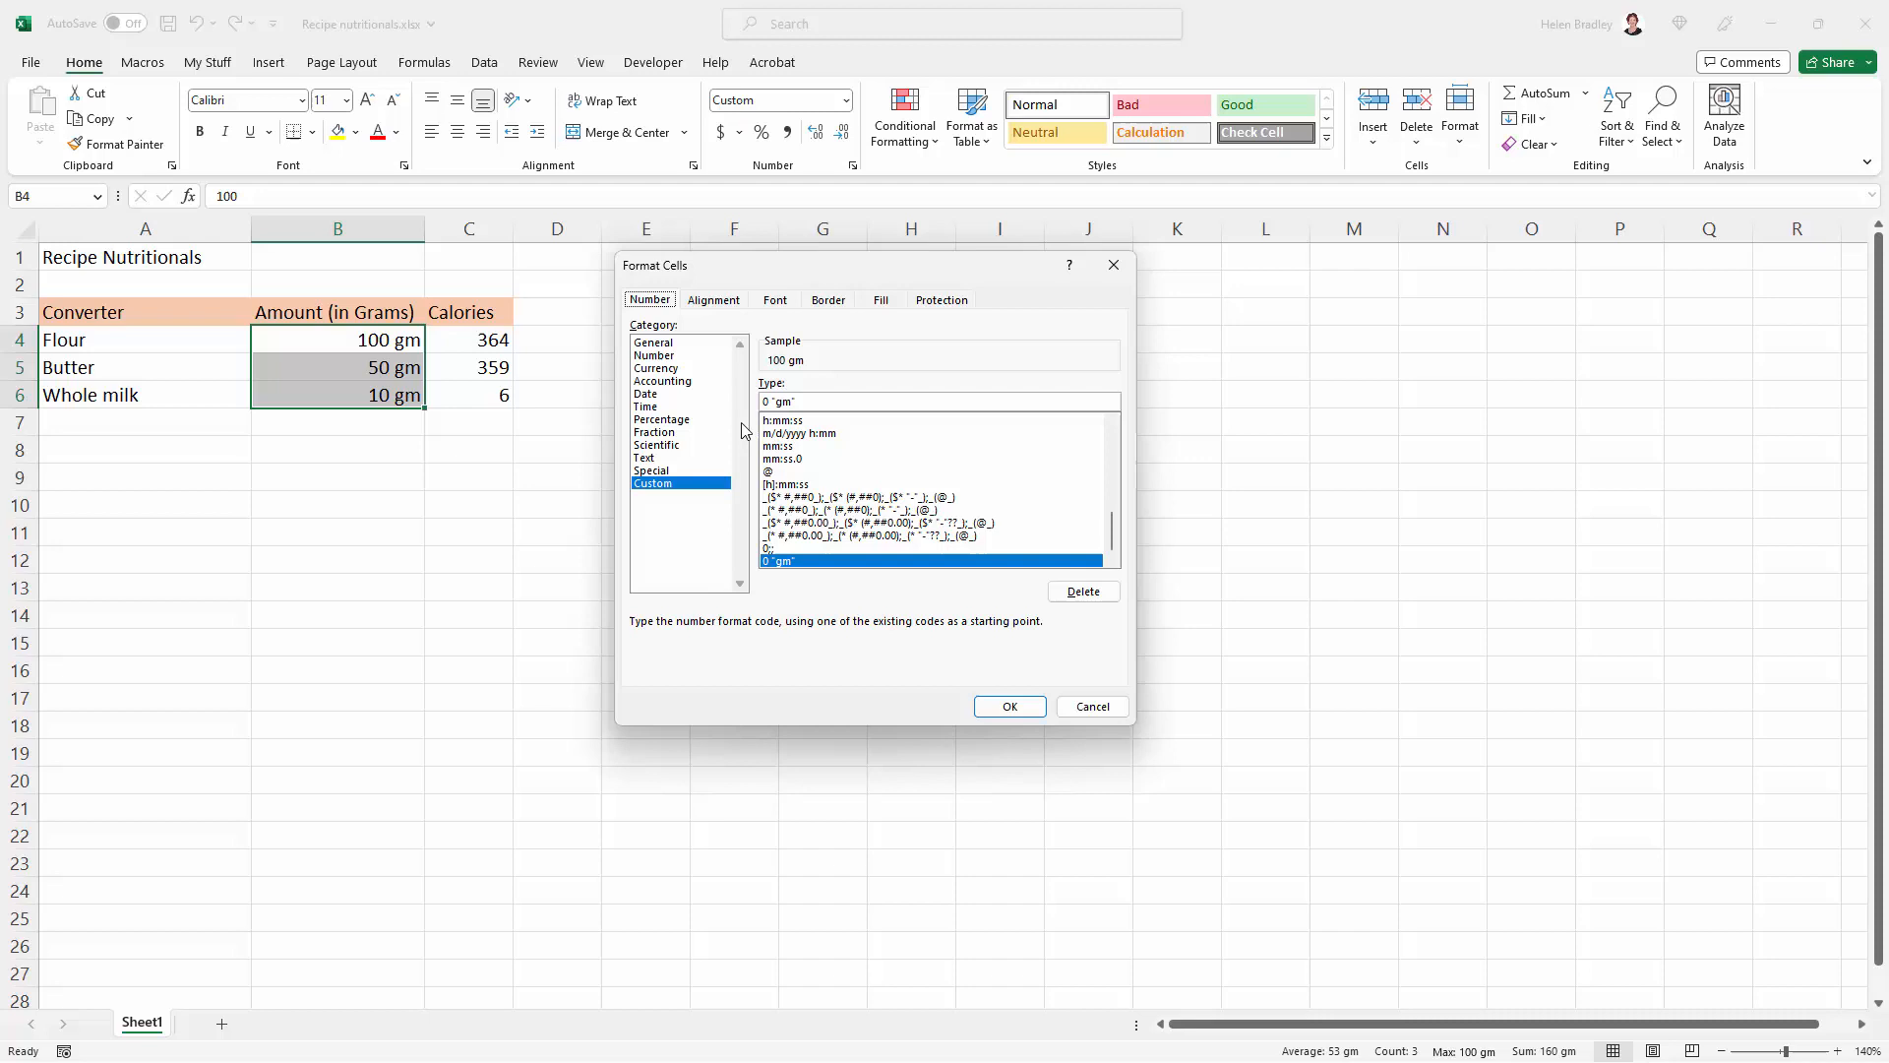
mouse_move(703, 492)
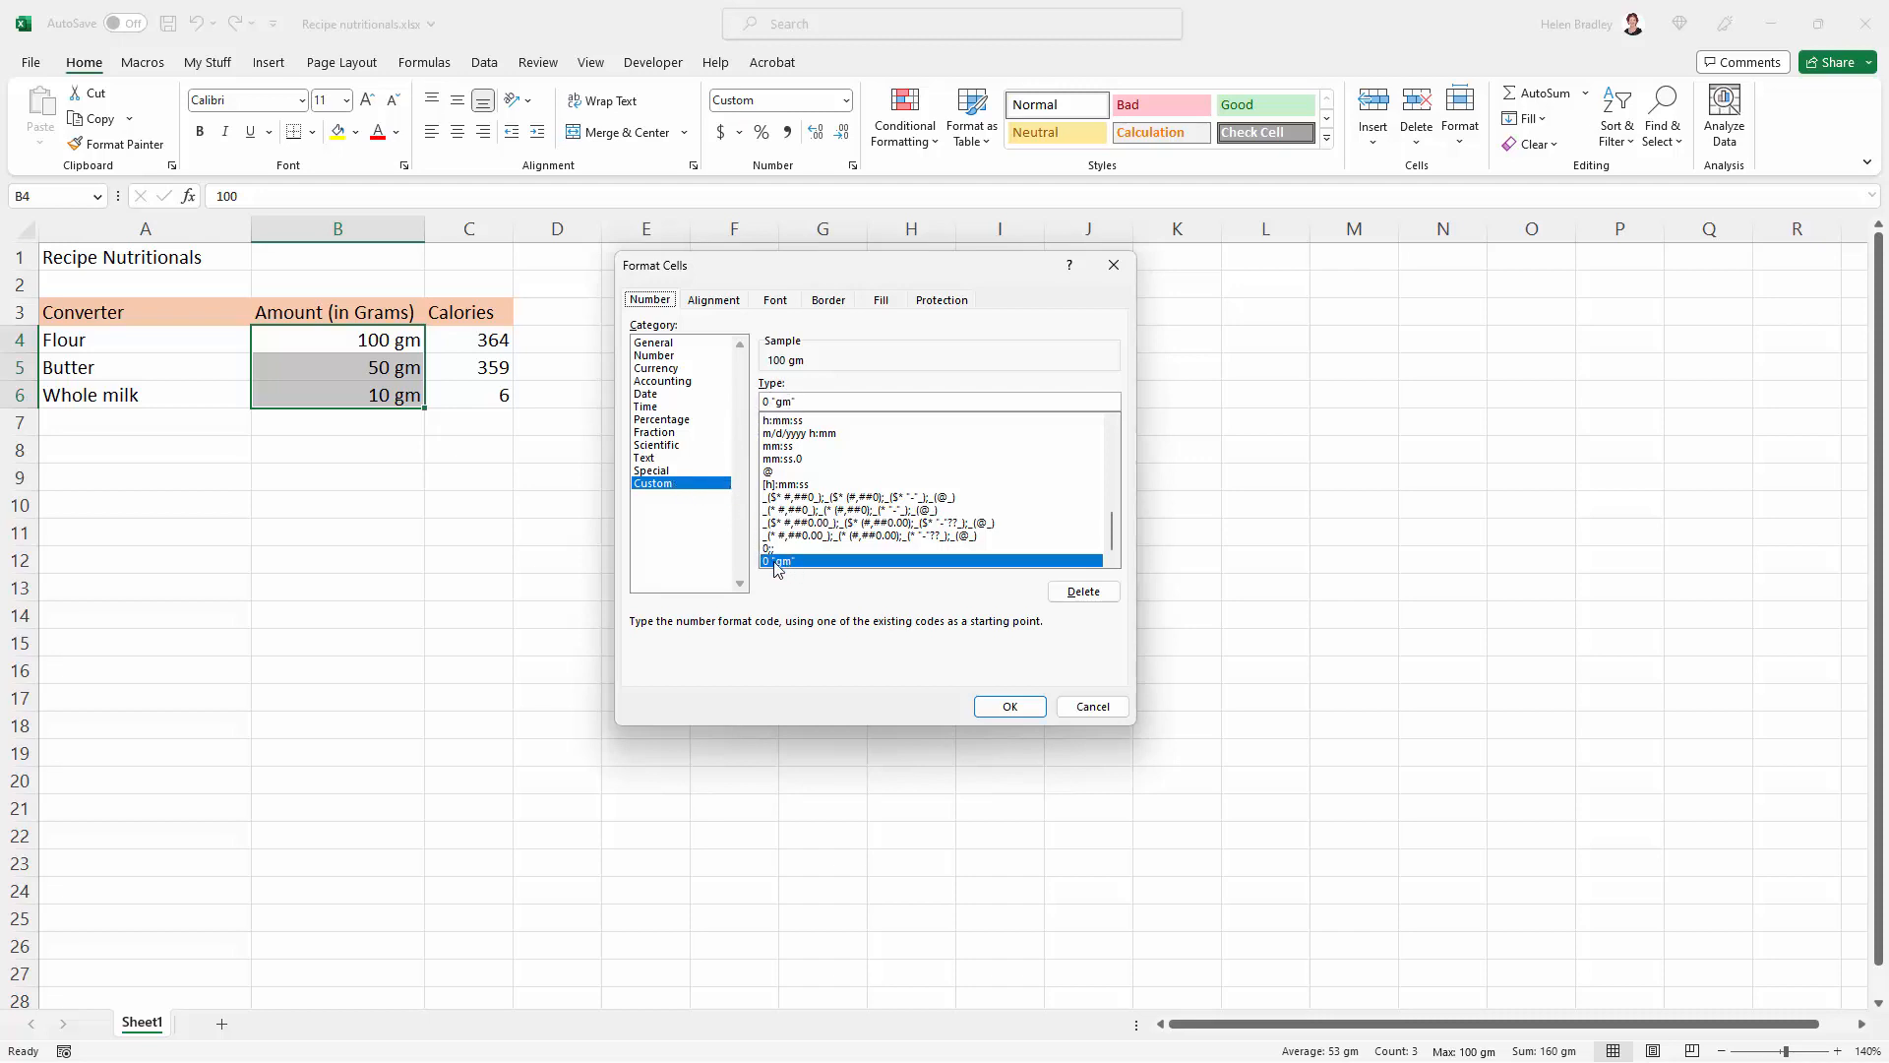
mouse_move(805, 567)
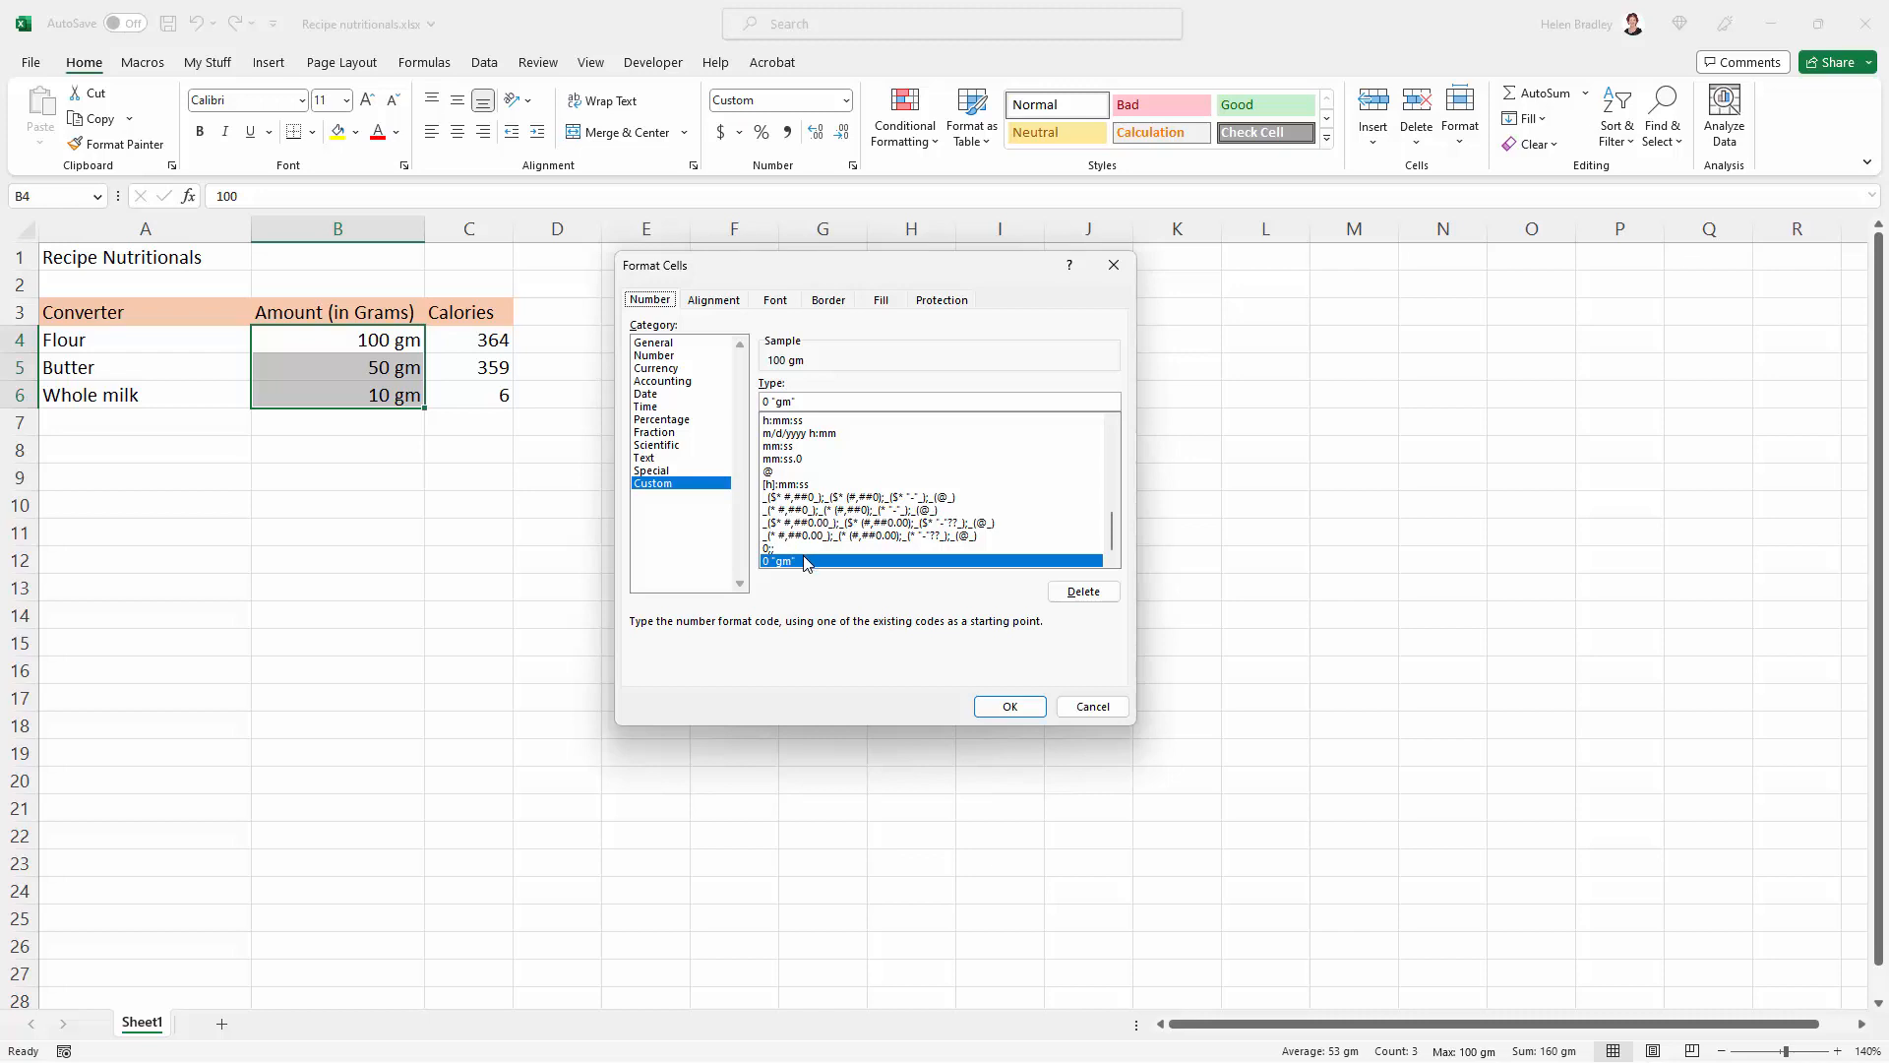
click(1009, 707)
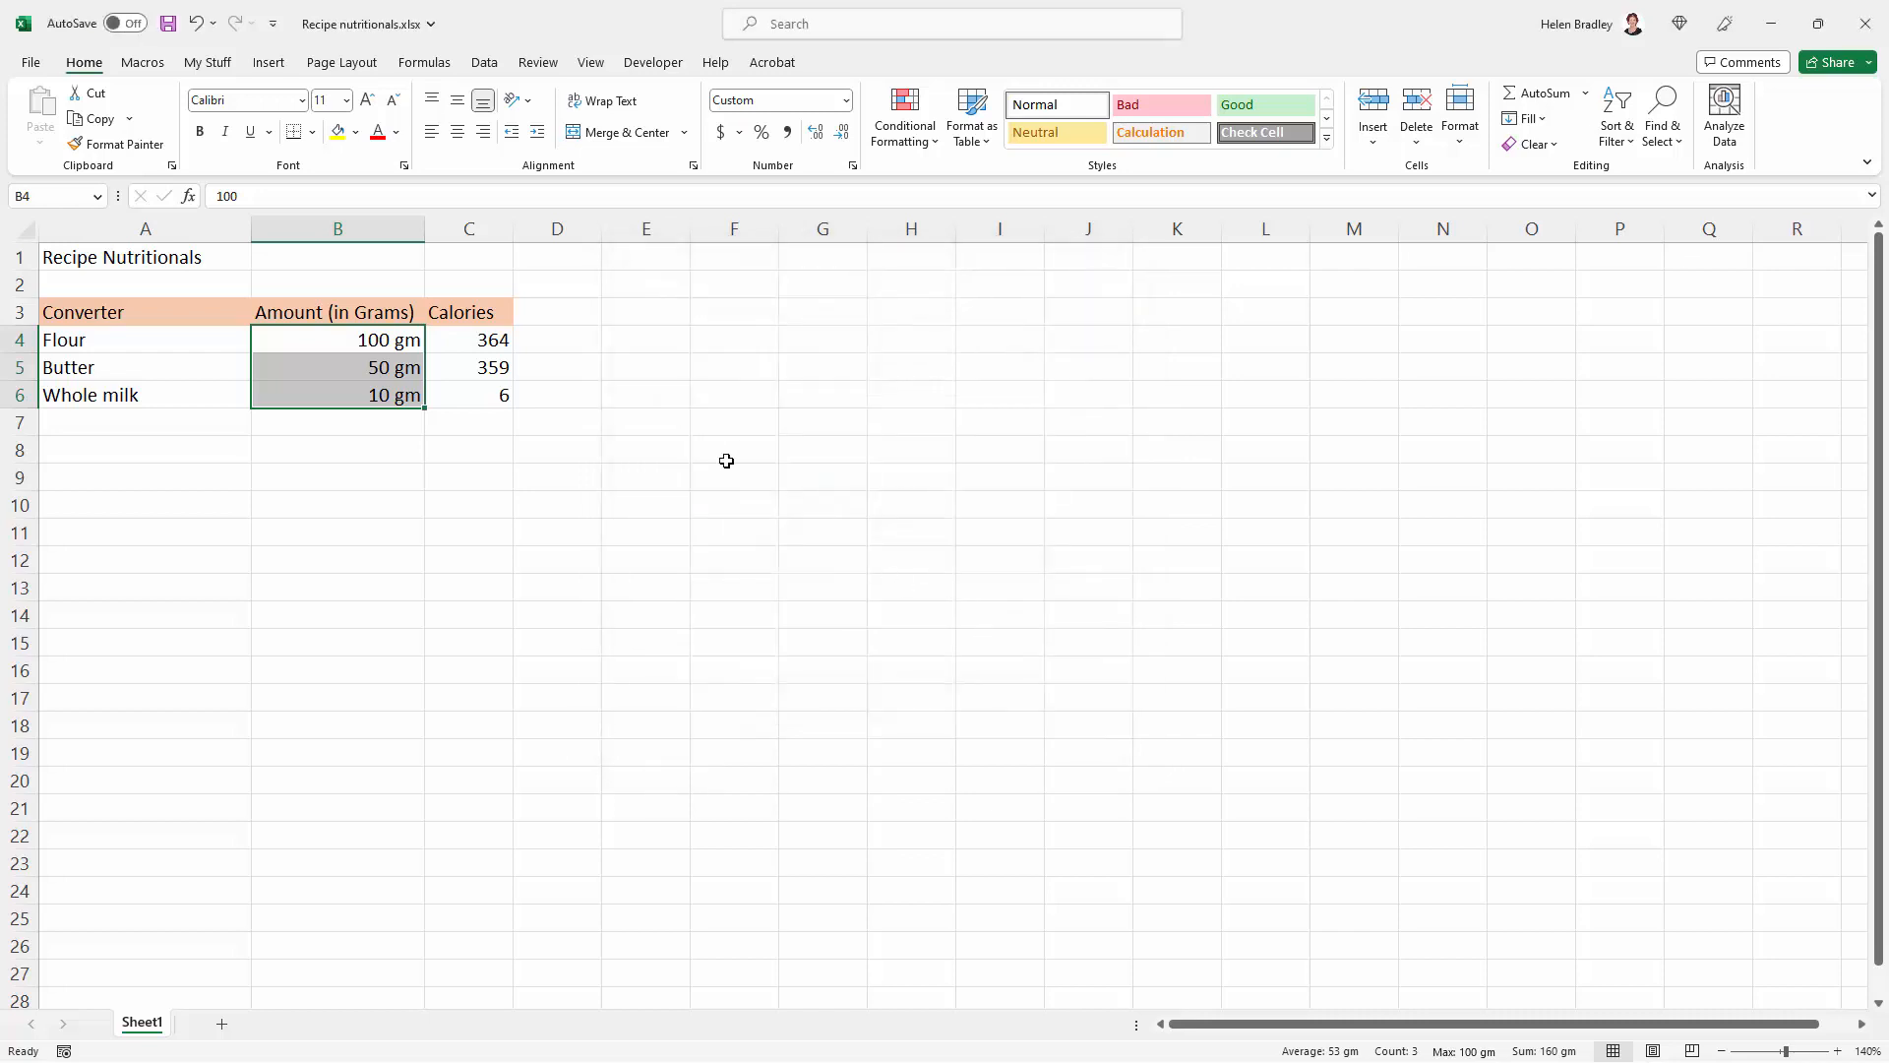
click(734, 339)
text(30)
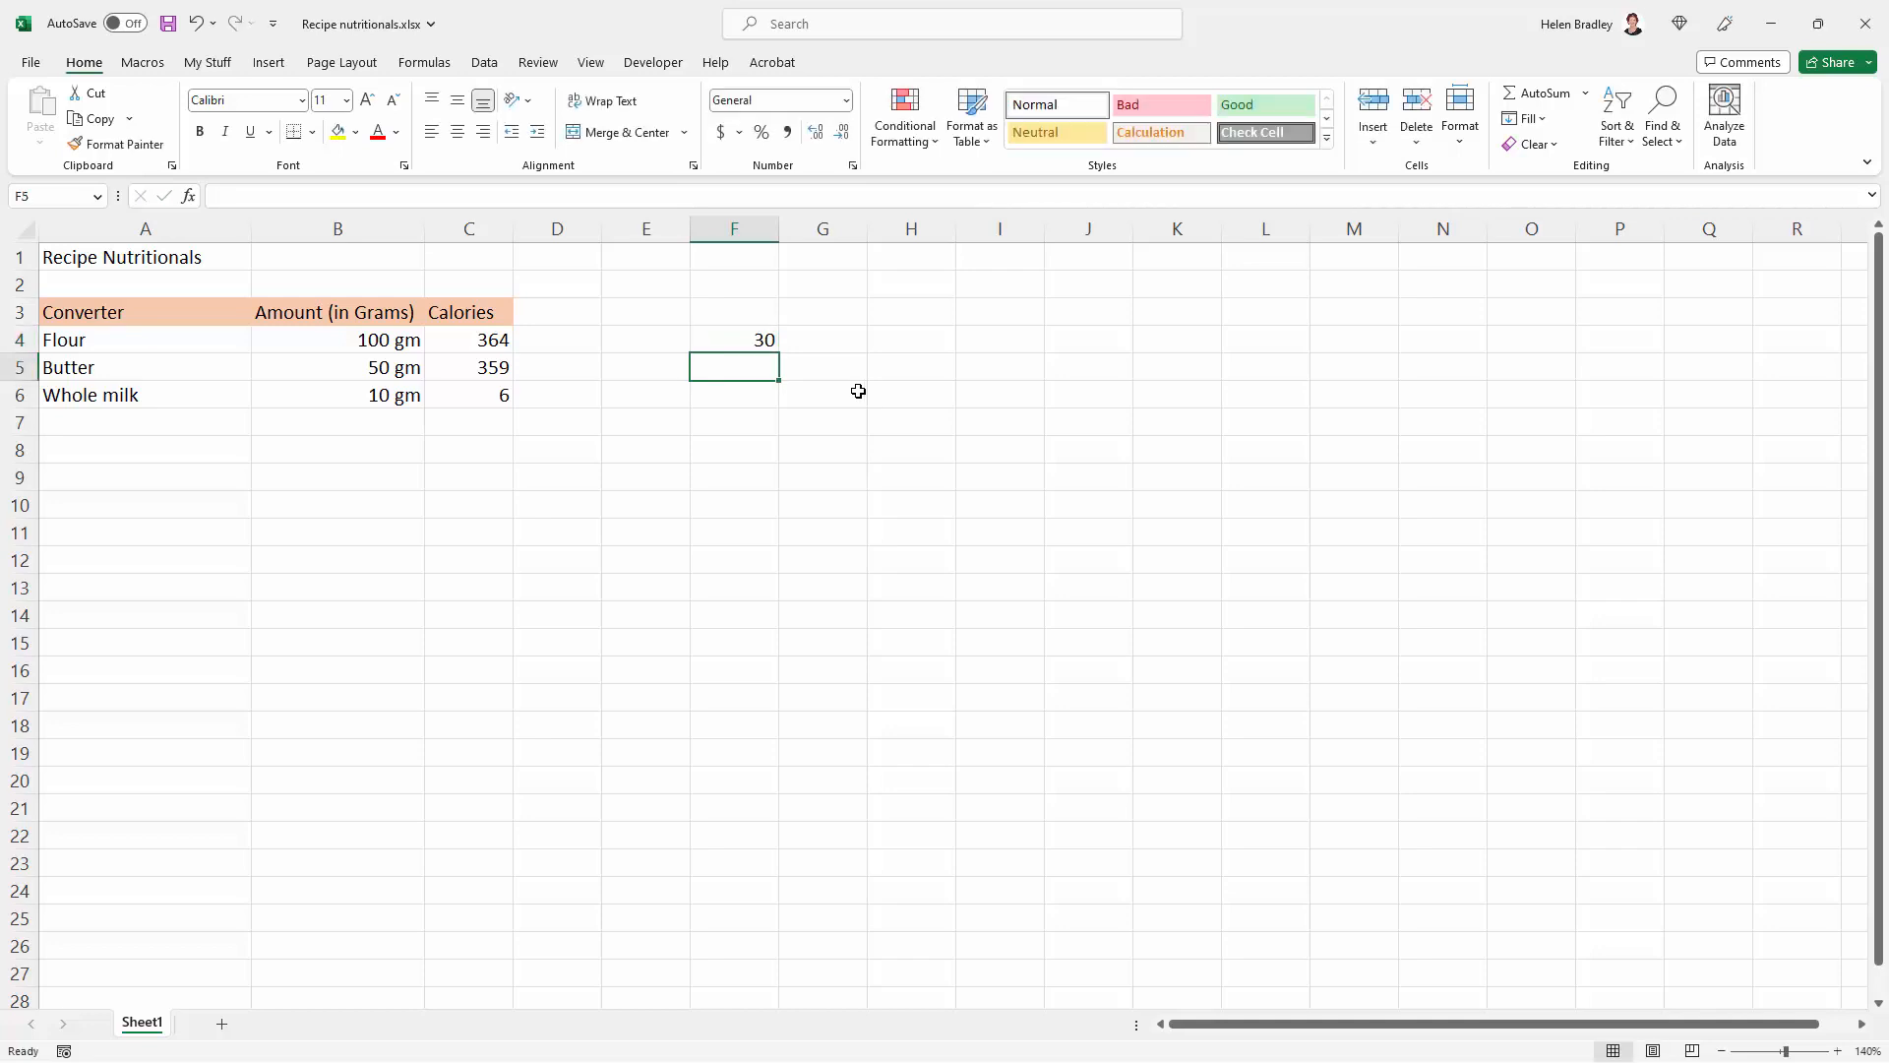
Format the 30 in F4 with the saved custom 0 "gm" code so it reads 30 gm
click(734, 338)
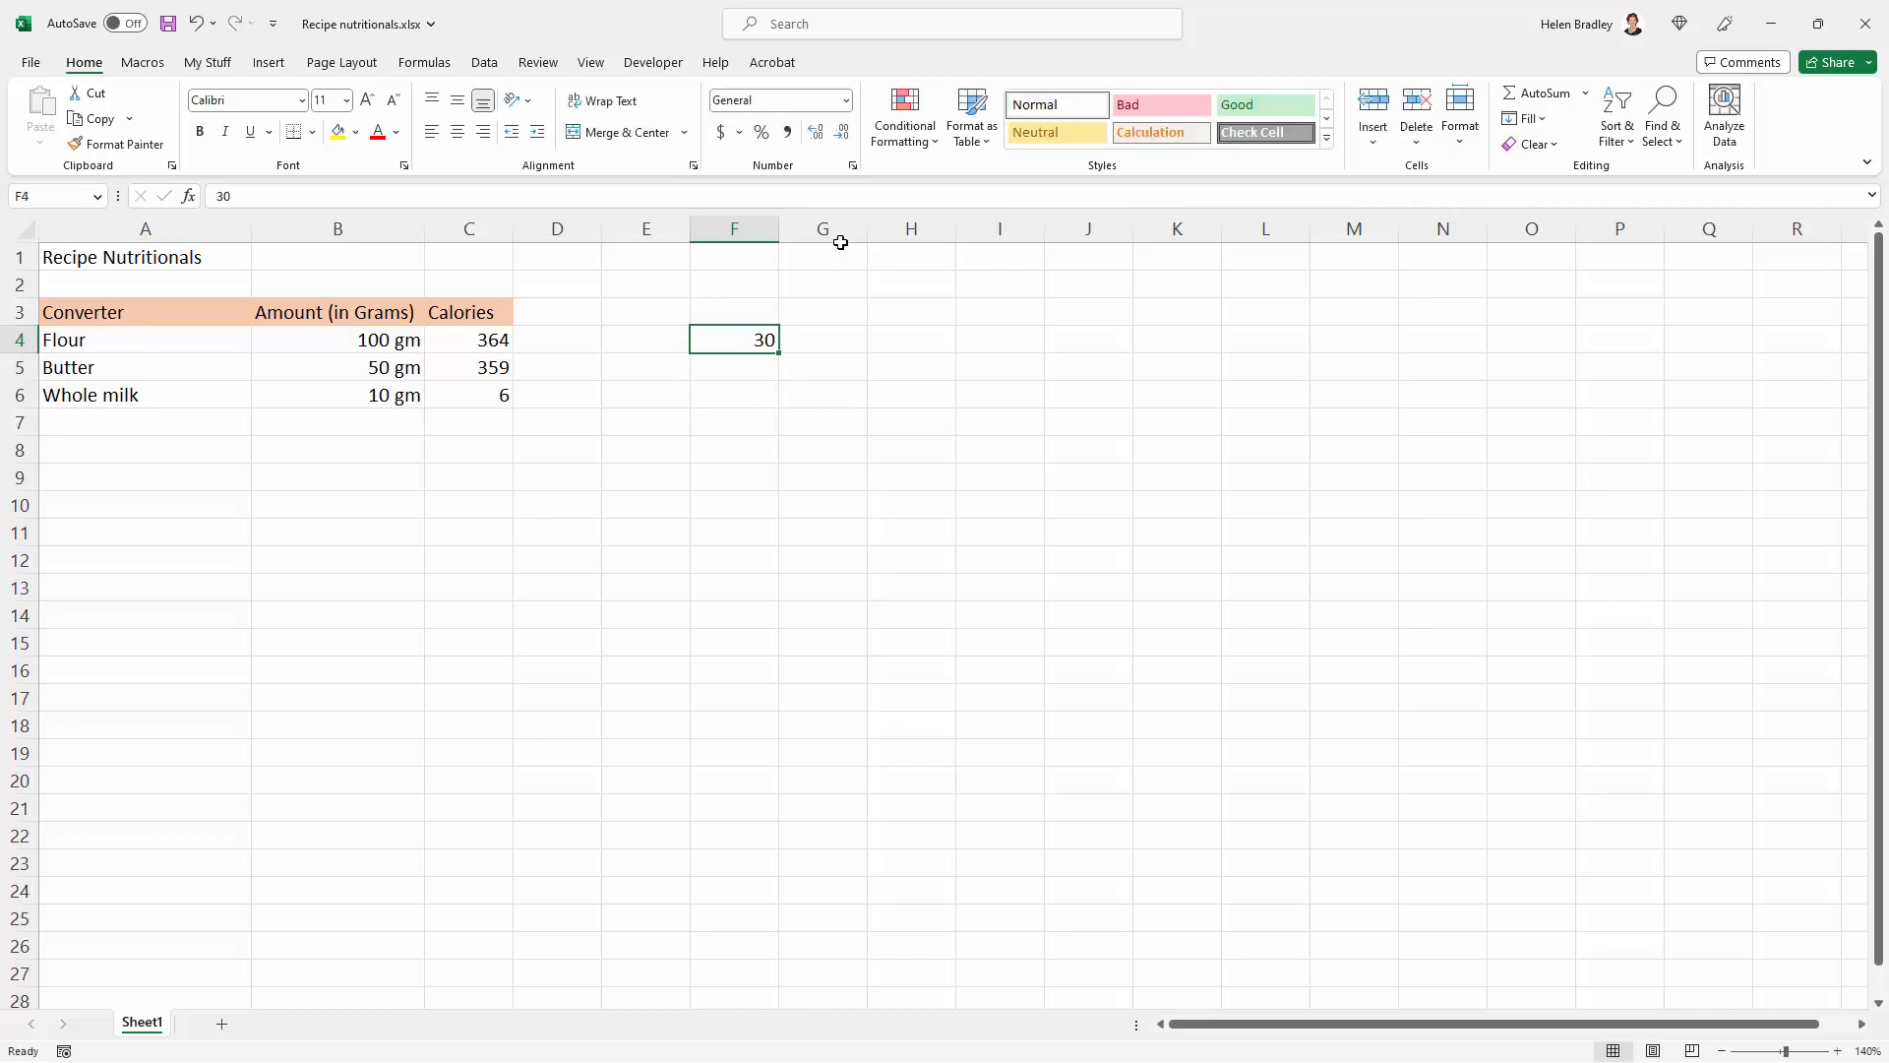
click(853, 165)
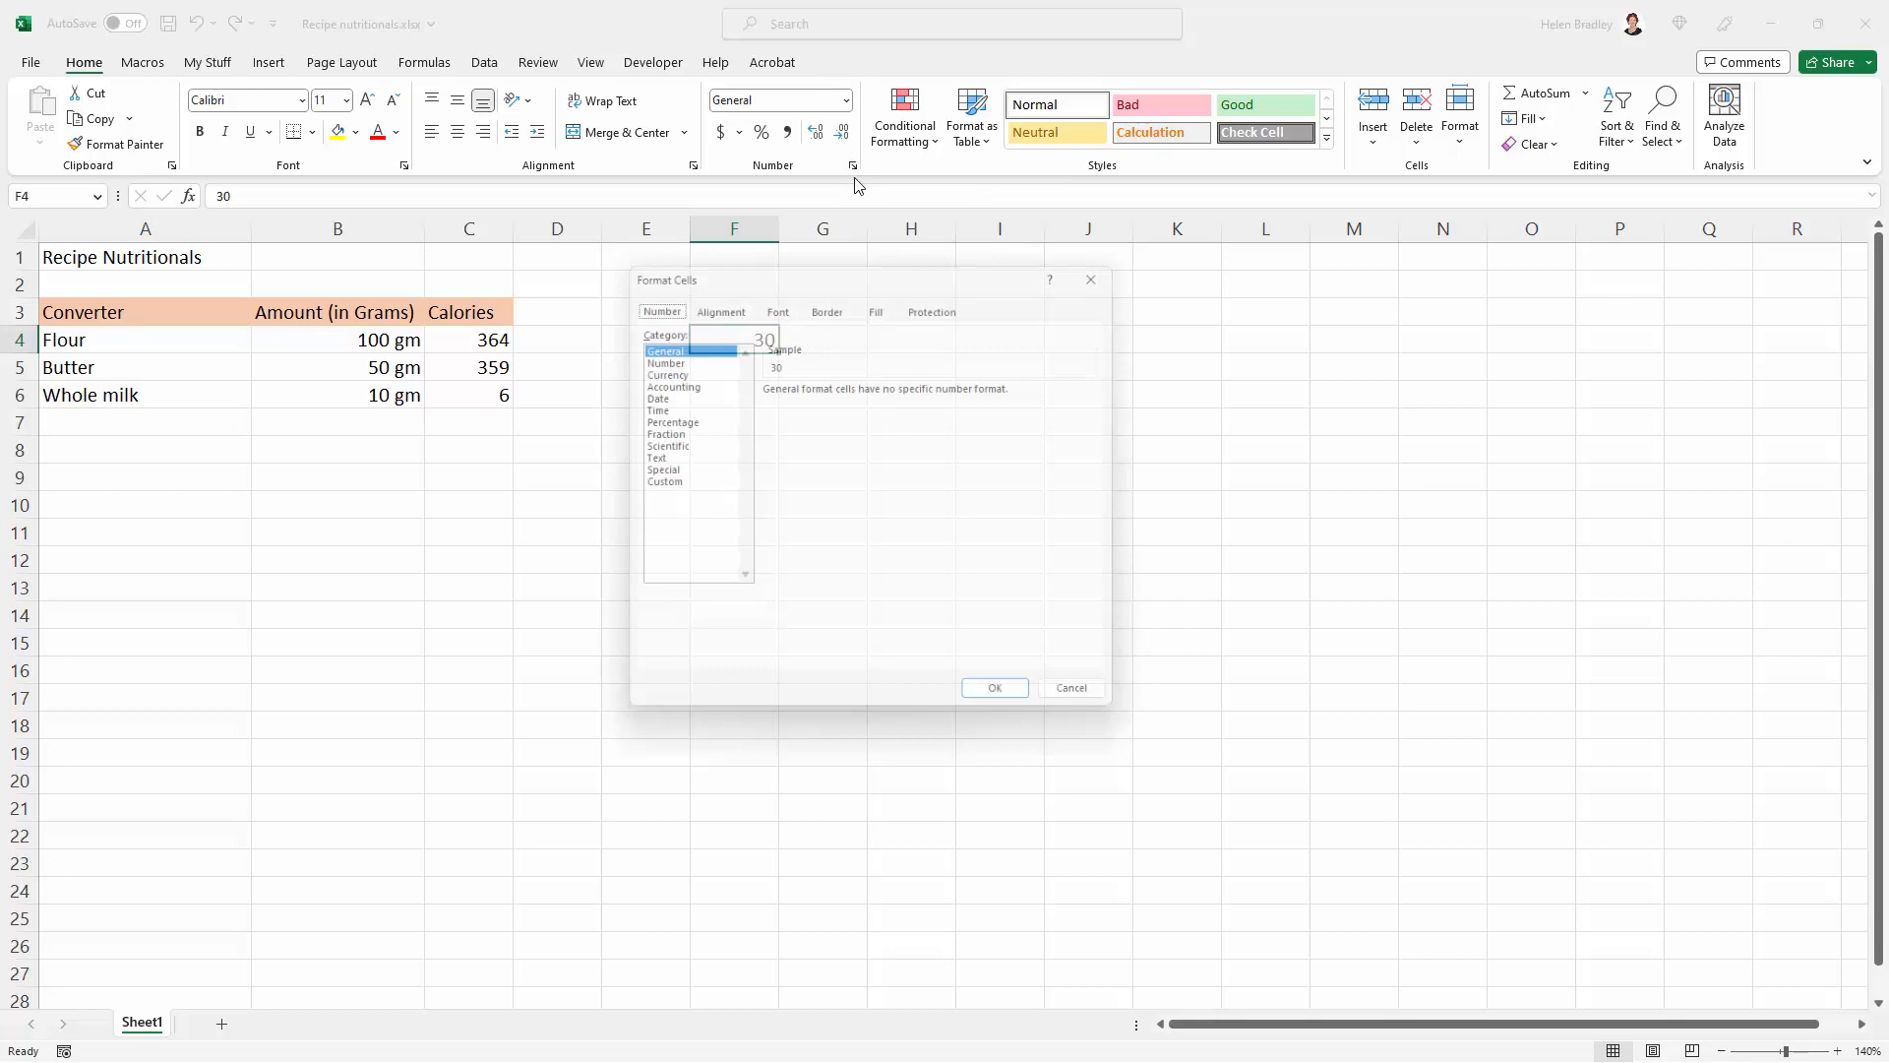
click(664, 481)
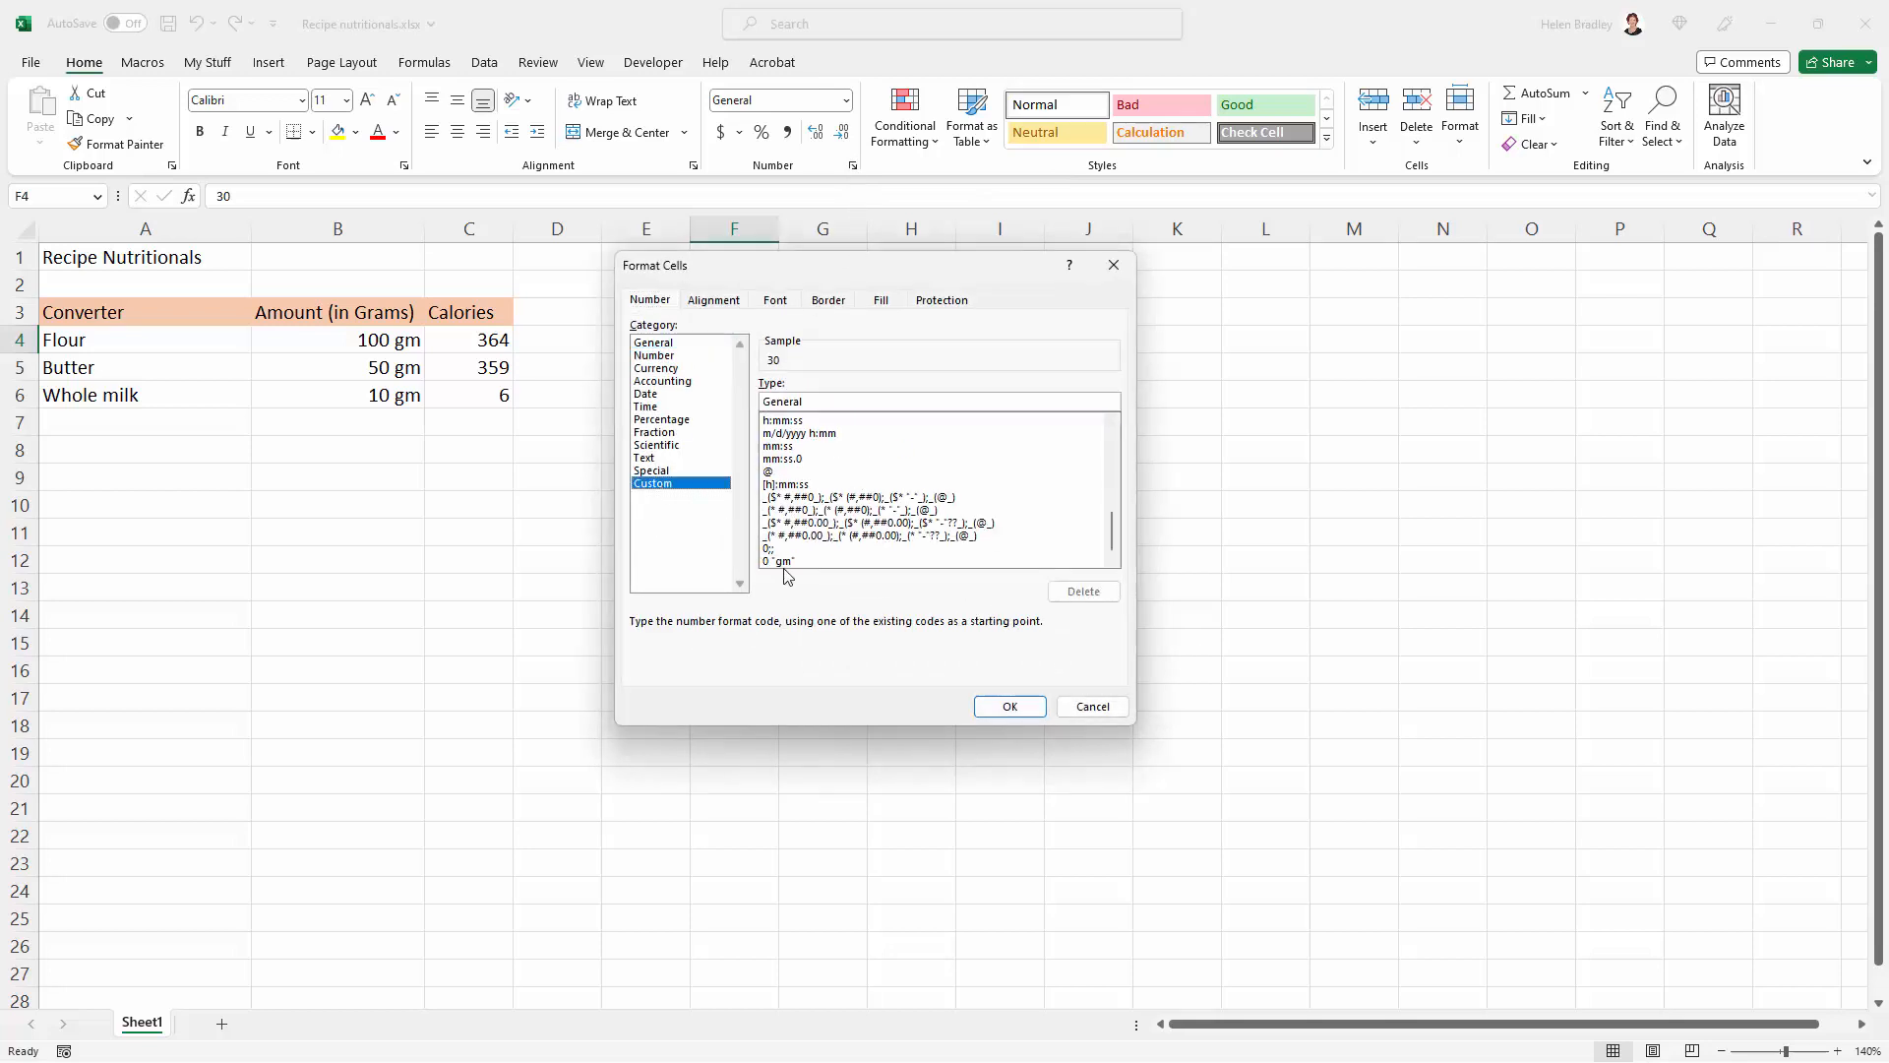
click(780, 562)
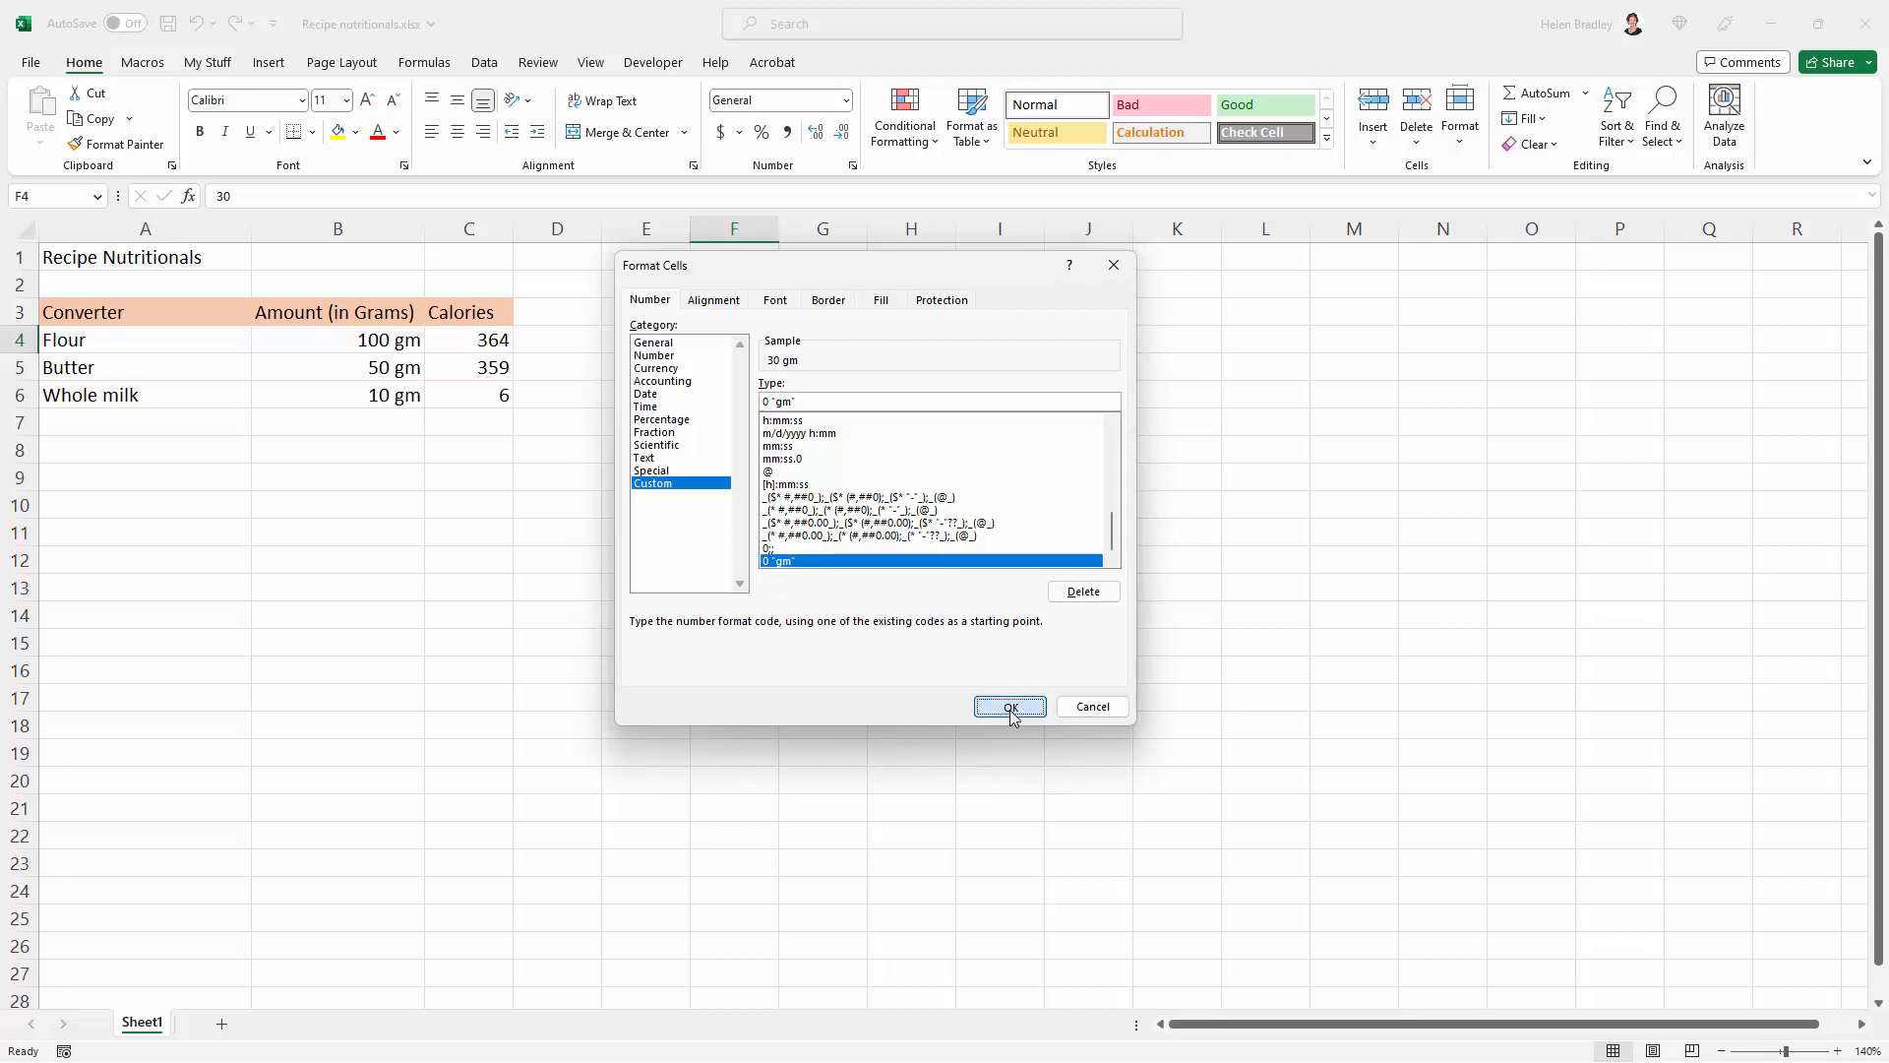
click(1008, 706)
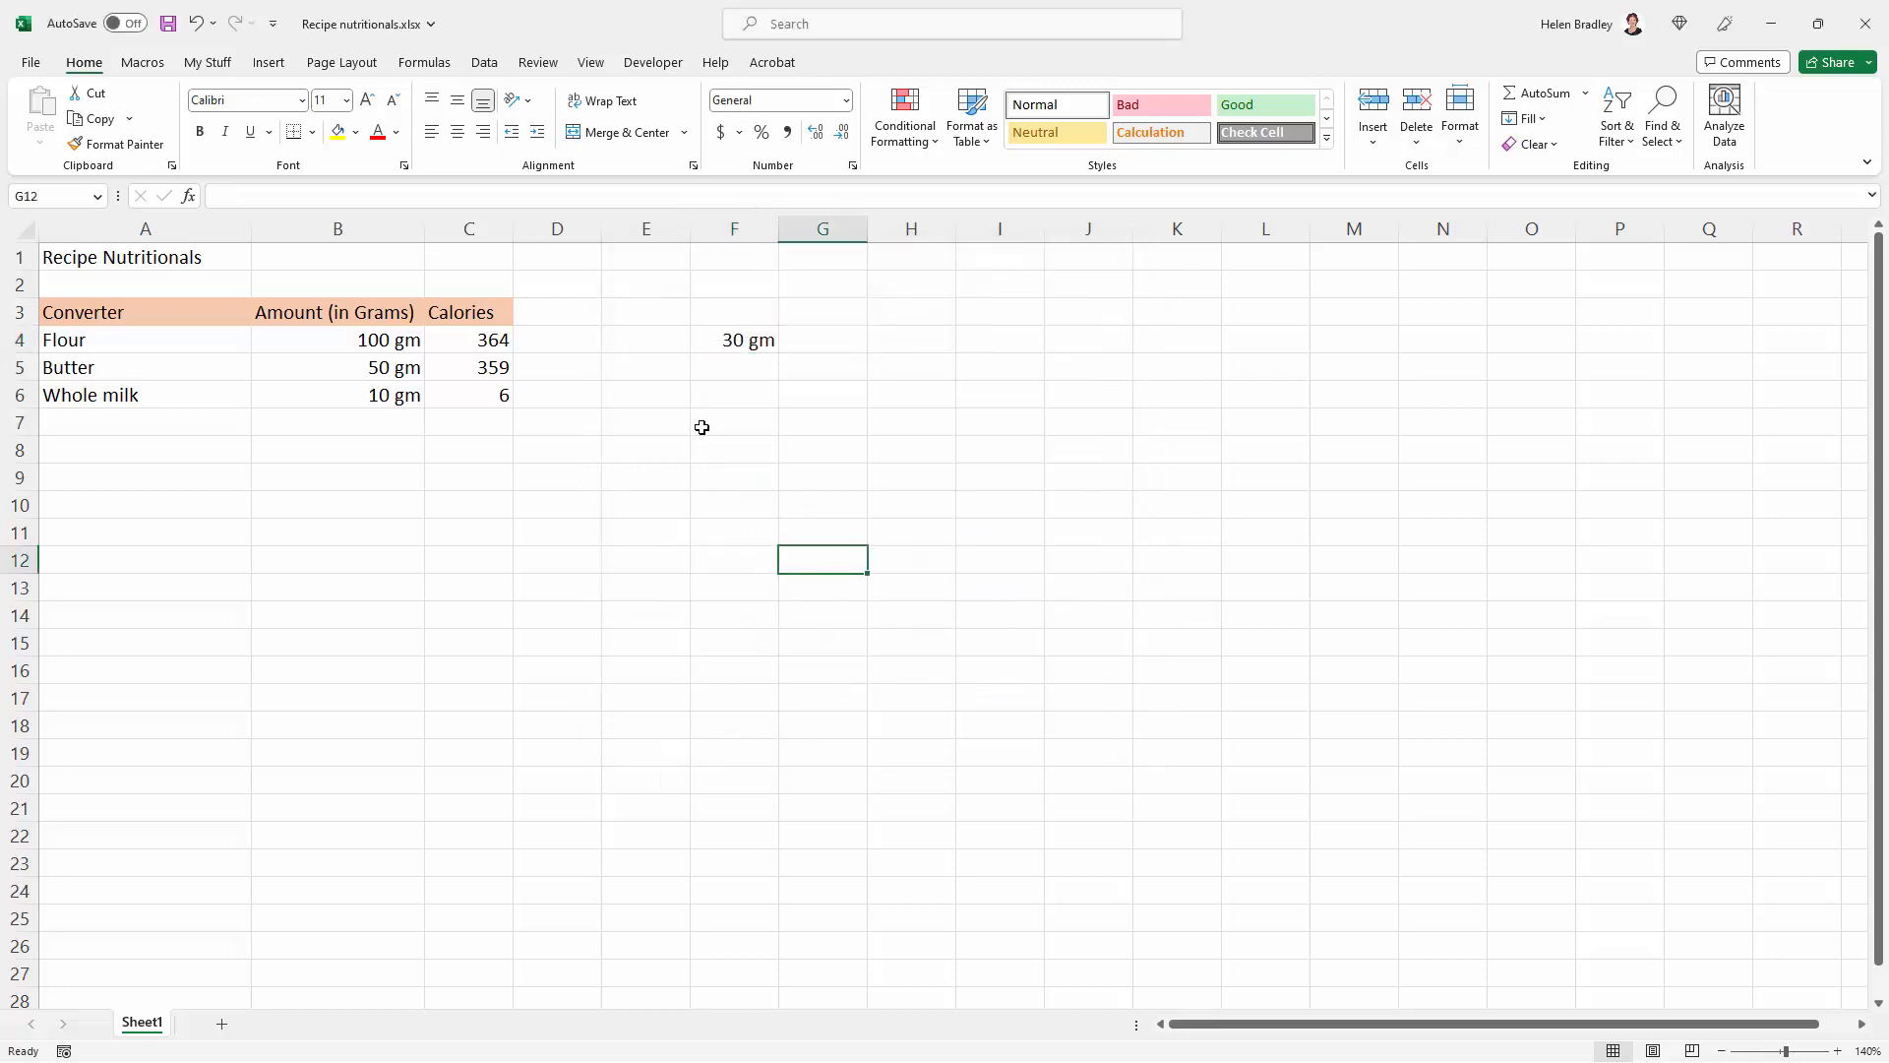
Clear the 30 gm test value from F4, leaving only the ingredient table
click(734, 339)
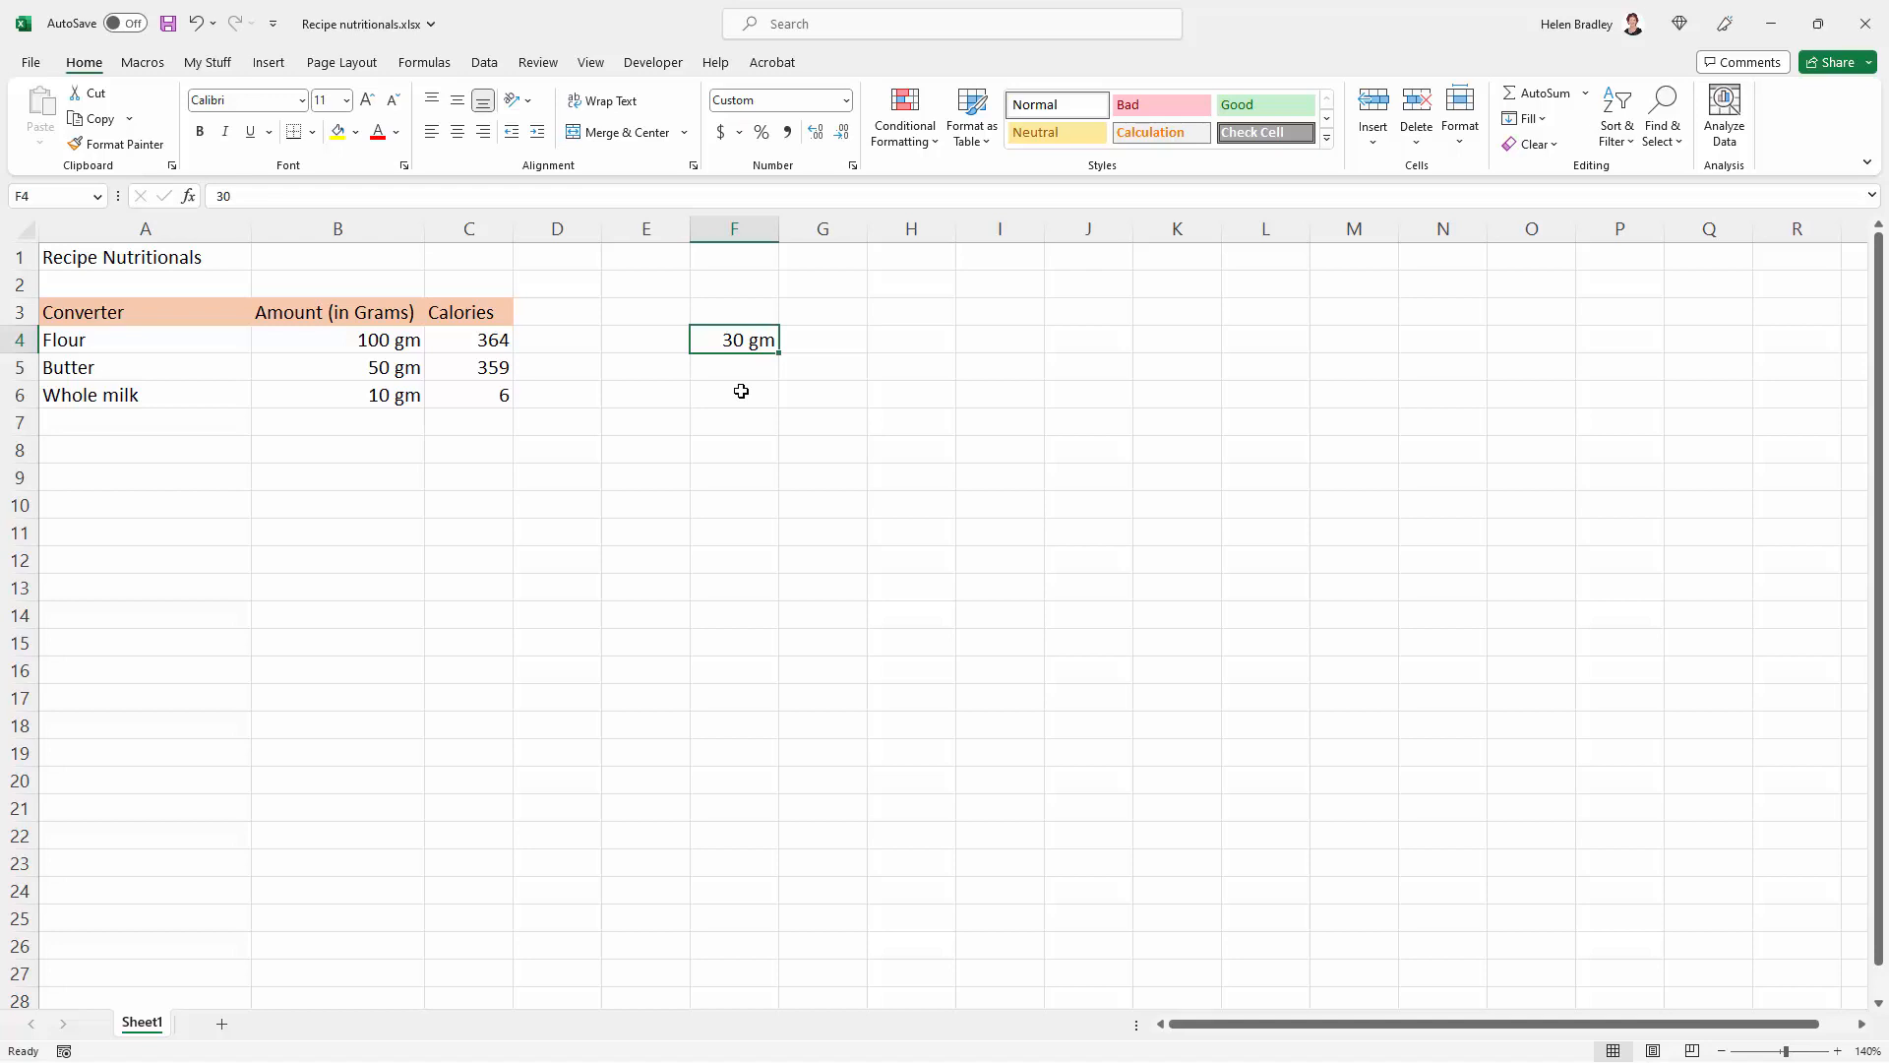
key(Delete)
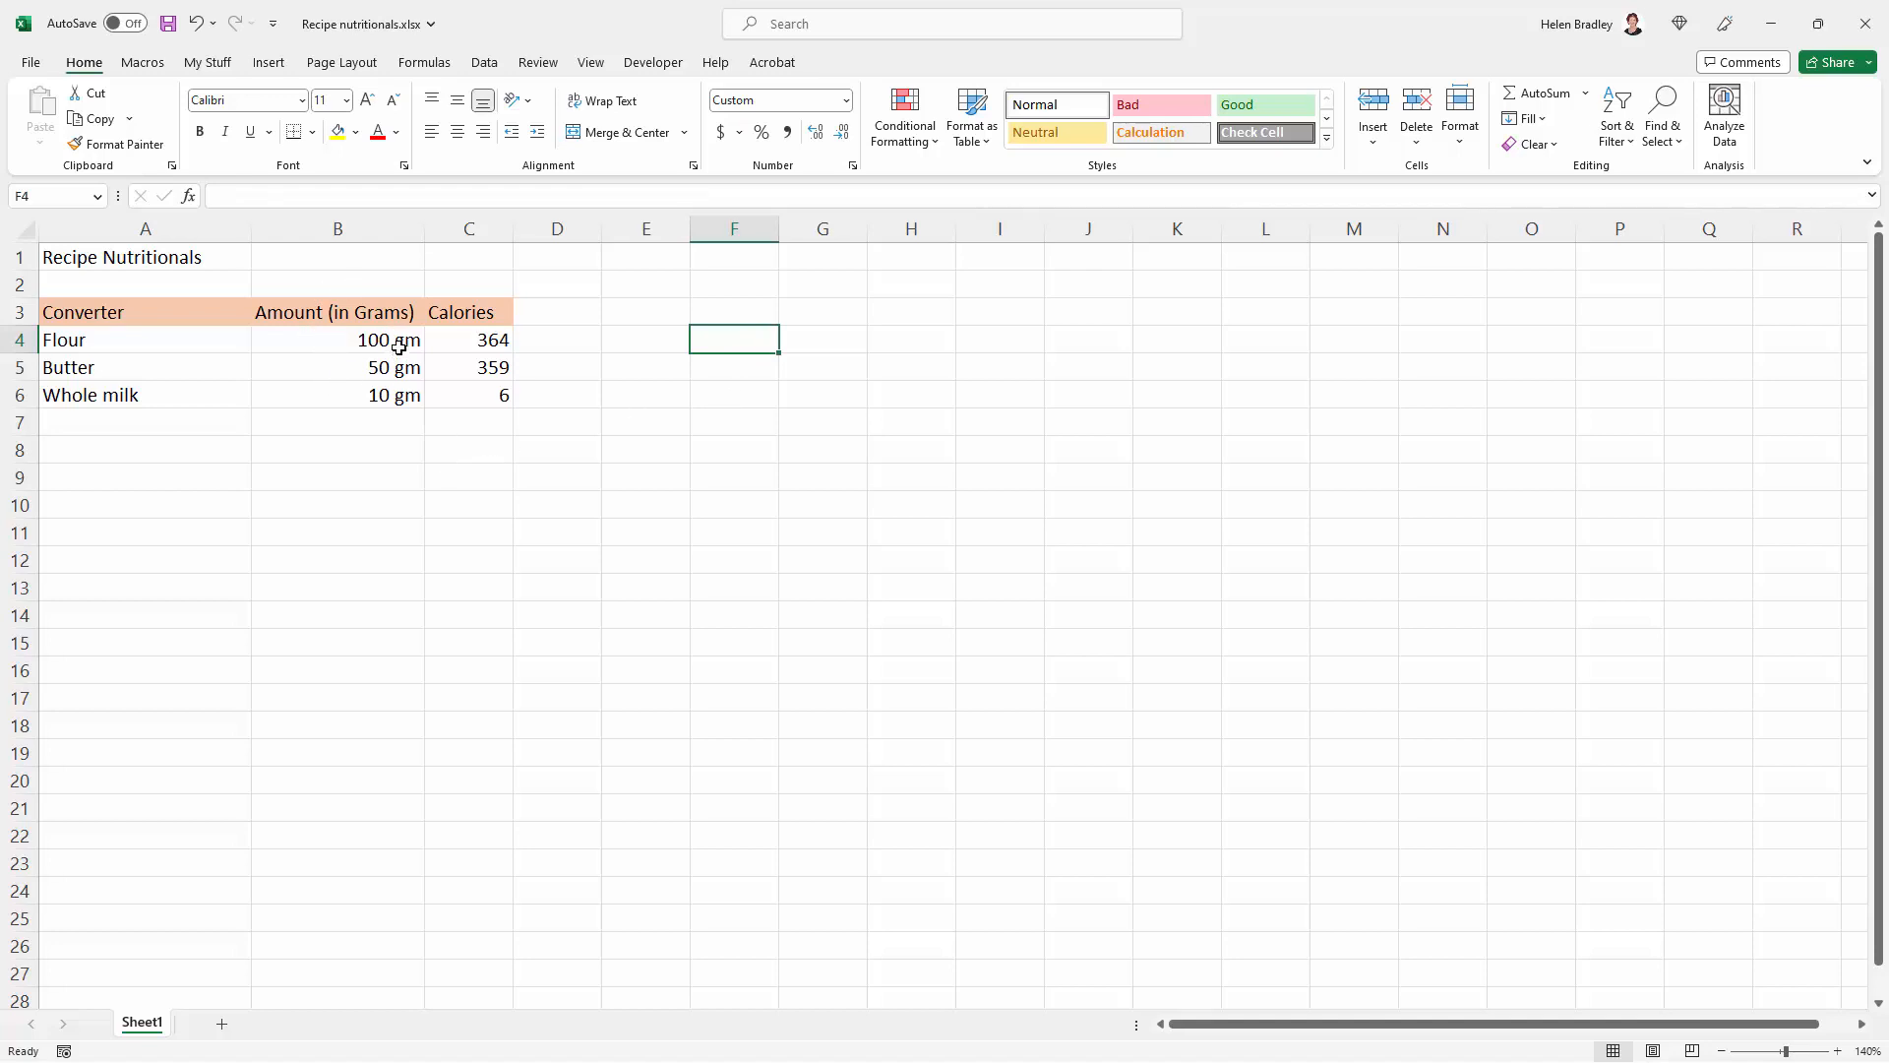
mouse_move(410, 353)
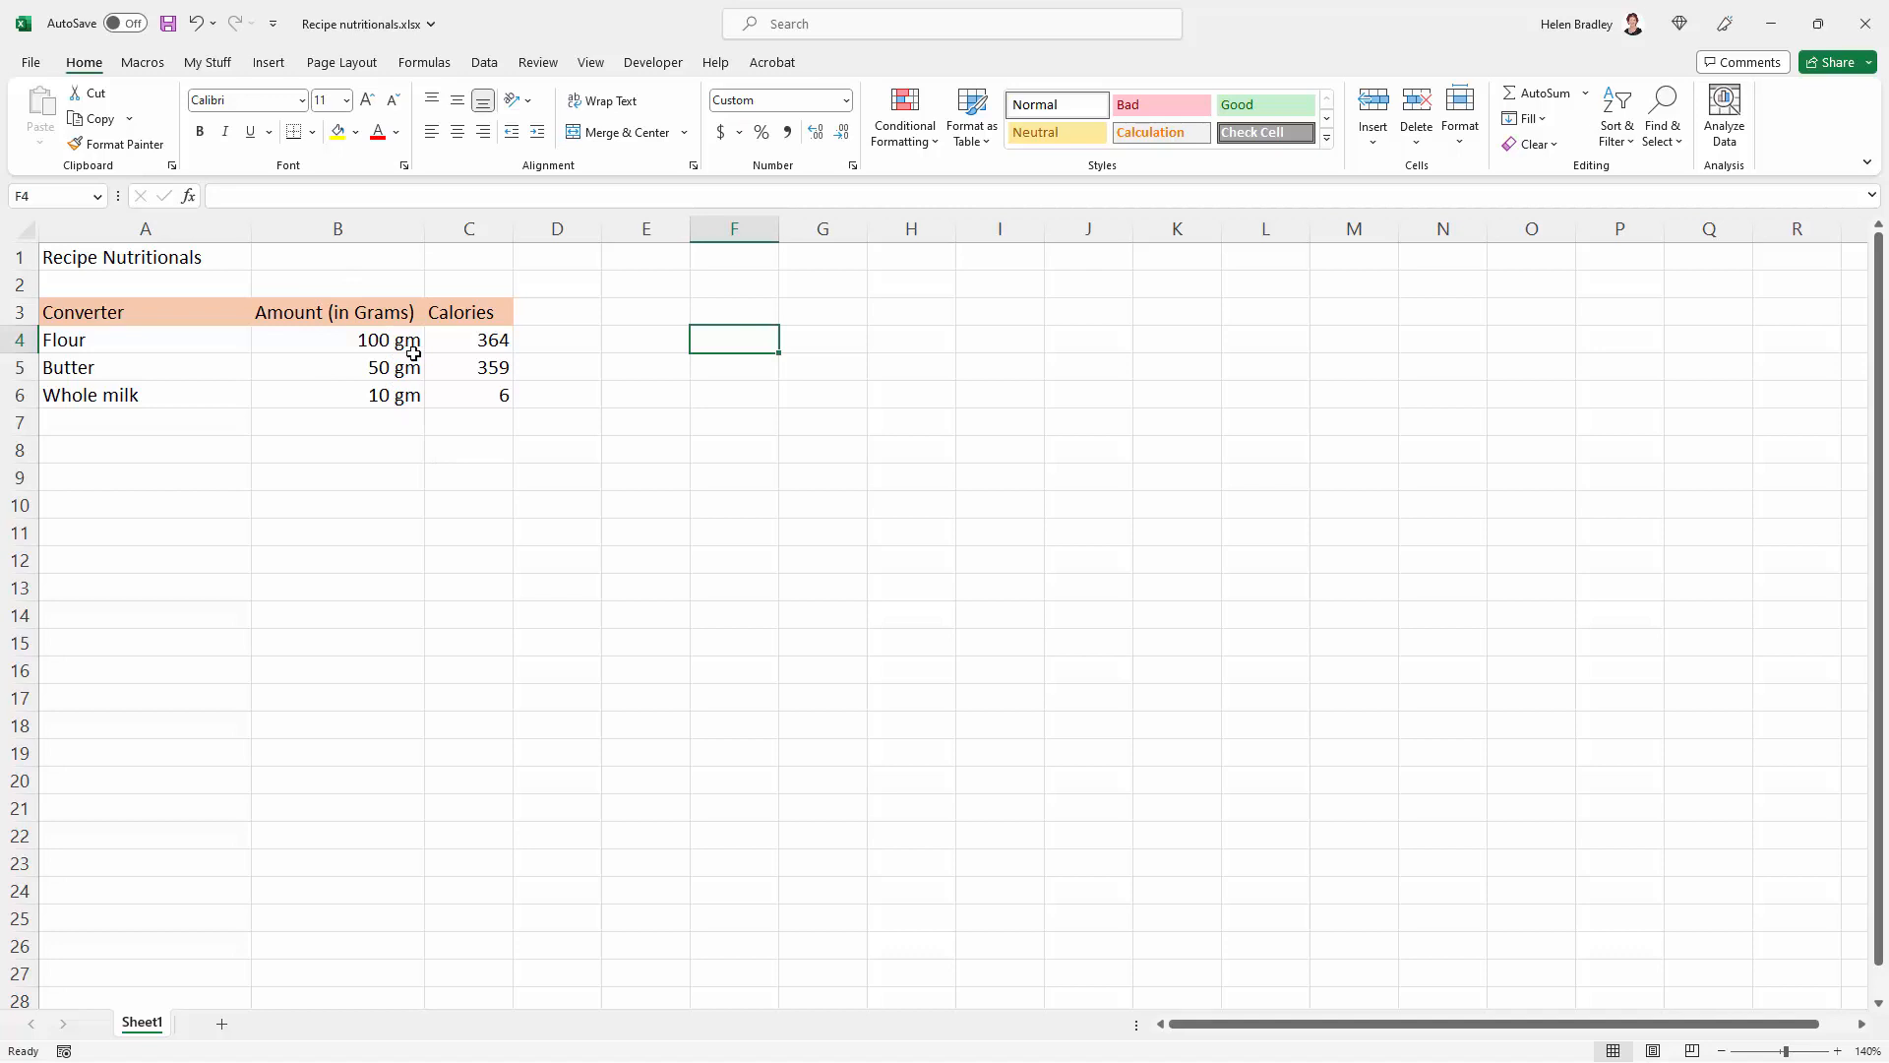
mouse_move(419, 397)
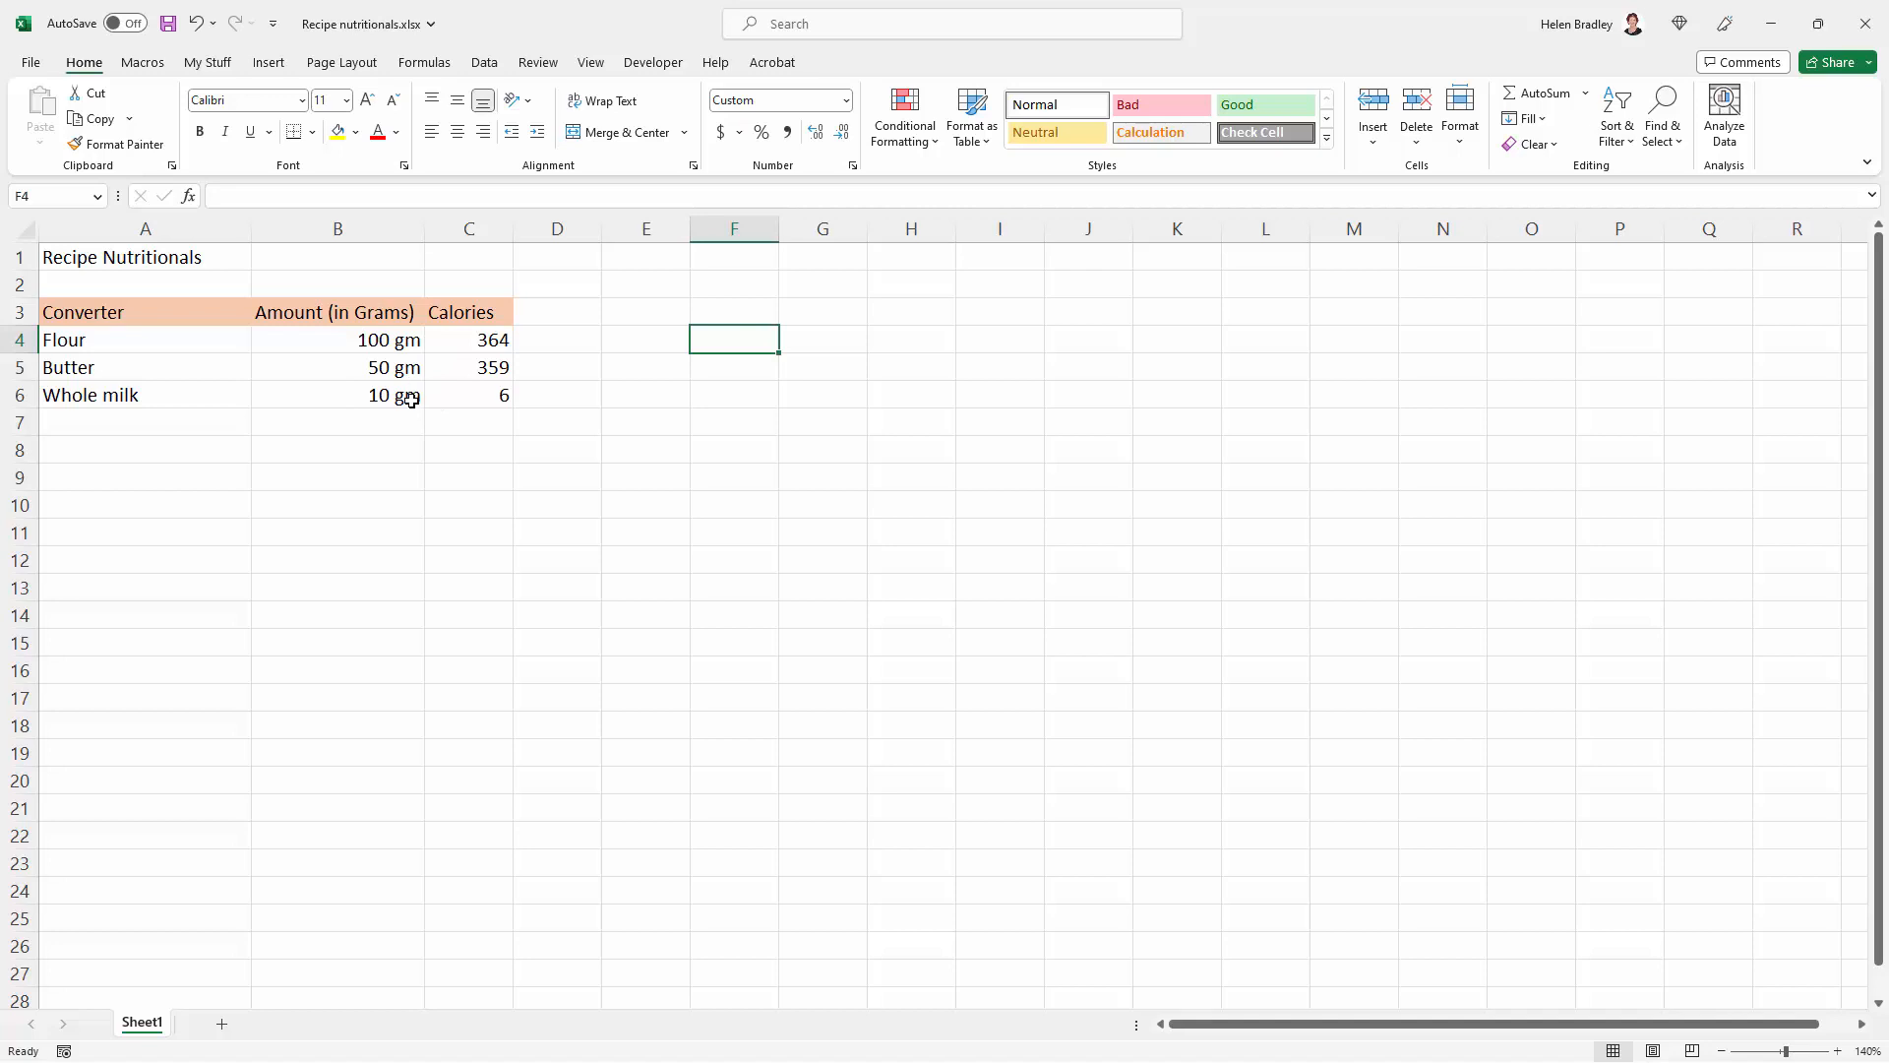
mouse_move(371, 399)
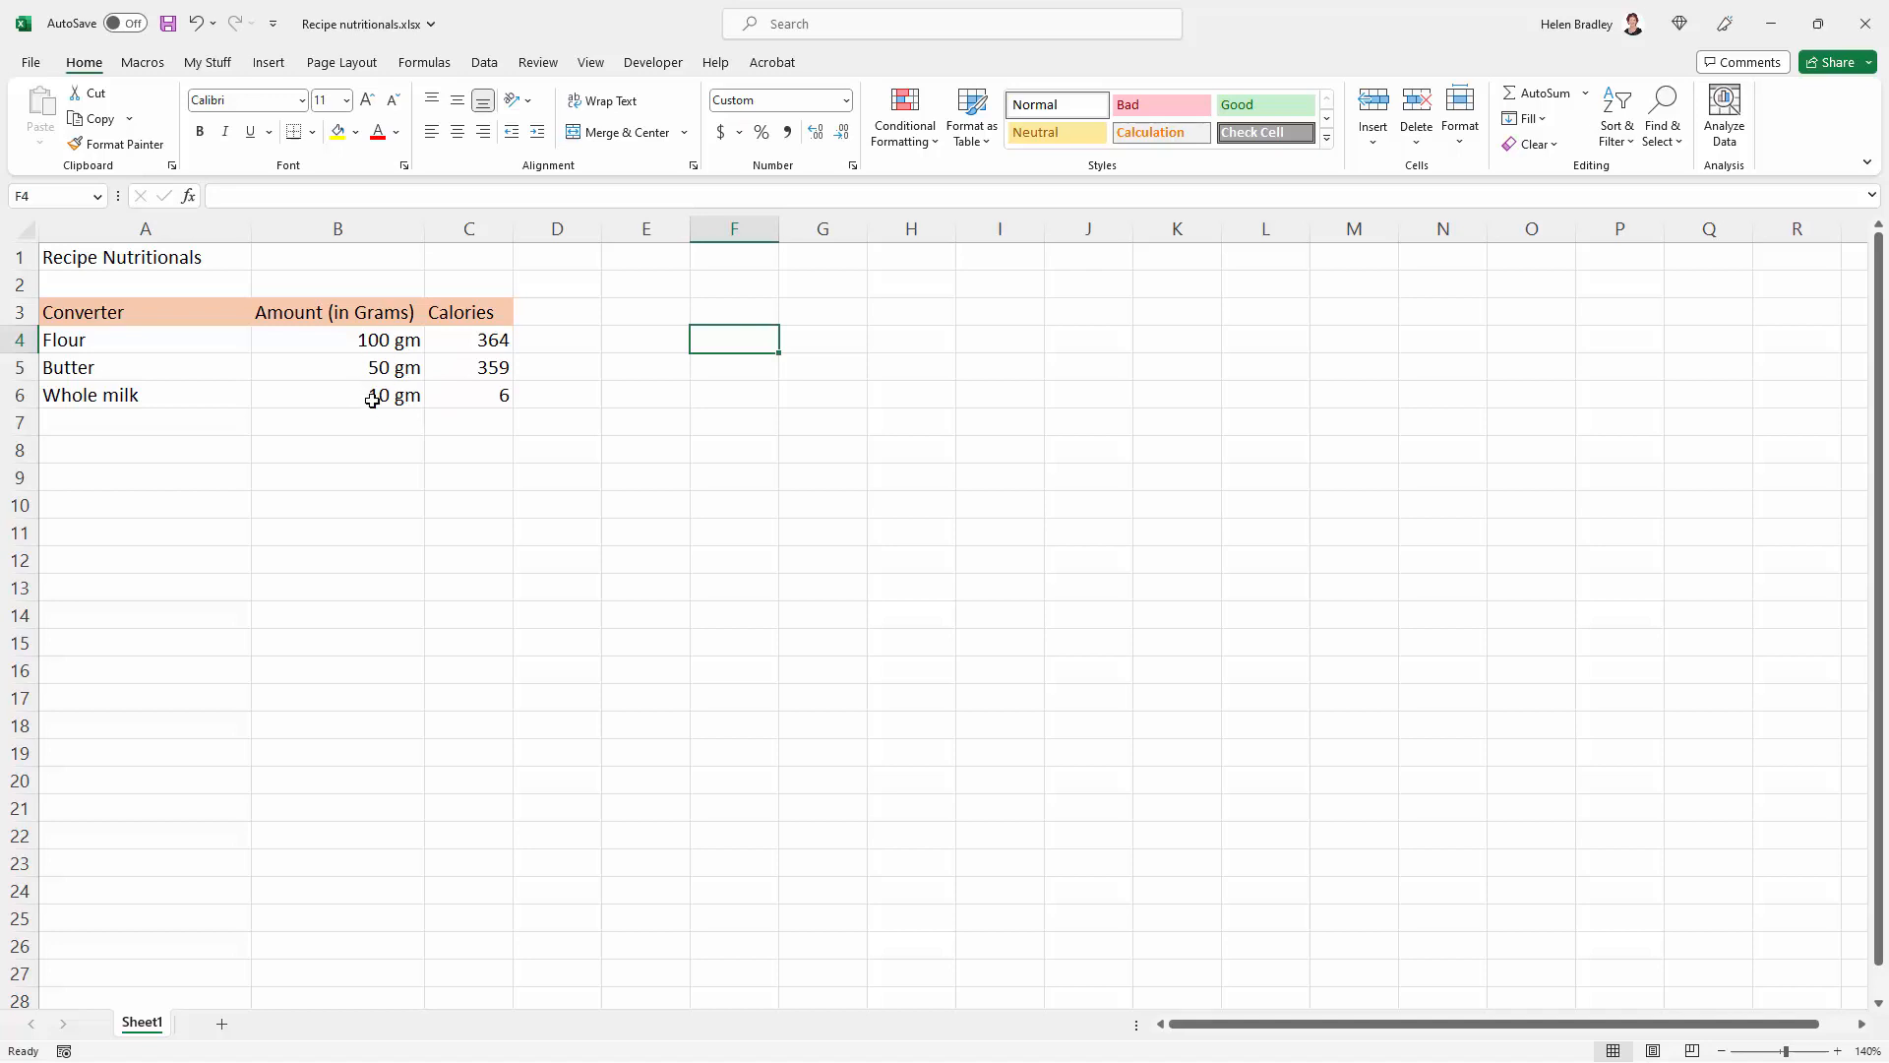